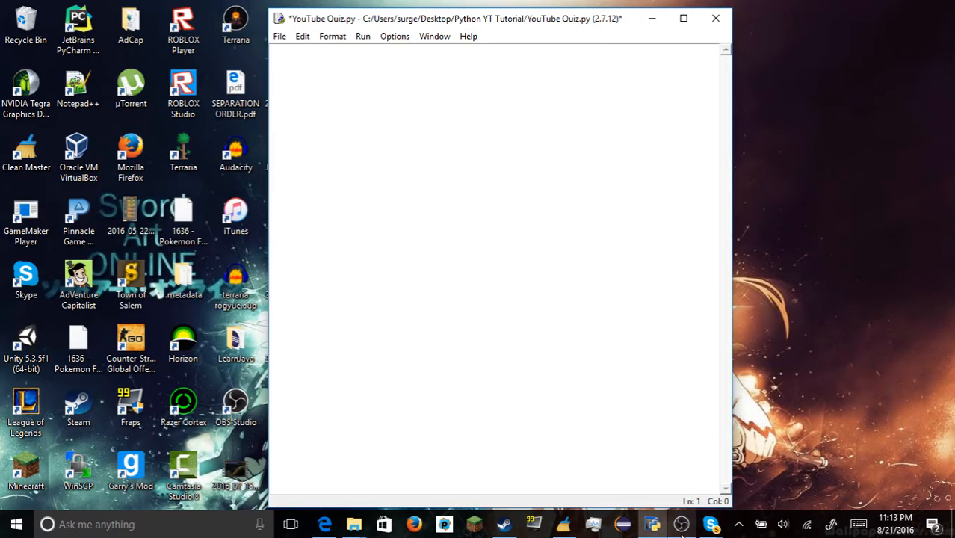
mouse_move(346, 317)
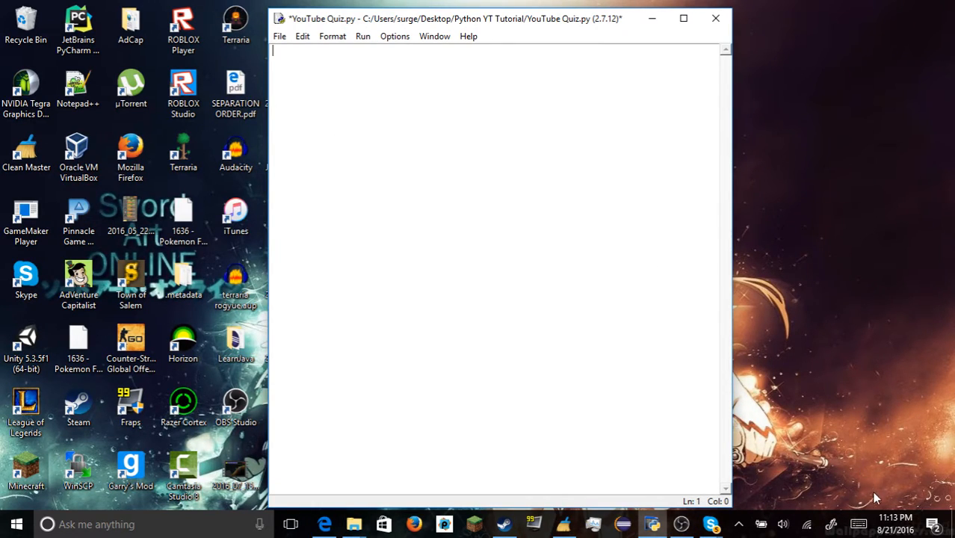
mouse_move(438, 91)
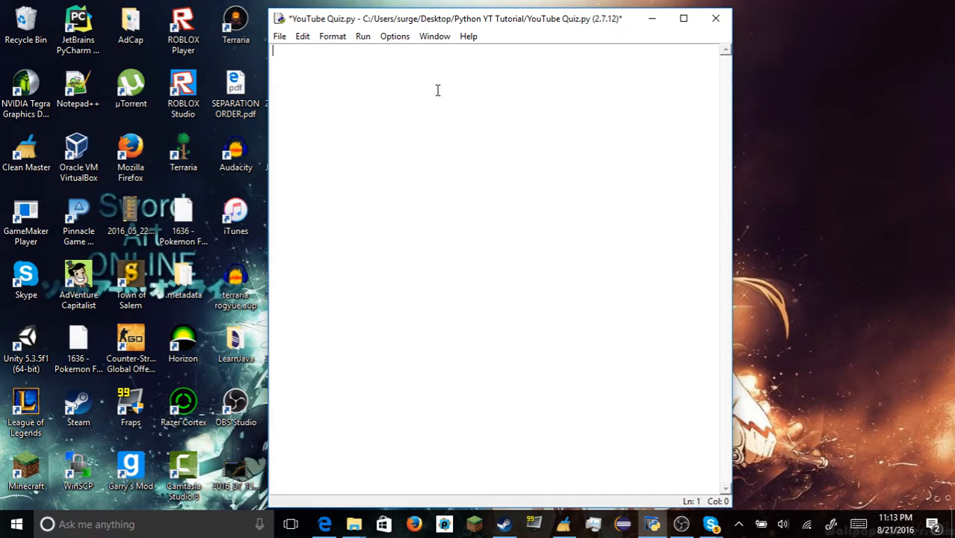
mouse_move(445, 114)
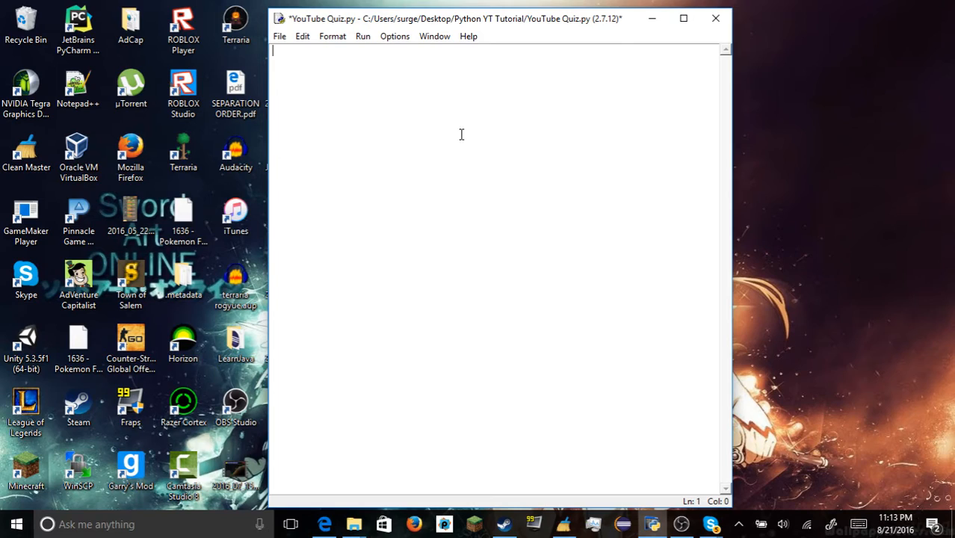
mouse_move(464, 97)
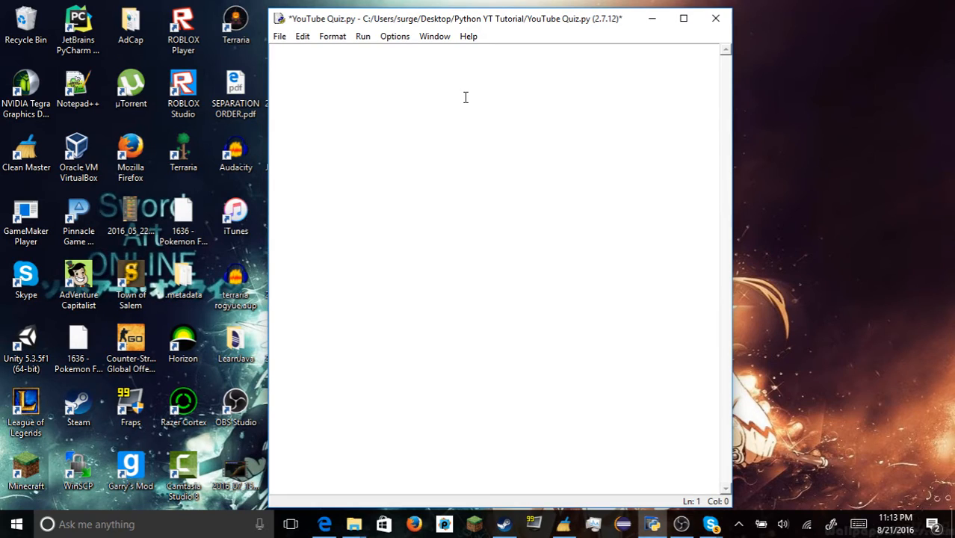
Write 'import time' and the 'def start():' header, ready for an indented body
type("func")
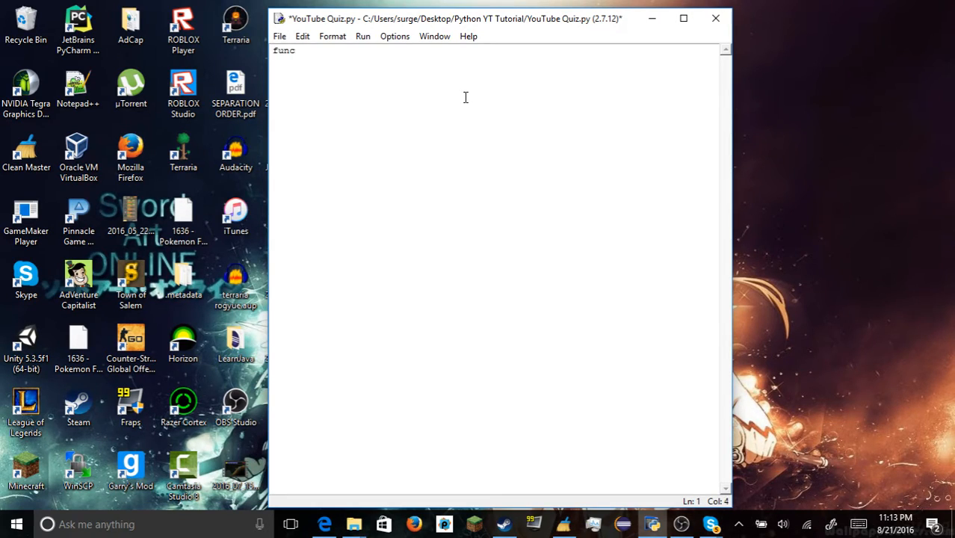
type("def")
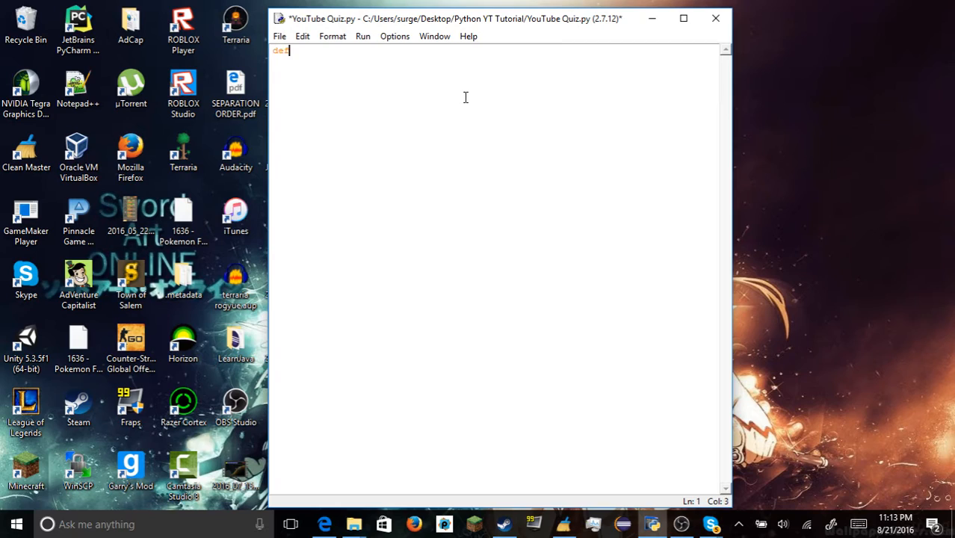
type("start")
type("import time")
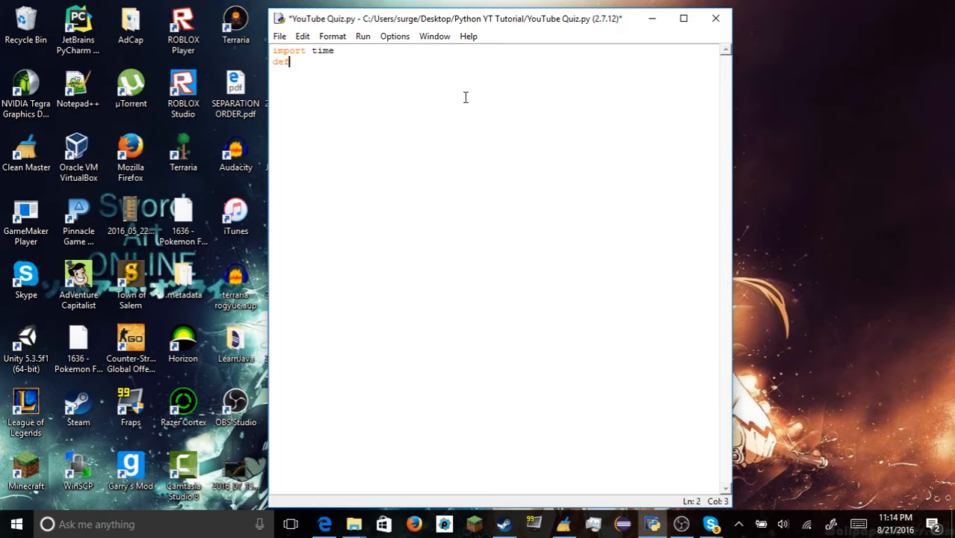
type("start():")
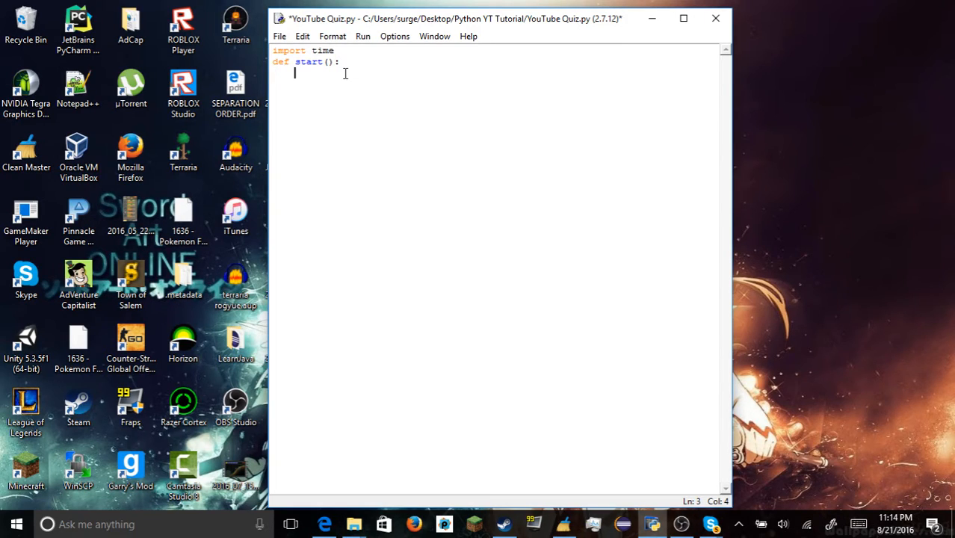
key("Backspace")
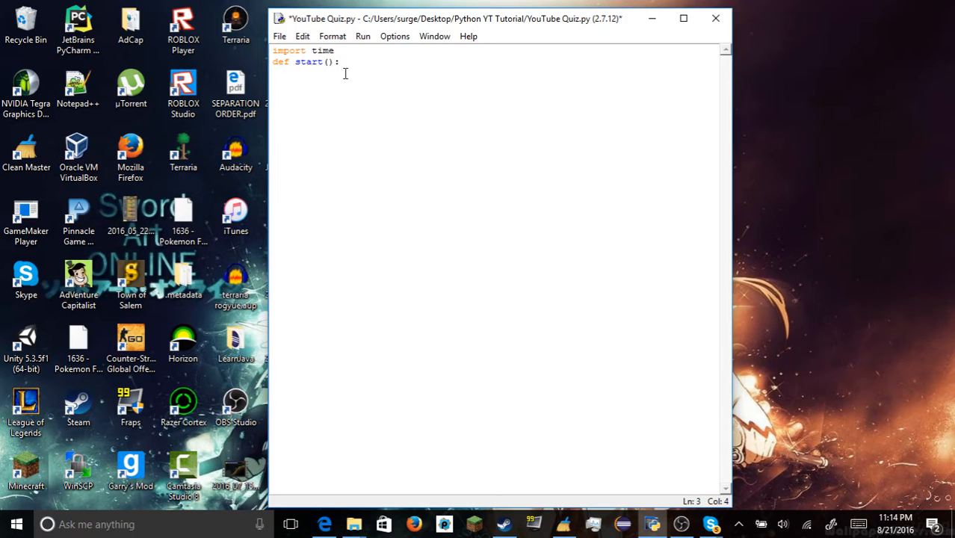
Print "Welcome to my quiz!" and "Type Y/N to begin or exit the game" inside start()
type("print \"")
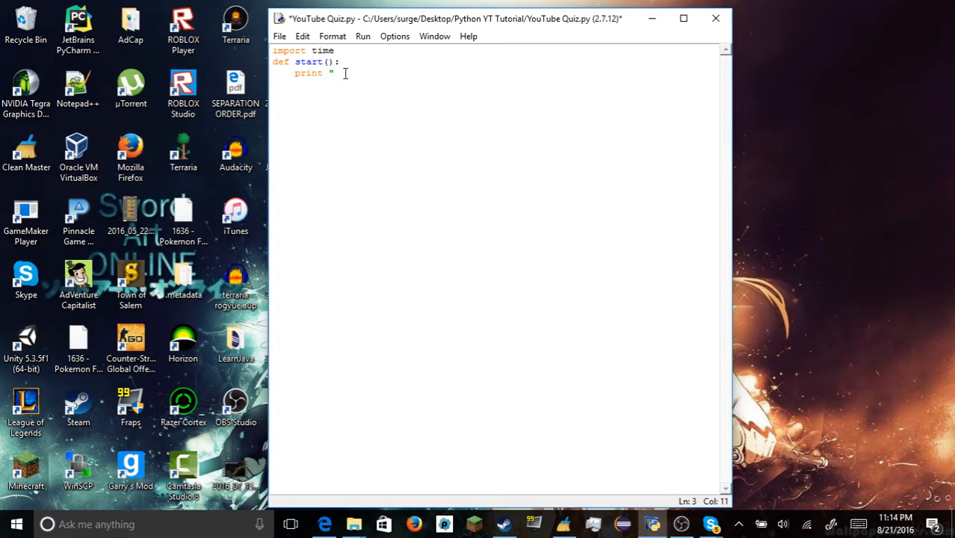
type("Welcome t")
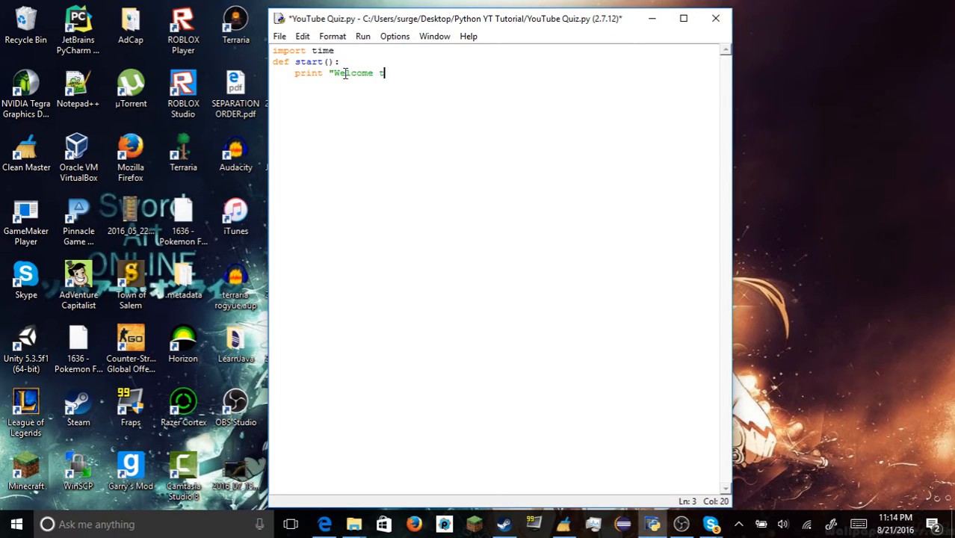
type("to")
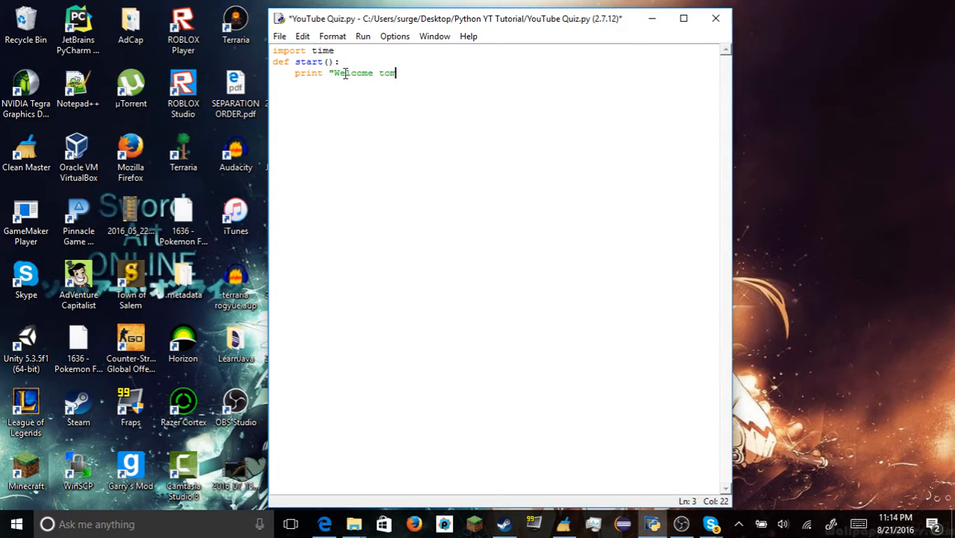
type("my quiz!\"")
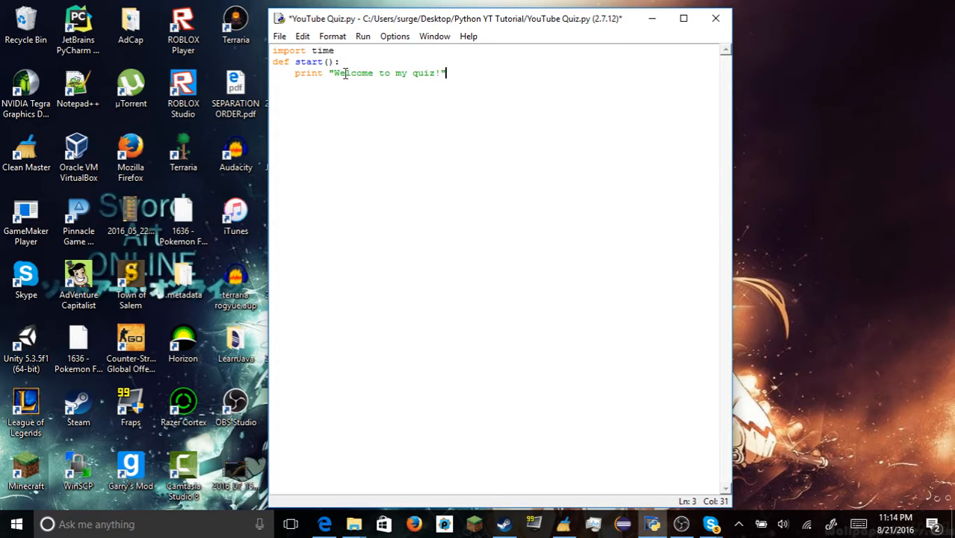
type("print")
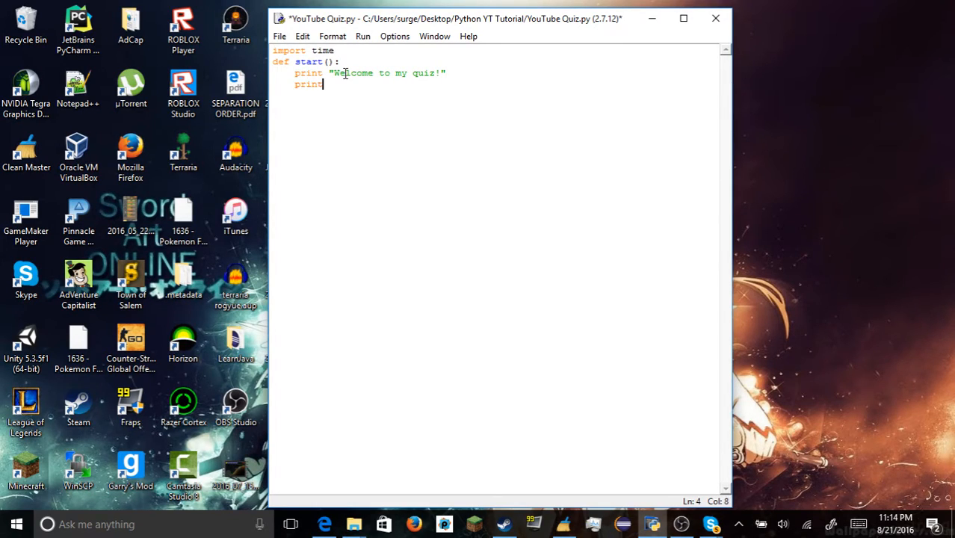
type("\"Type")
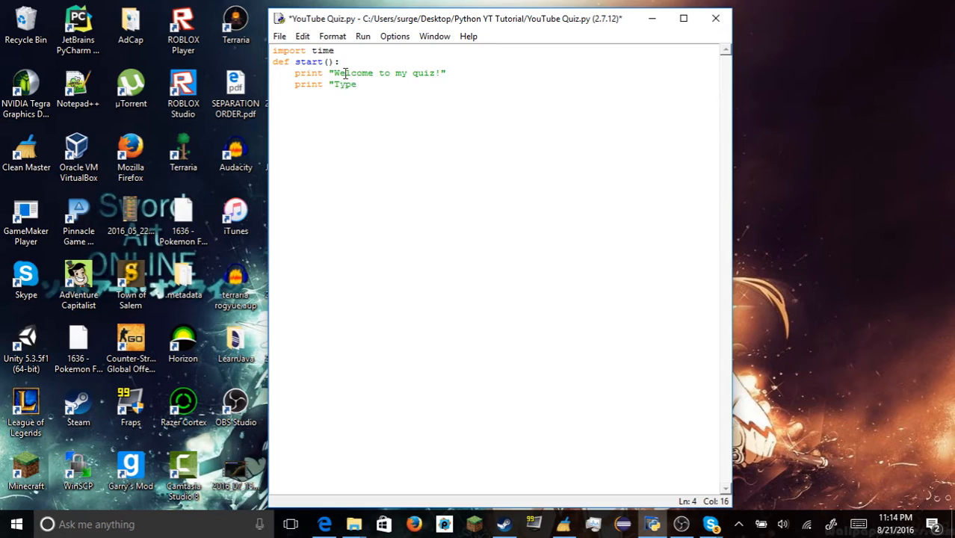
type("Y/N to")
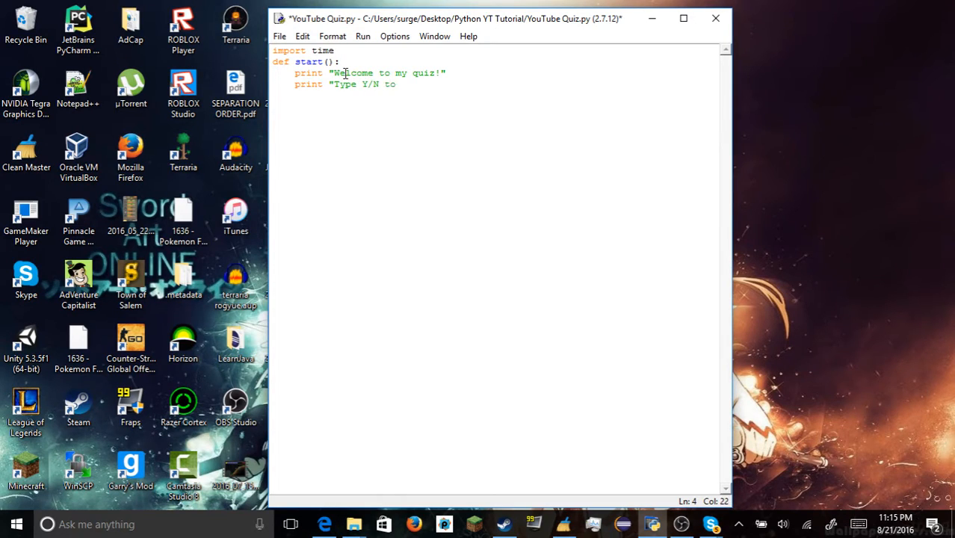
type("begin")
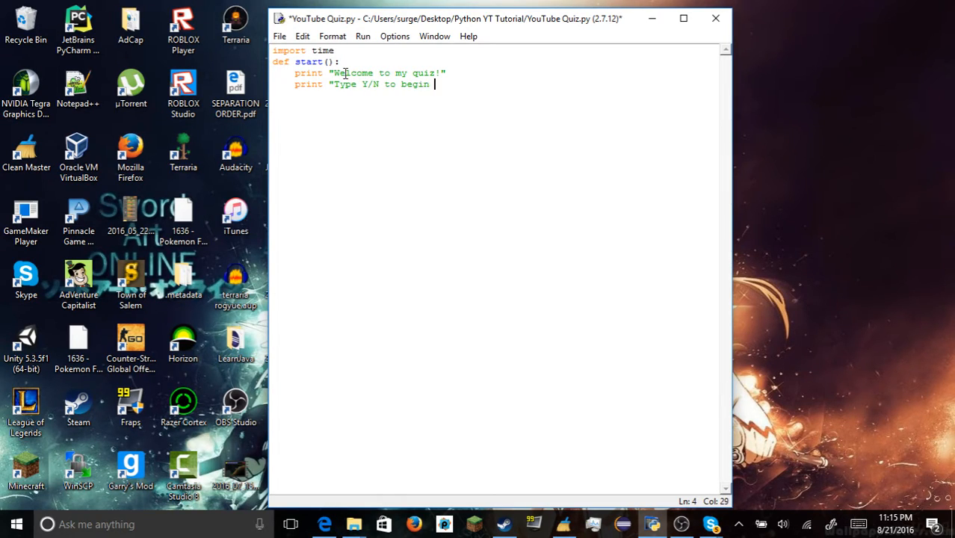
type("or")
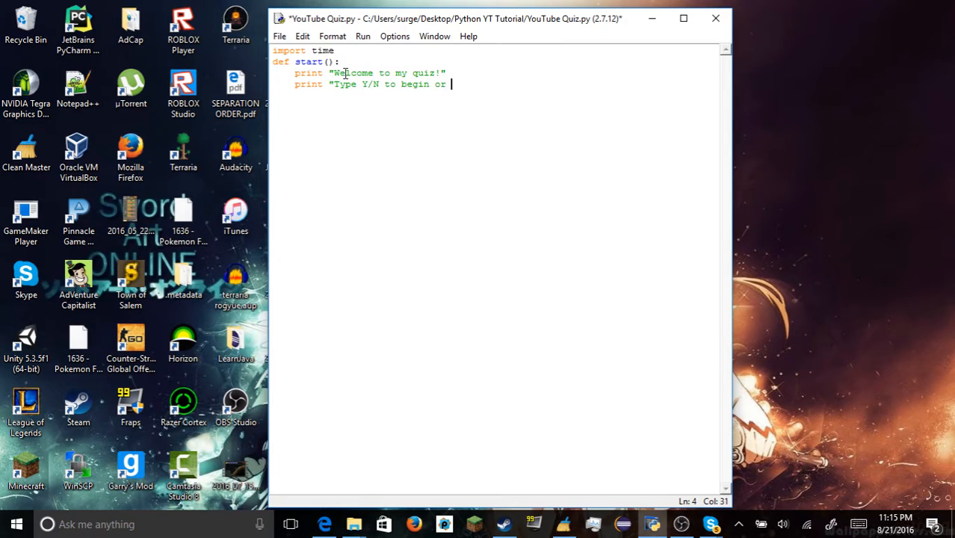
type("exit the q")
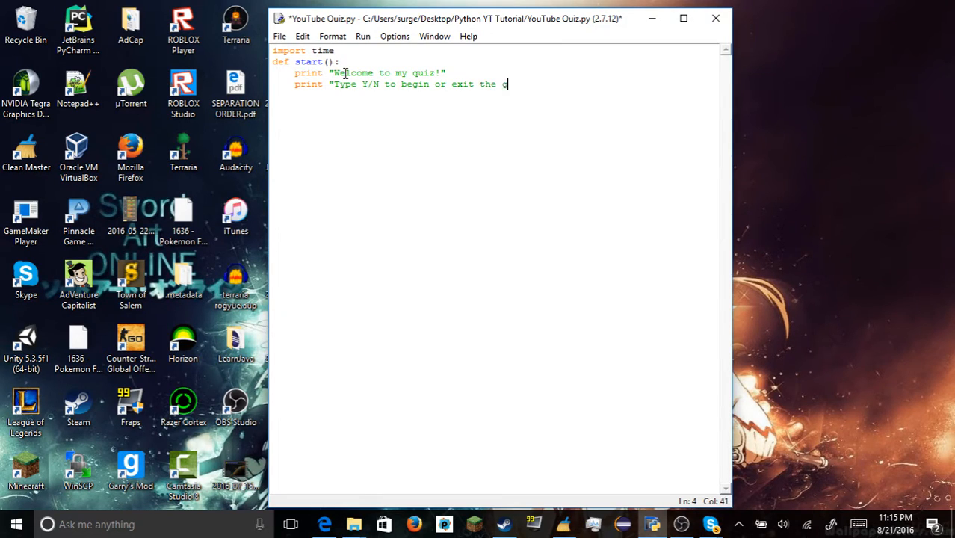
type("ame\"")
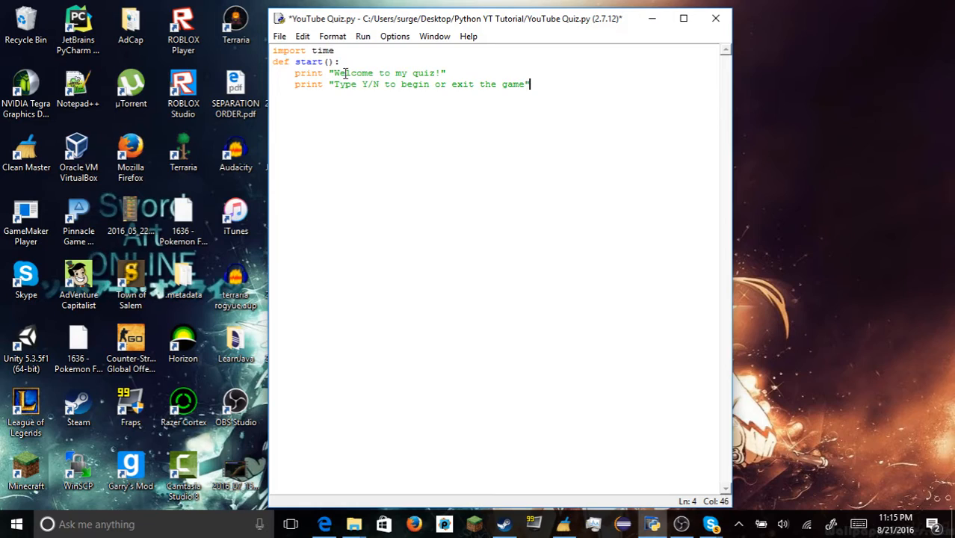
Set choice = raw_input("What is your choice?: ")
type("choice")
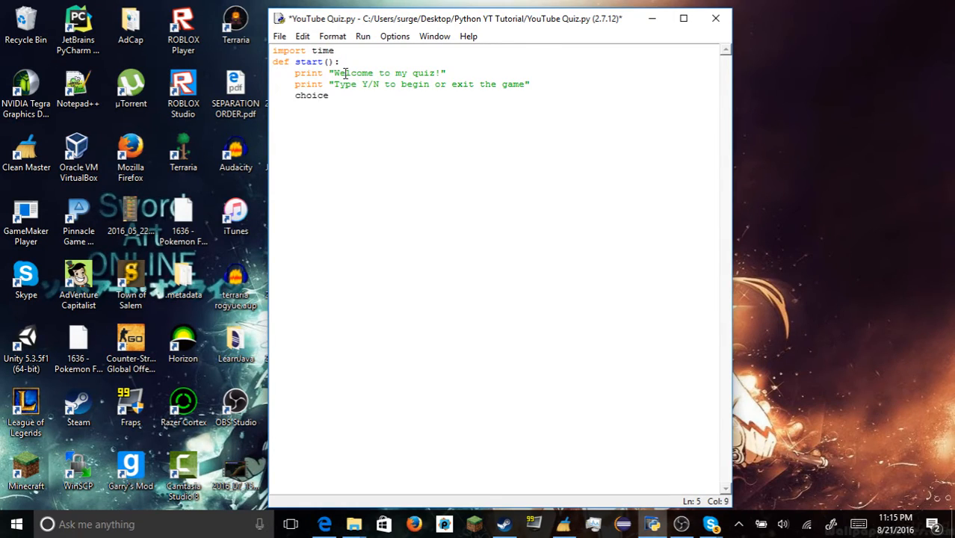
type("= \"")
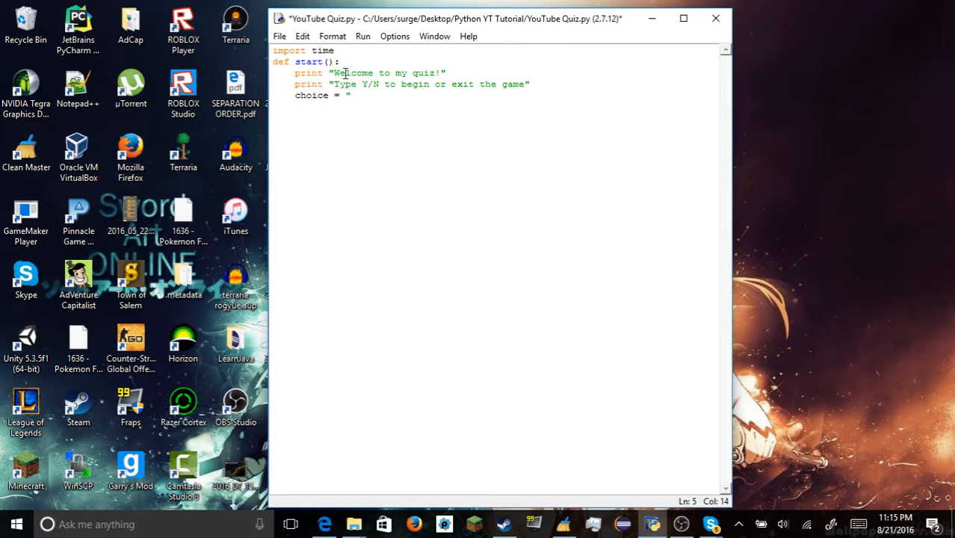
type("What is yo")
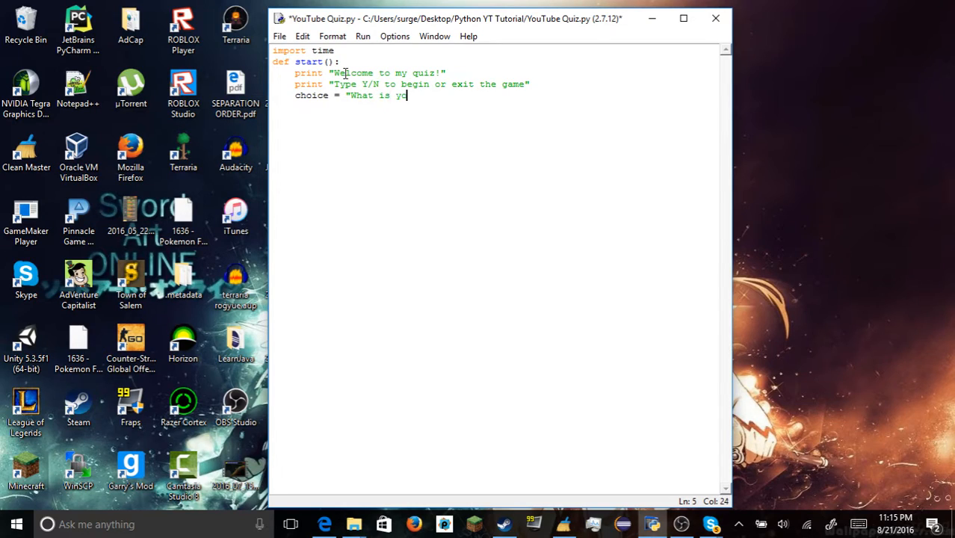
type("ur choice?: \"")
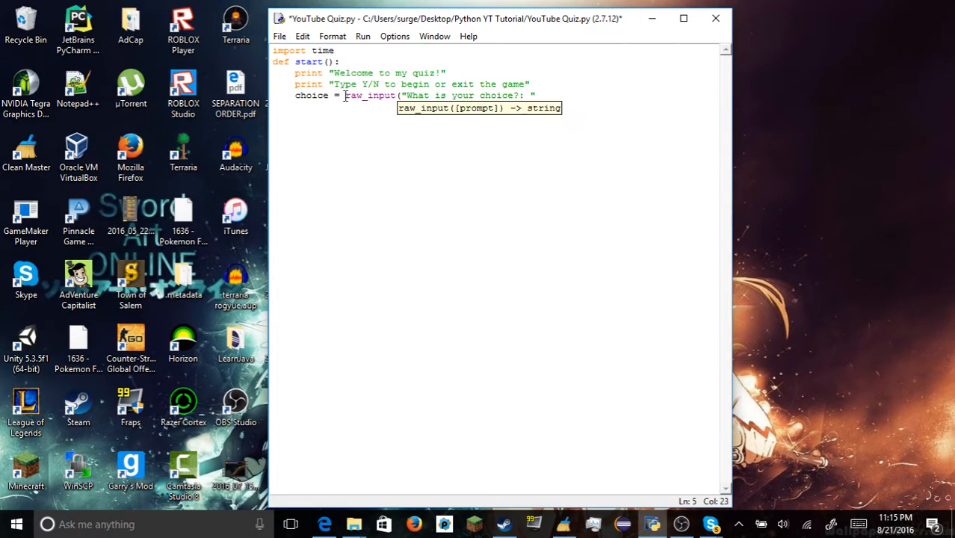
Add if choice == "Y": branch printing "Game Starting... "
left_click(558, 96)
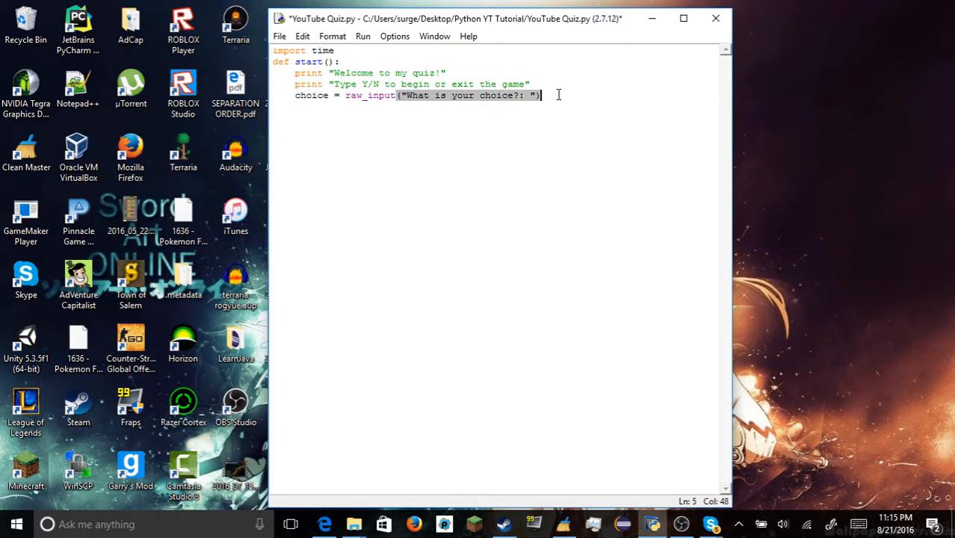
type("if c")
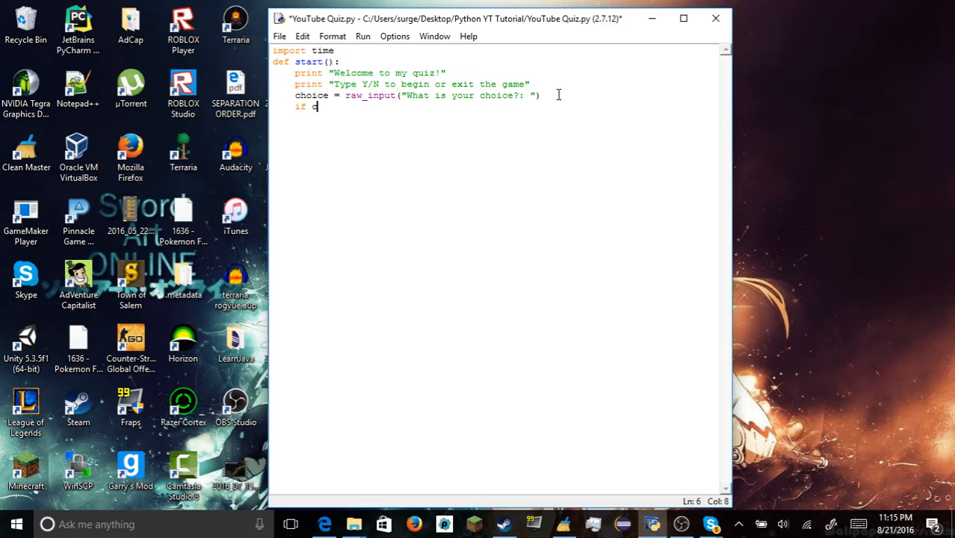
type("hoice == \"Y\":")
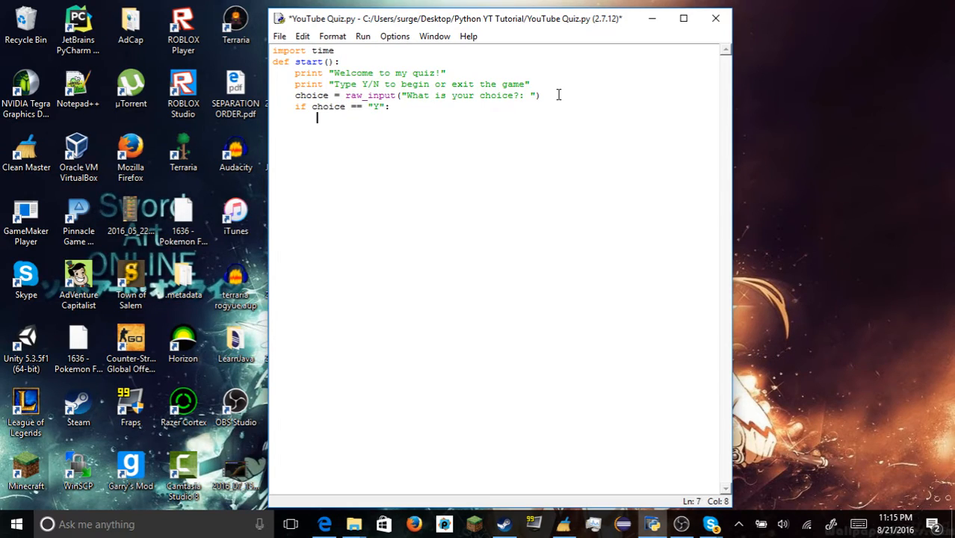
type("pr")
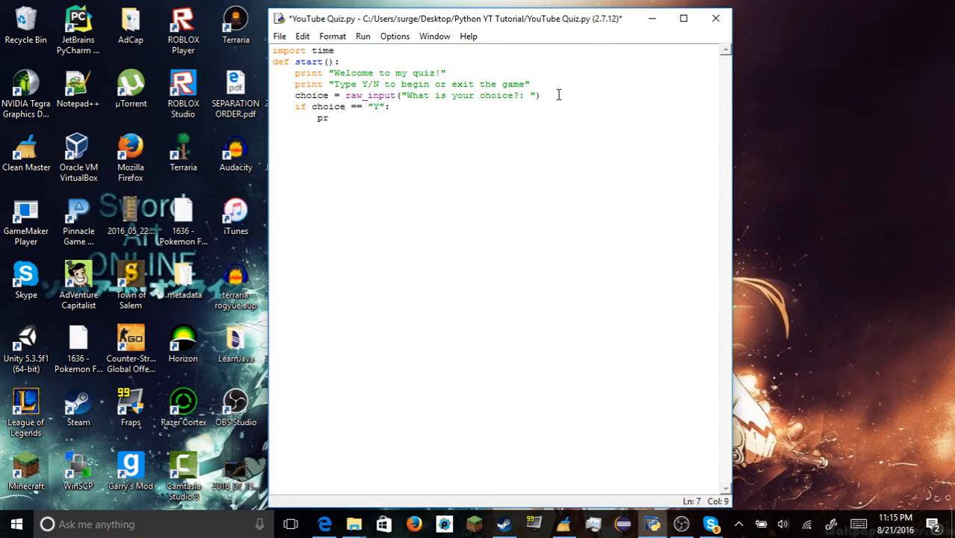
type("int")
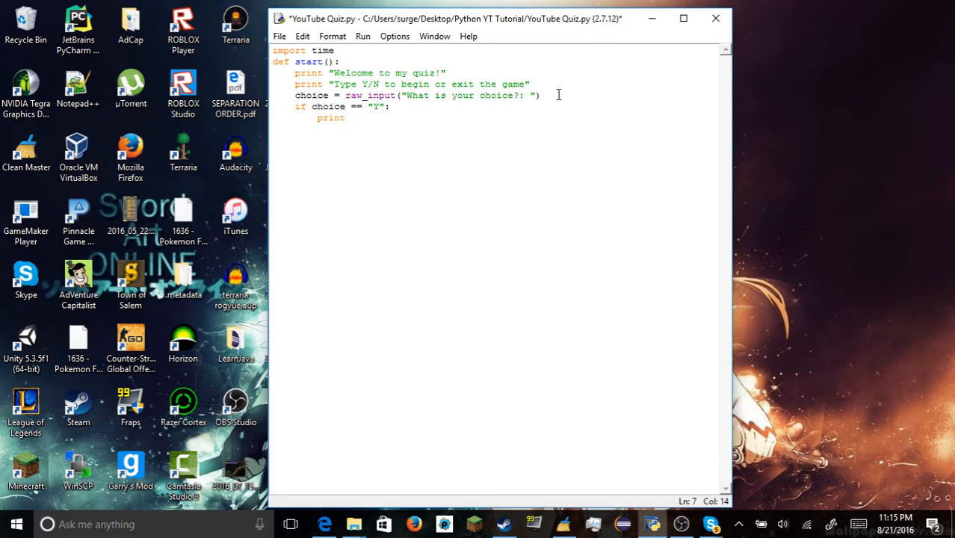
type("\"")
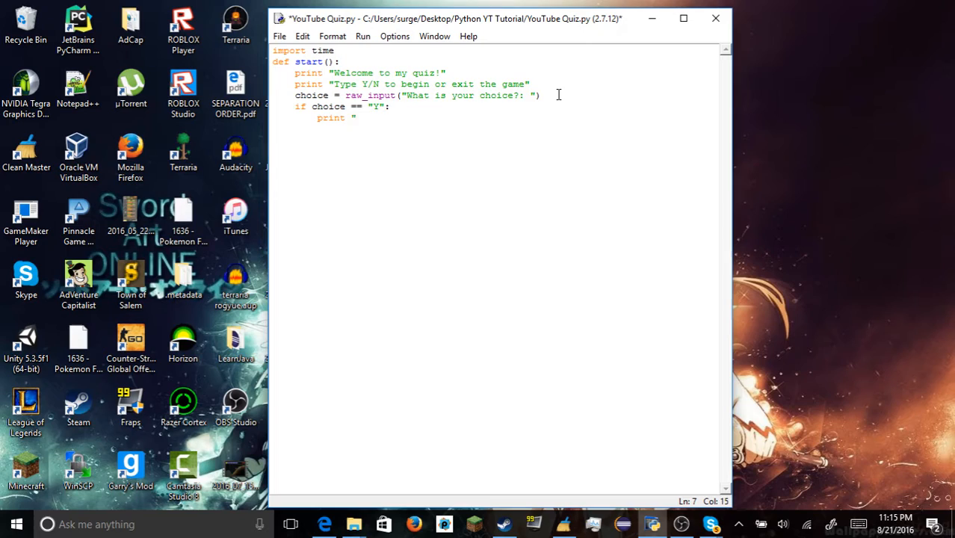
type("Game")
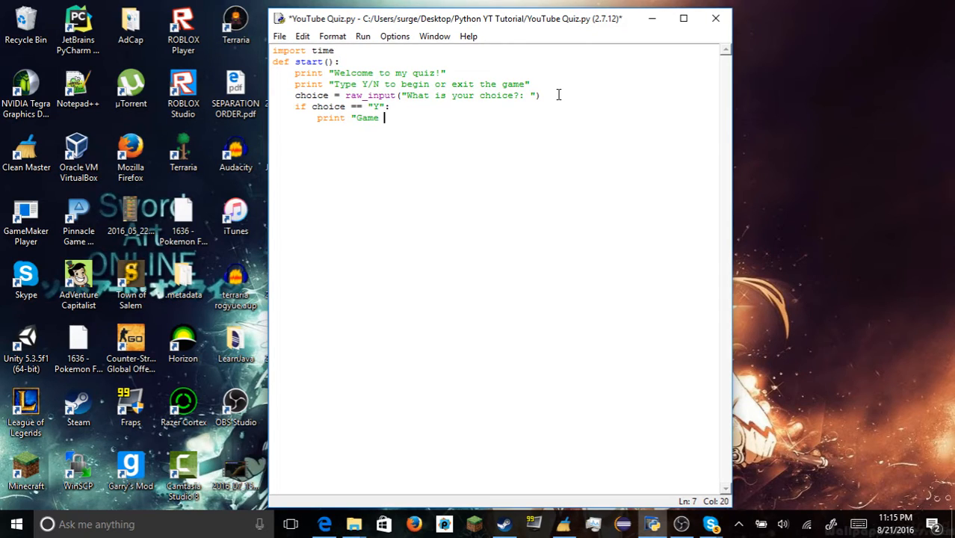
type("Star")
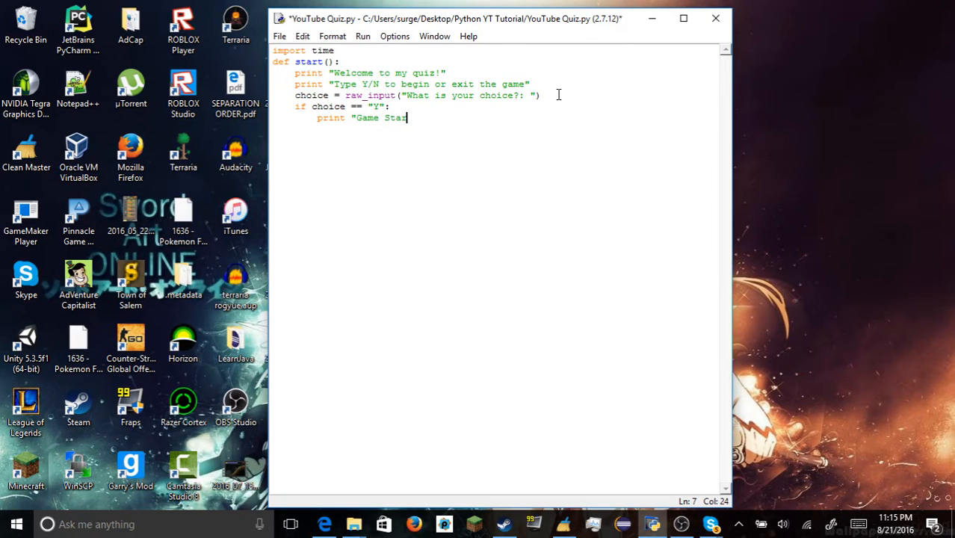
type("ting,")
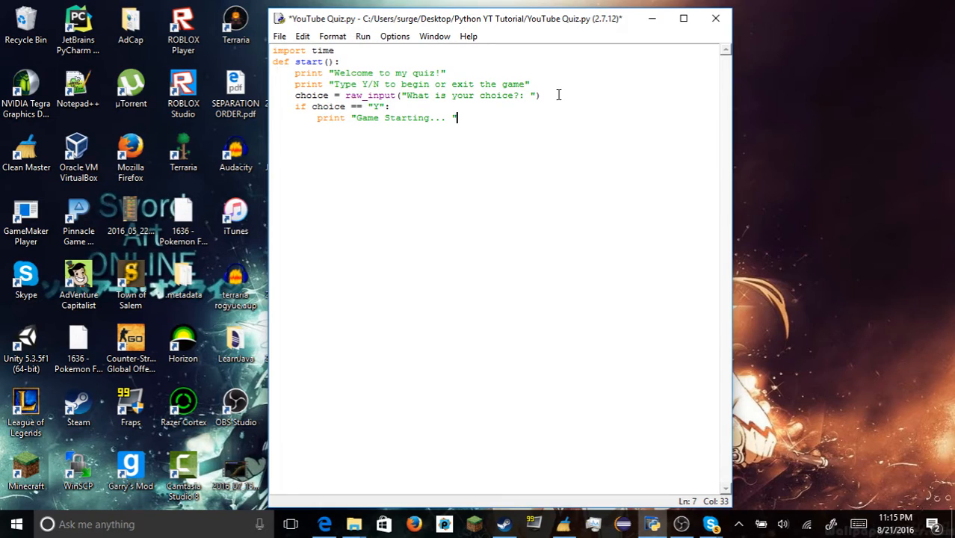
Add time.sleep(3) under the Y branch, correcting the mistyped sleep argument
type("time.")
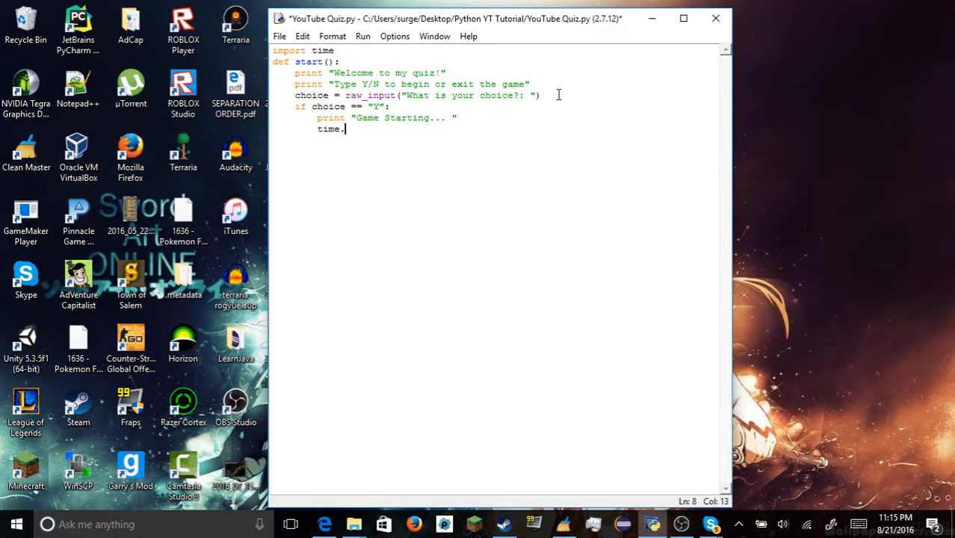
type("sleep(33)")
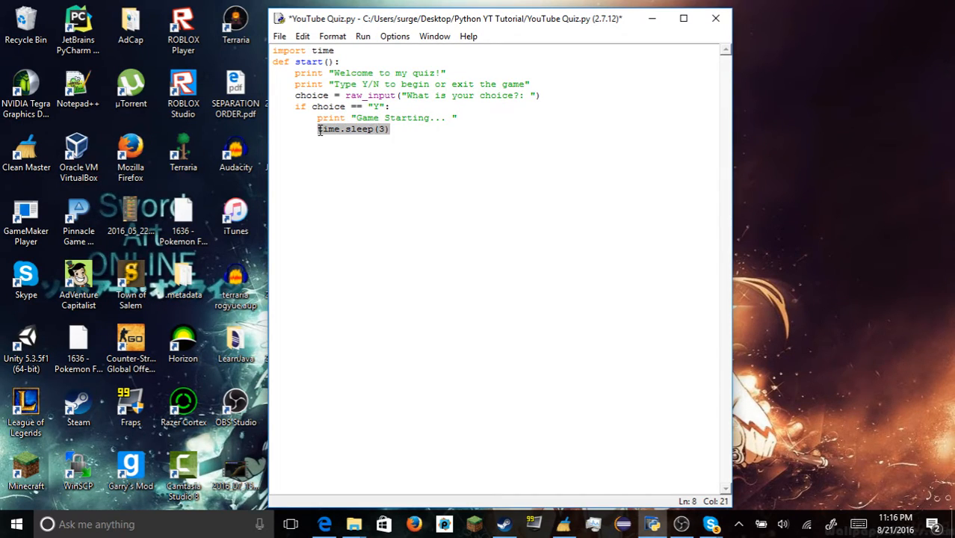
left_click(457, 116)
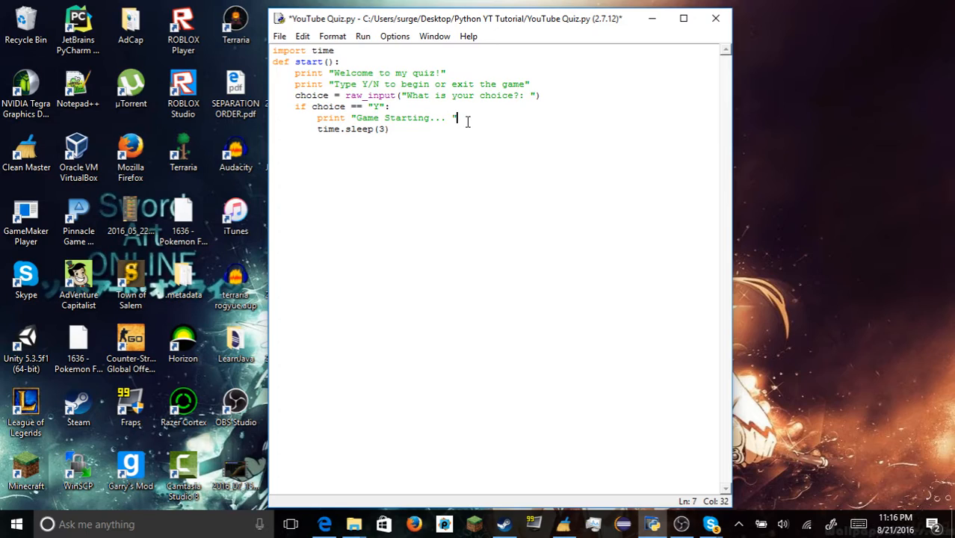
left_click(390, 128)
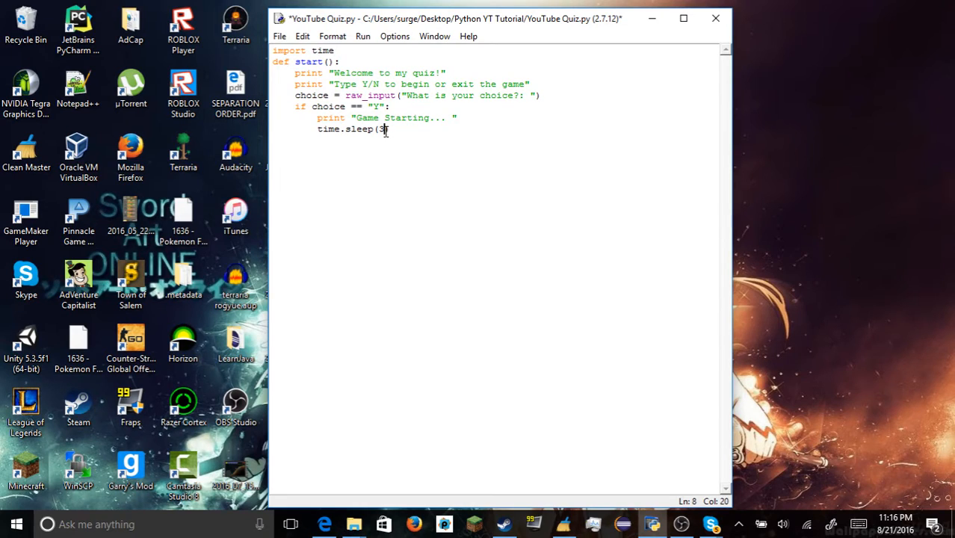
type(")")
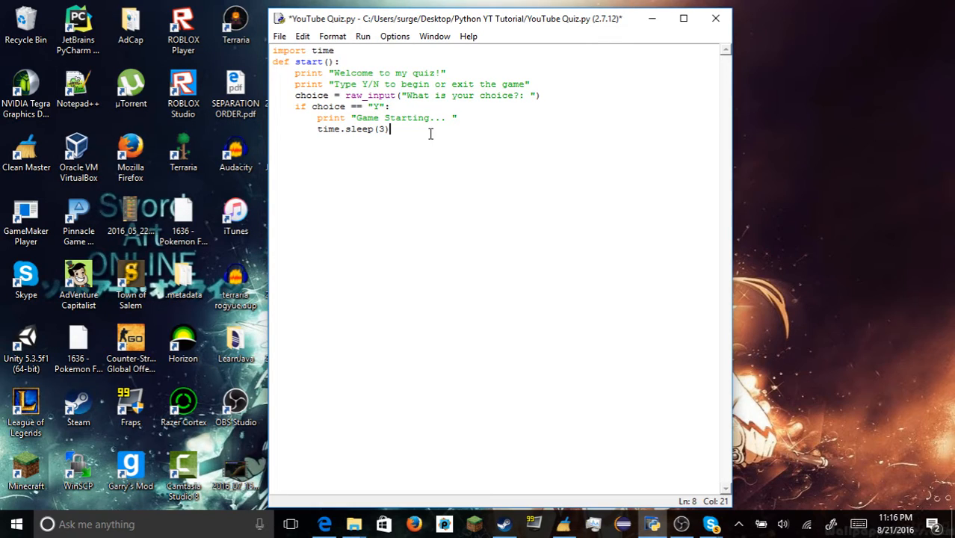
Add if choice == "N": branch printing "Exiting Game... "
key("enter")
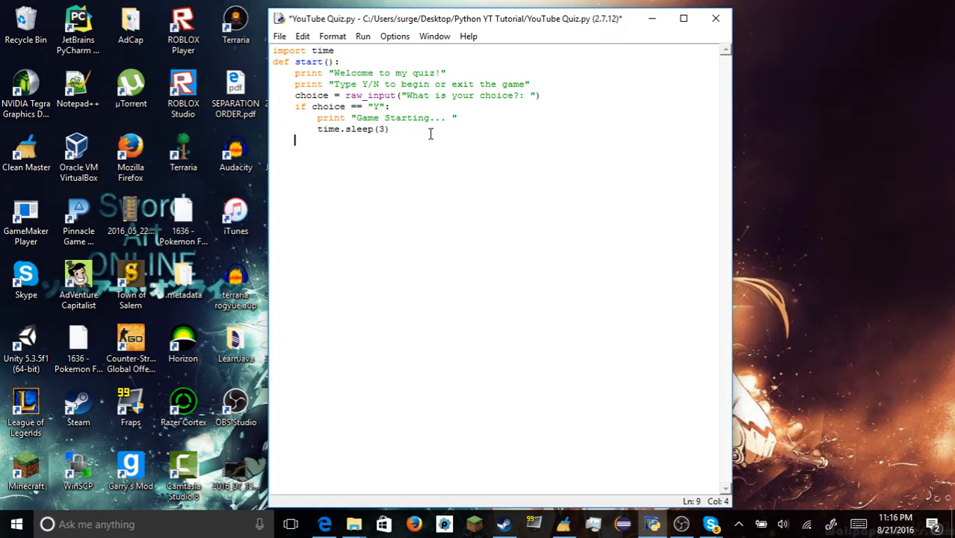
type("if choice == \"")
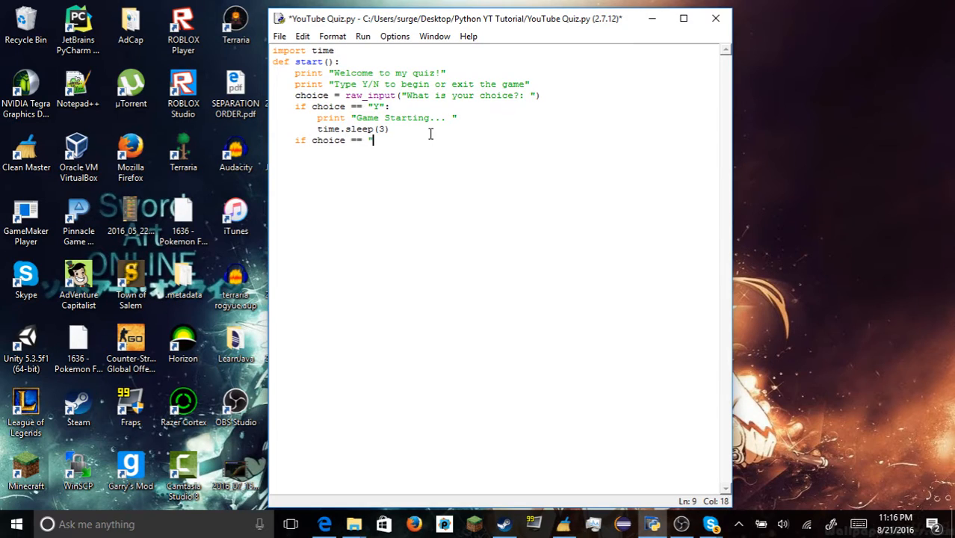
type("N\":")
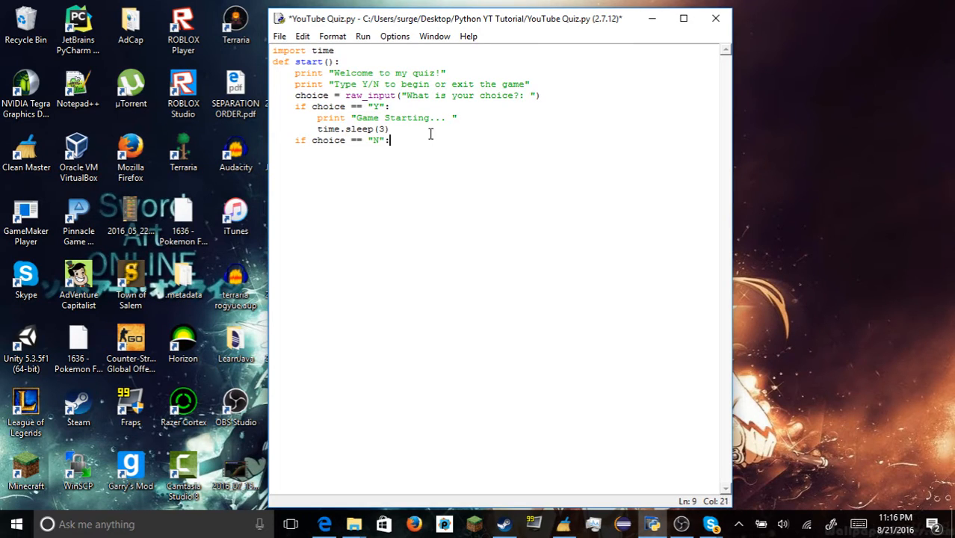
type("time")
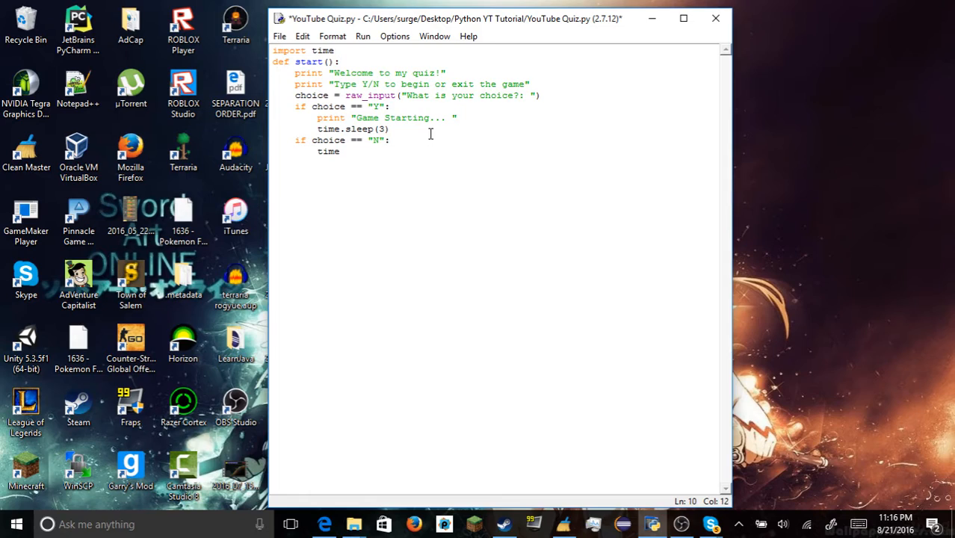
type(".sleep")
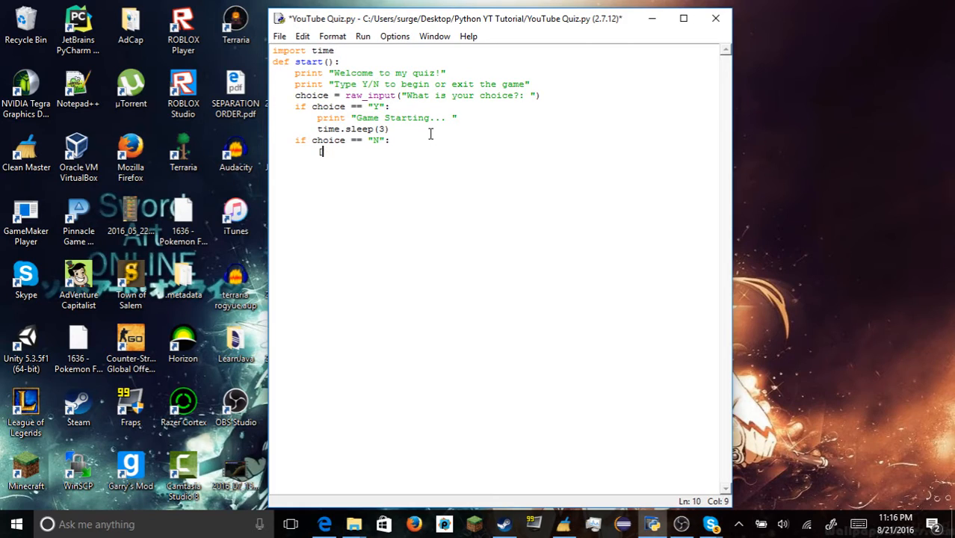
type("print \"")
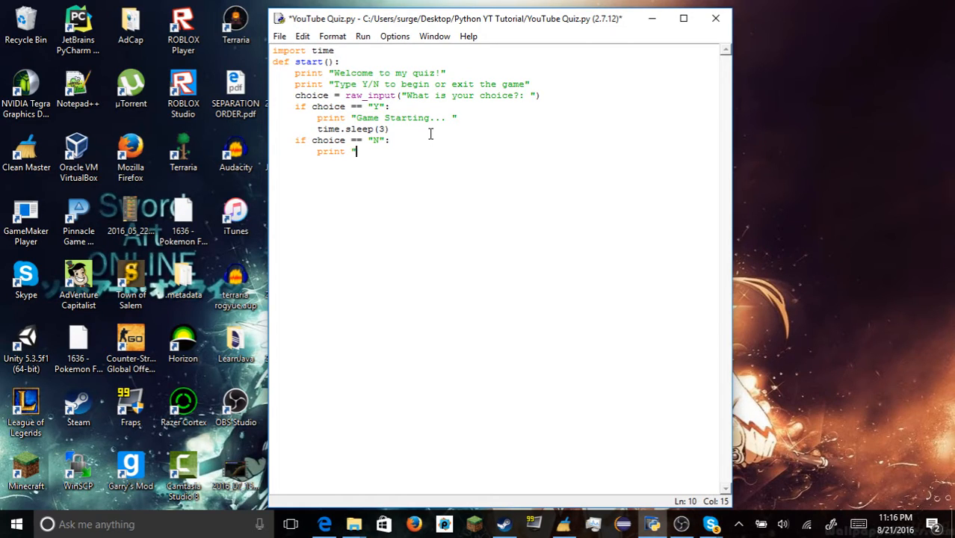
type("Exiting Game.")
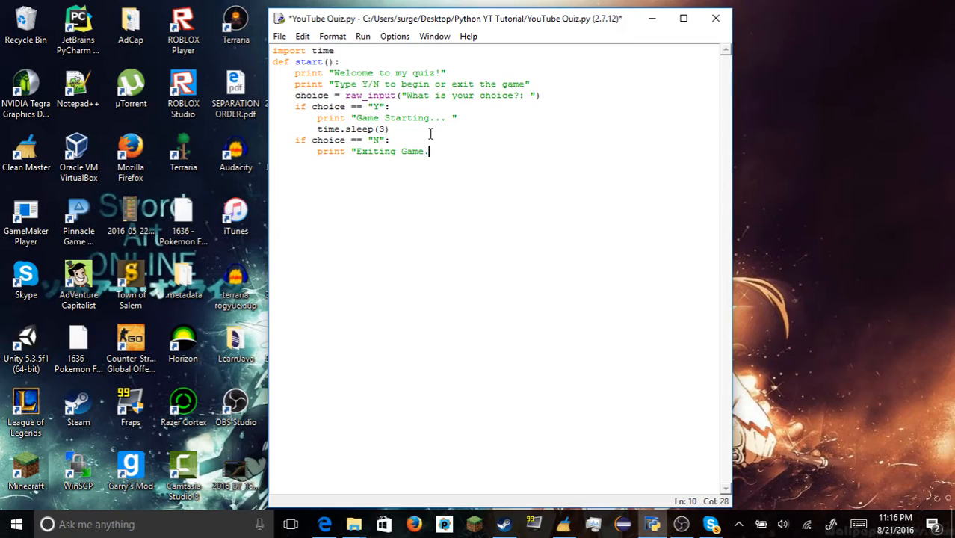
type(".")
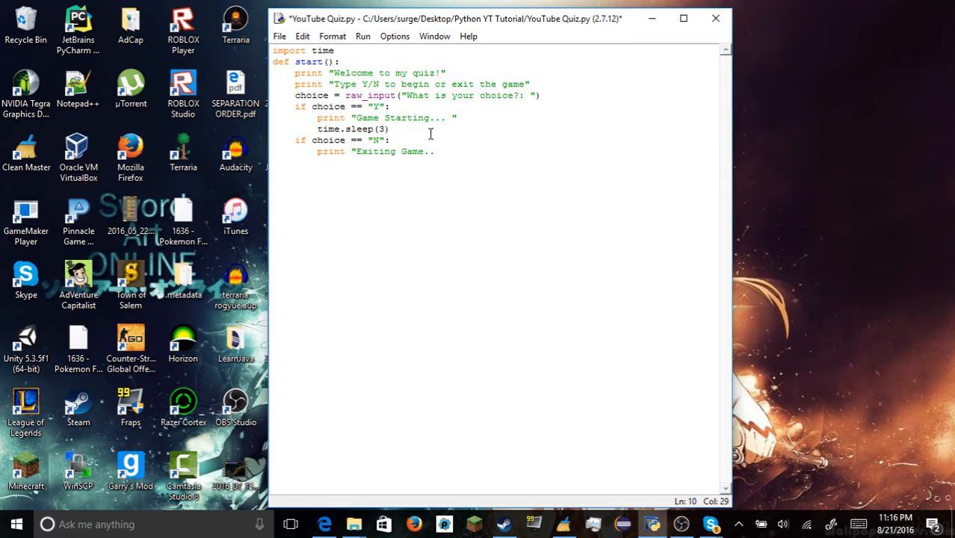
type("\"")
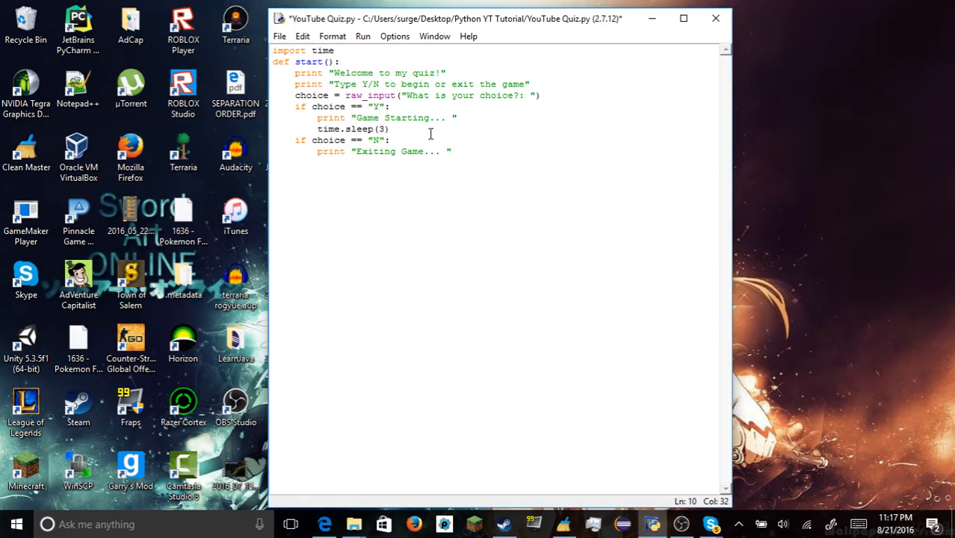
Add time.sleep(3) and exit() to the N branch, then a start() call below the function
left_click(448, 151)
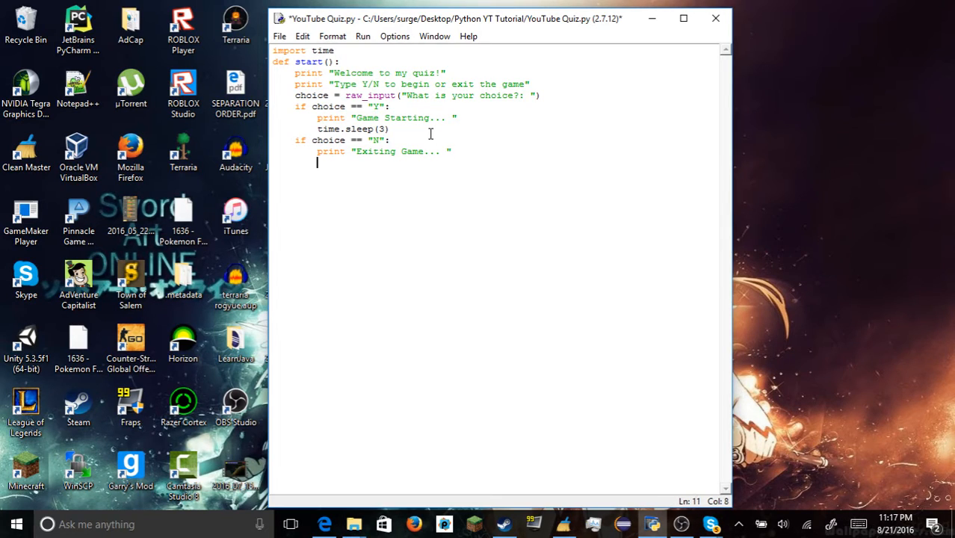
type("time.sleep")
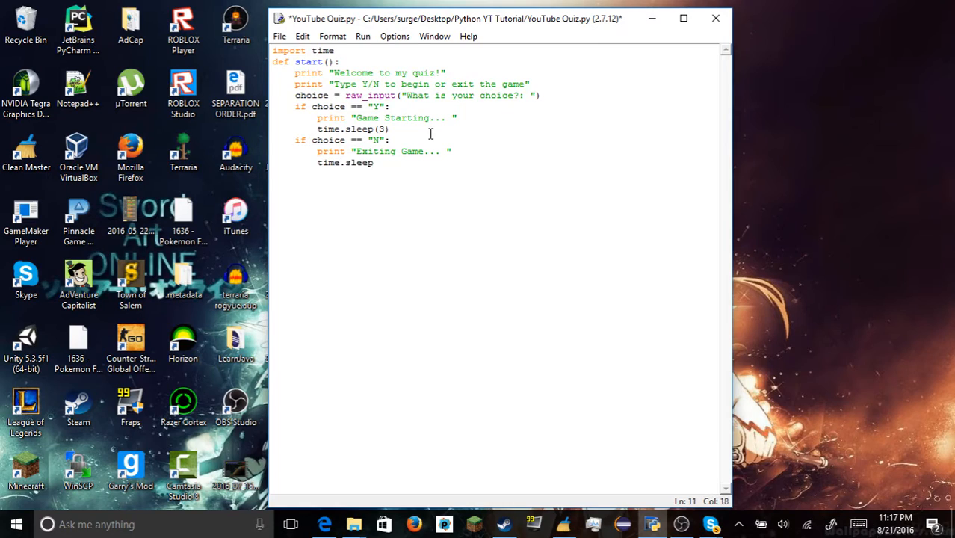
type("(3)")
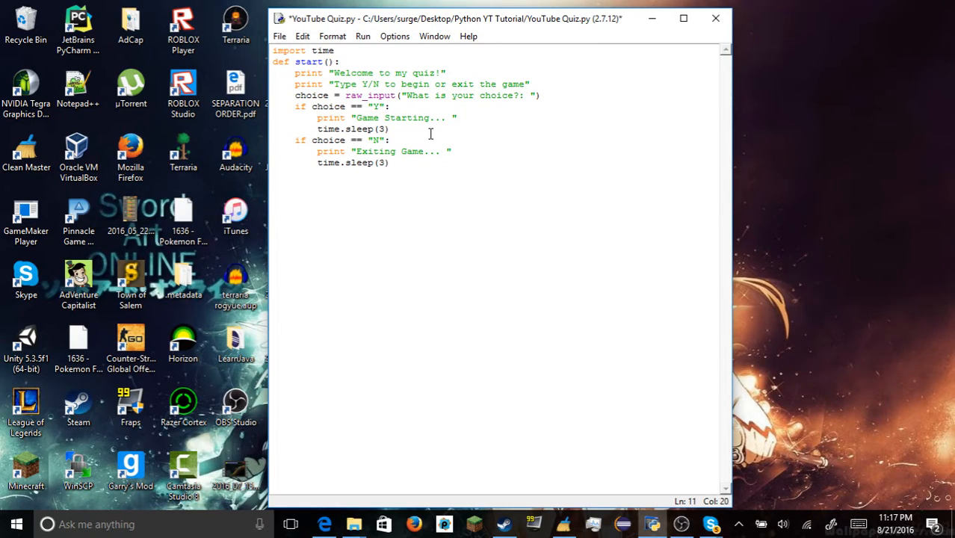
type("e")
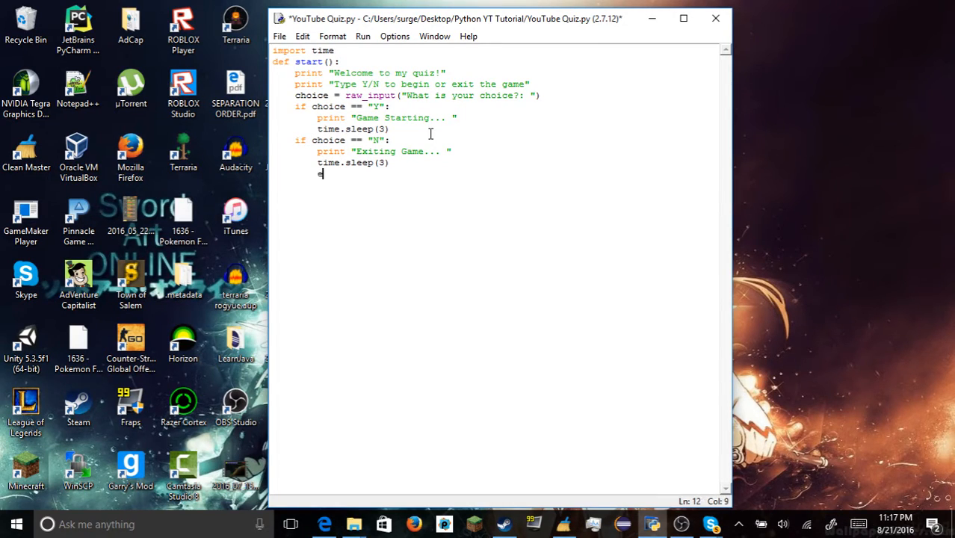
type("xit()")
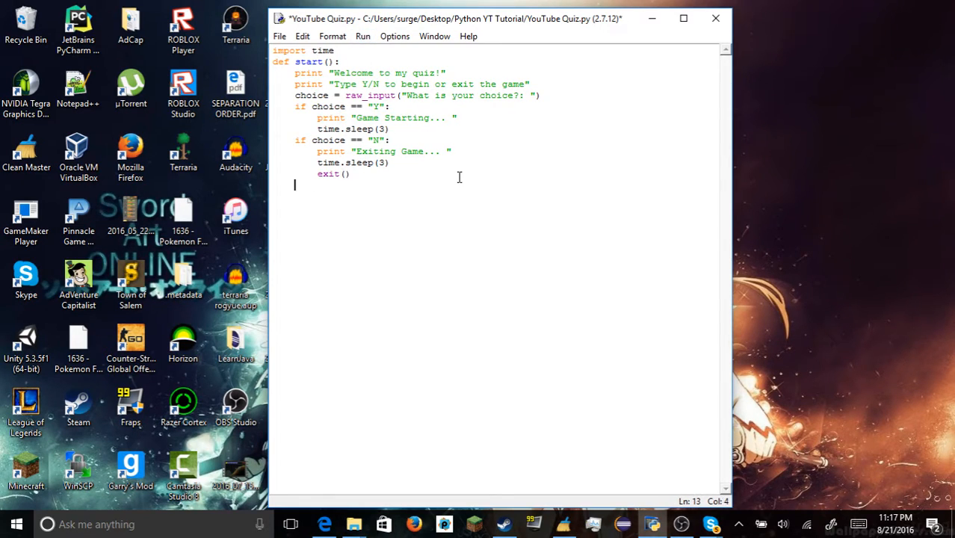
type("start()")
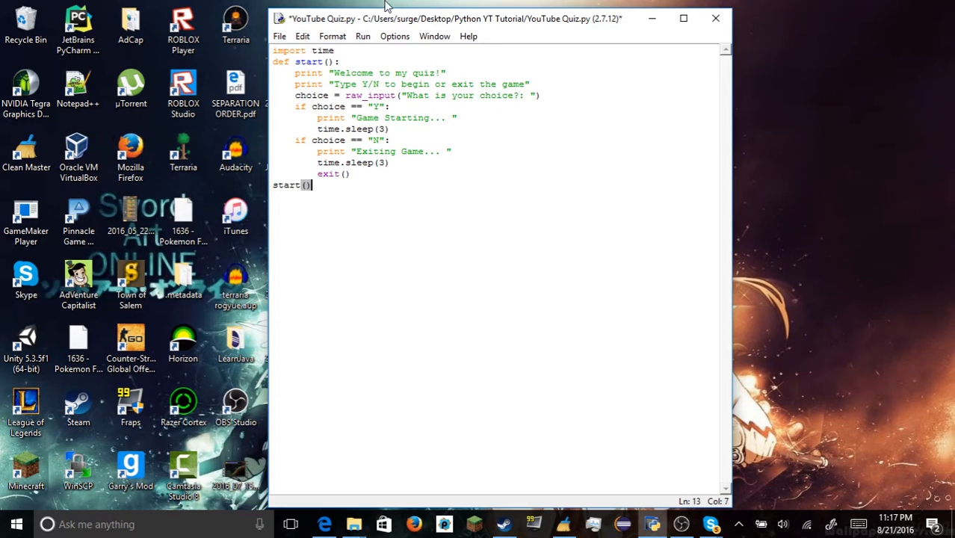
Save and run the script, answering N then Y at the shell's choice prompt
left_click(362, 36)
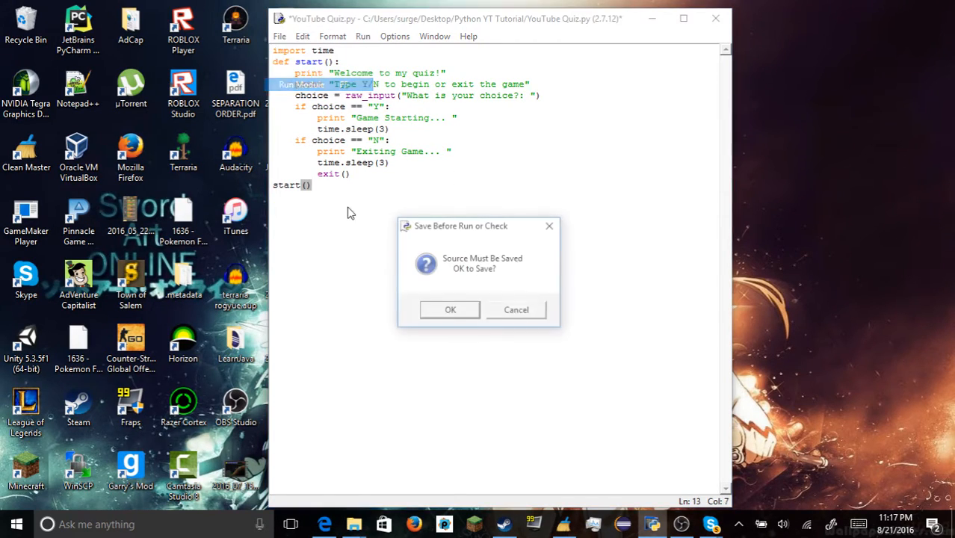
left_click(449, 309)
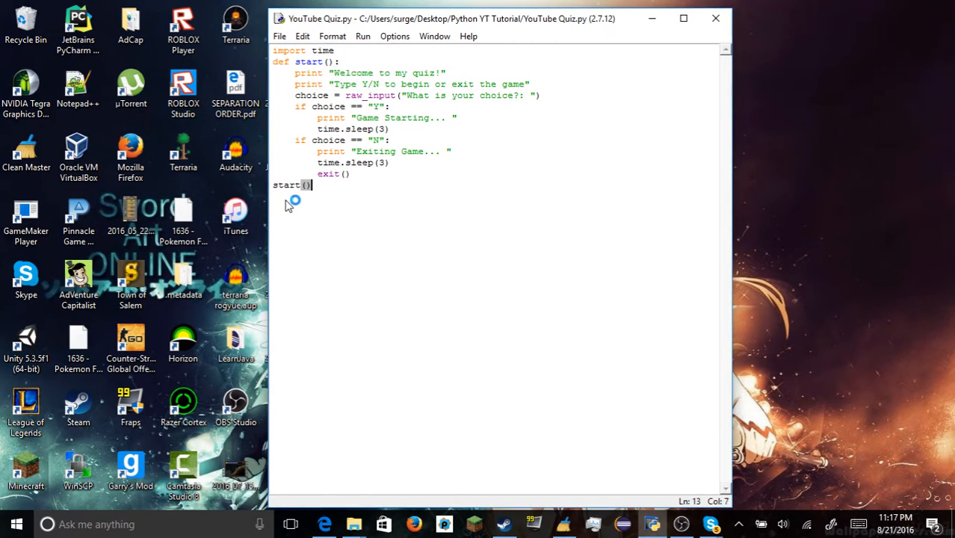
key("F5")
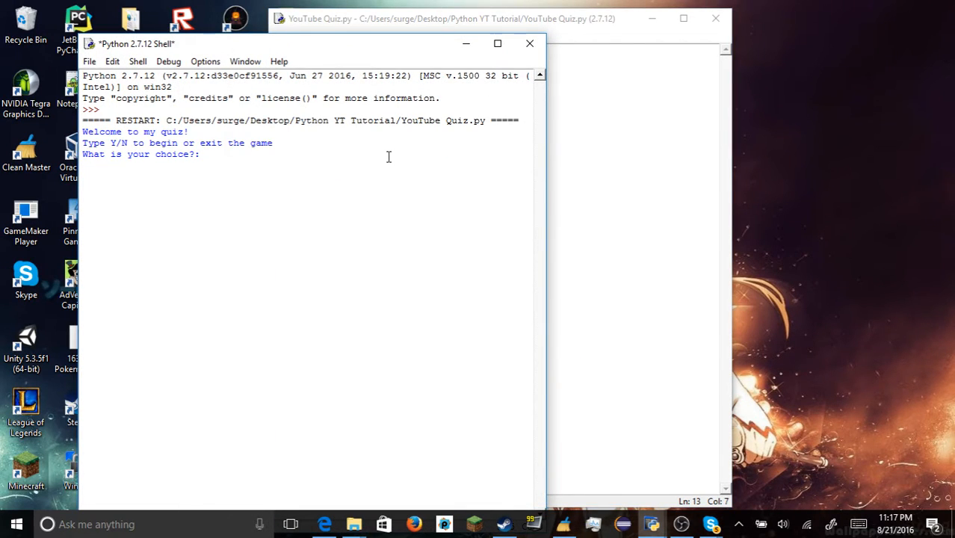
type("N")
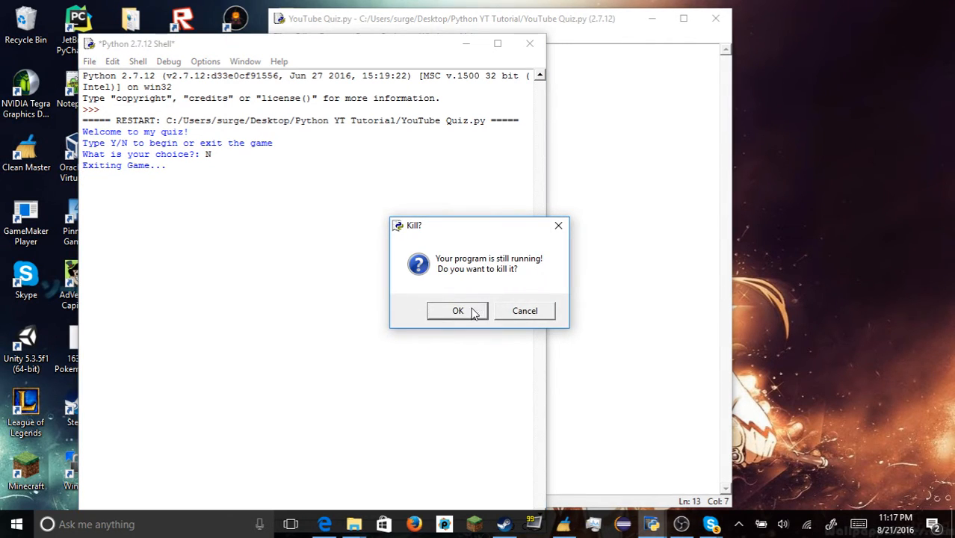
left_click(457, 311)
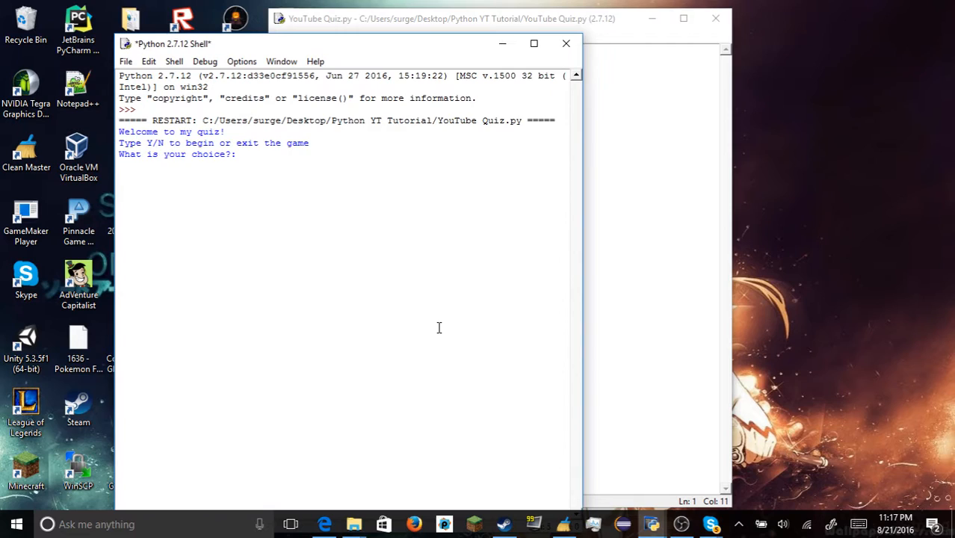
type("Y")
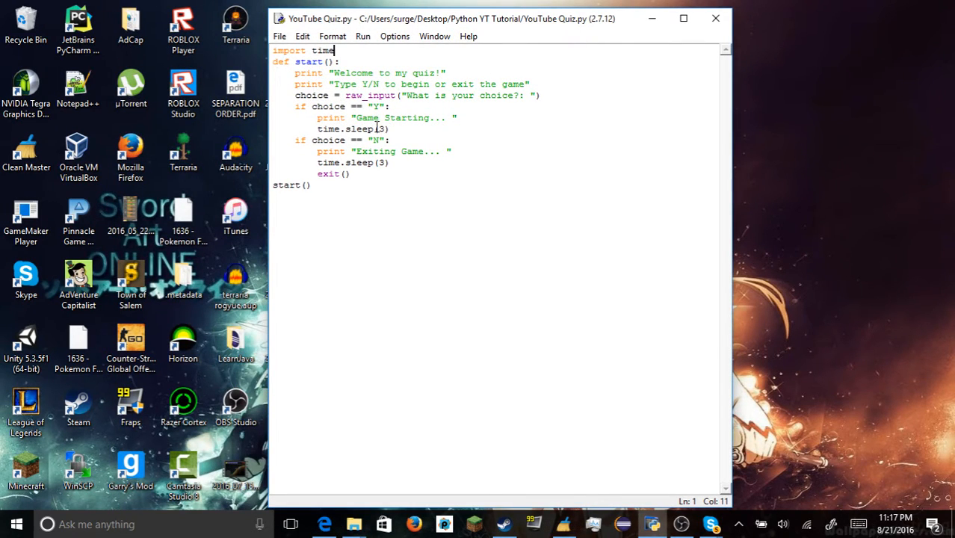
Delete the trailing start() call from the end of the script
left_click(395, 106)
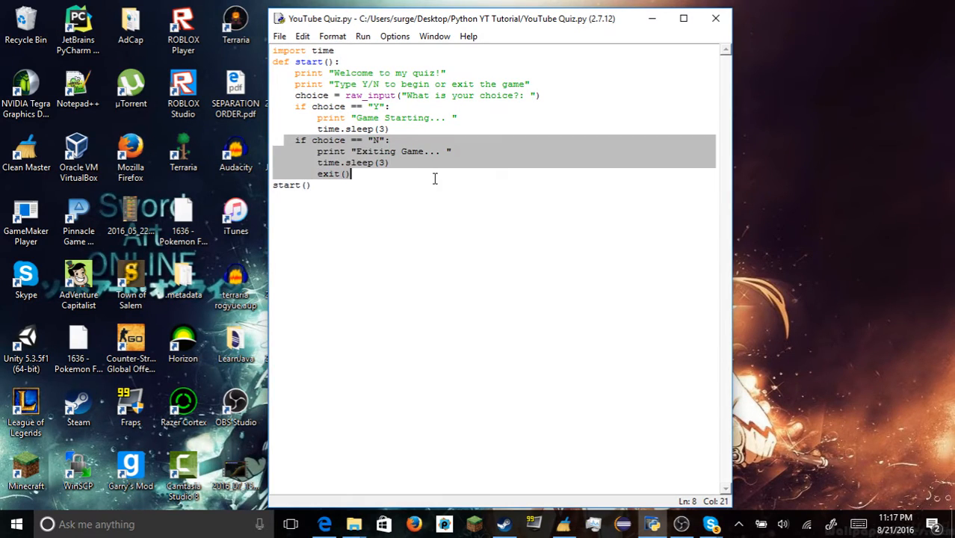
left_click(351, 118)
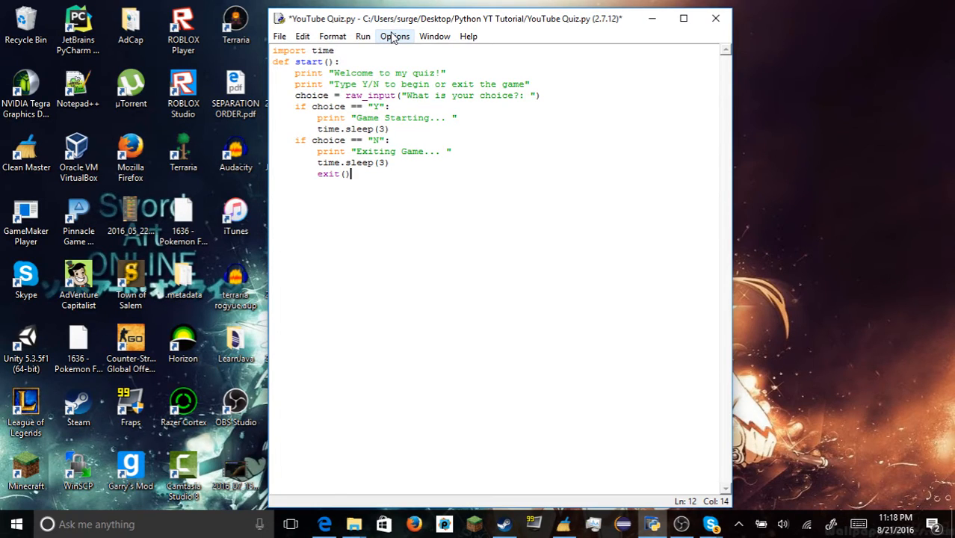
Define a quiz() function below start(), discarding an unfinished print line
type("def")
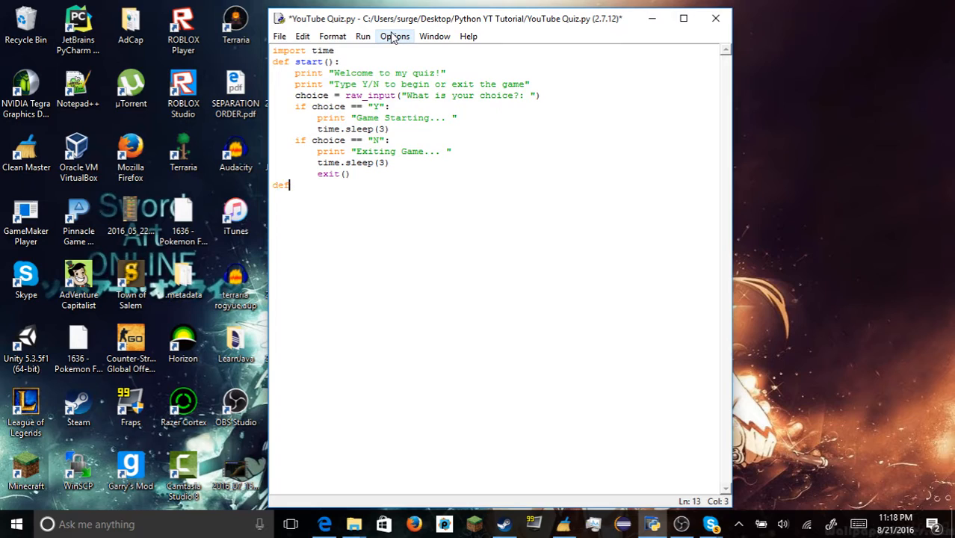
type("\" \"")
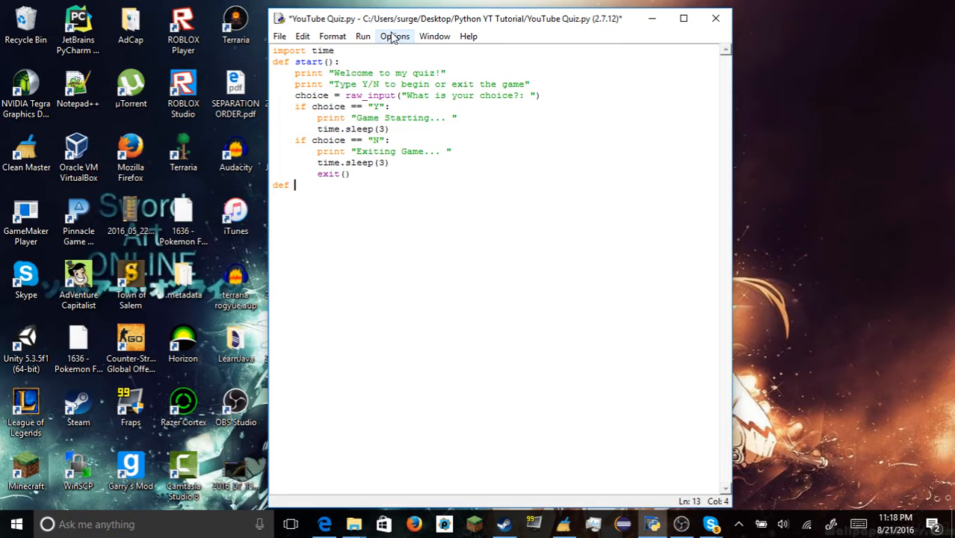
type("quiz()")
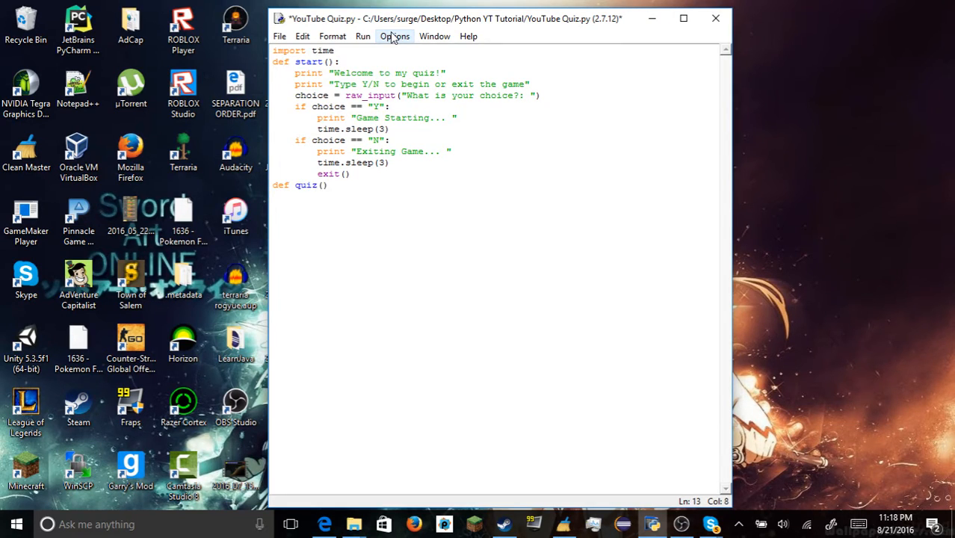
type(":")
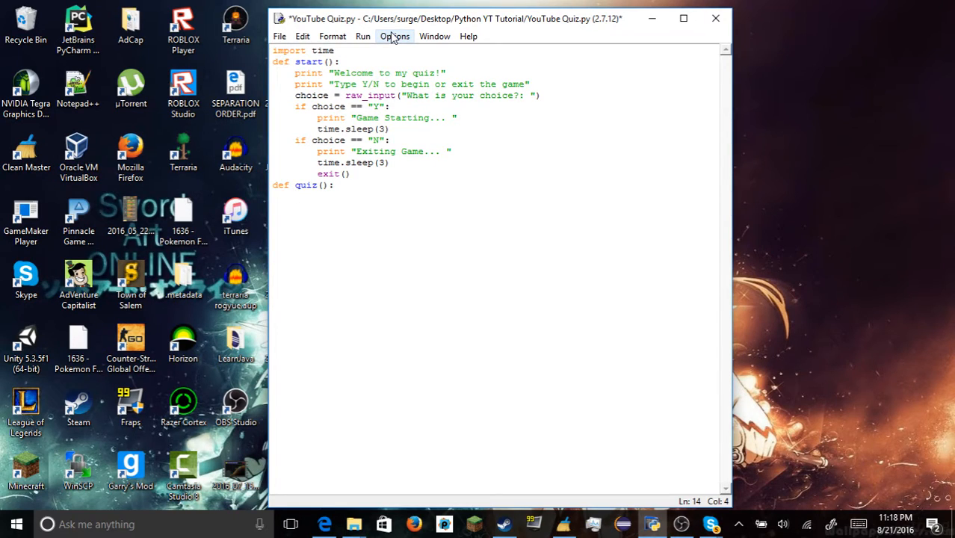
key("enter")
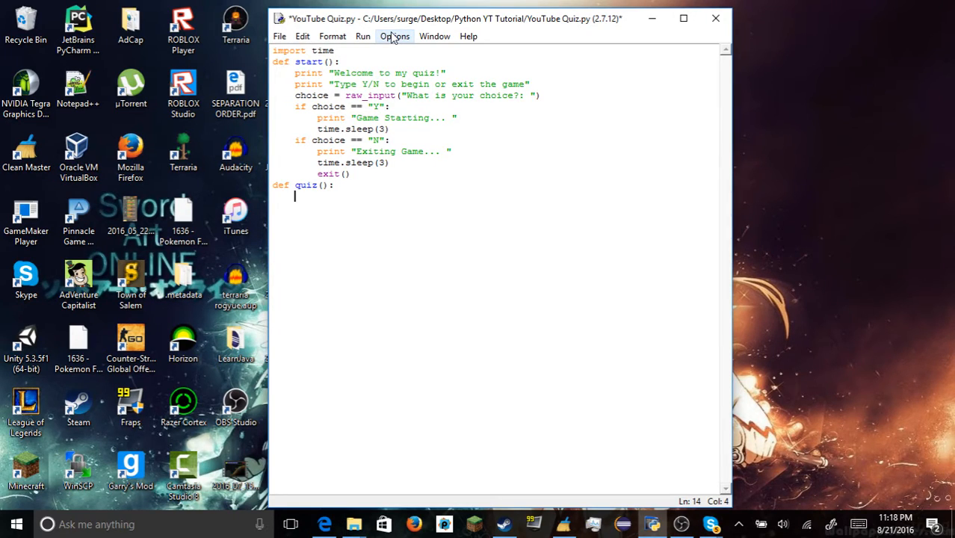
type("print")
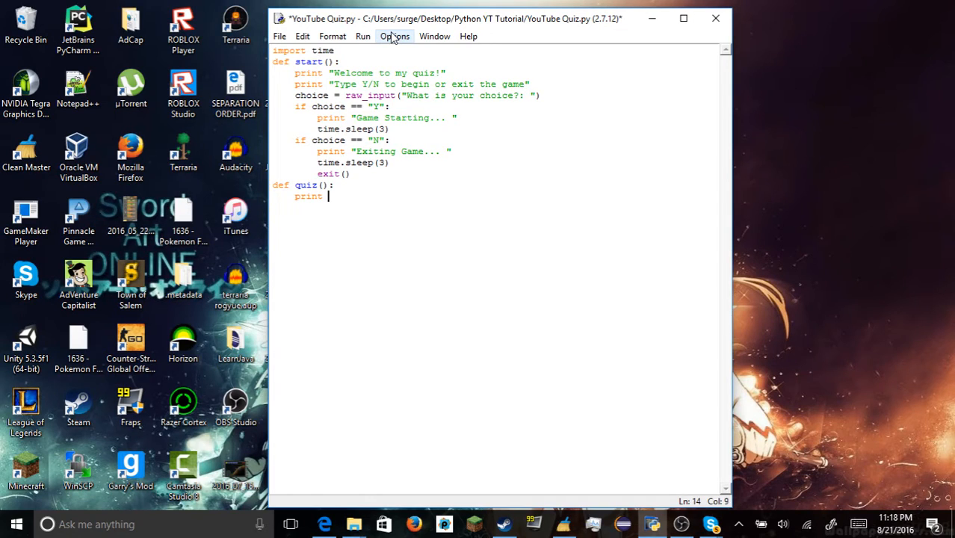
key("BackSpace")
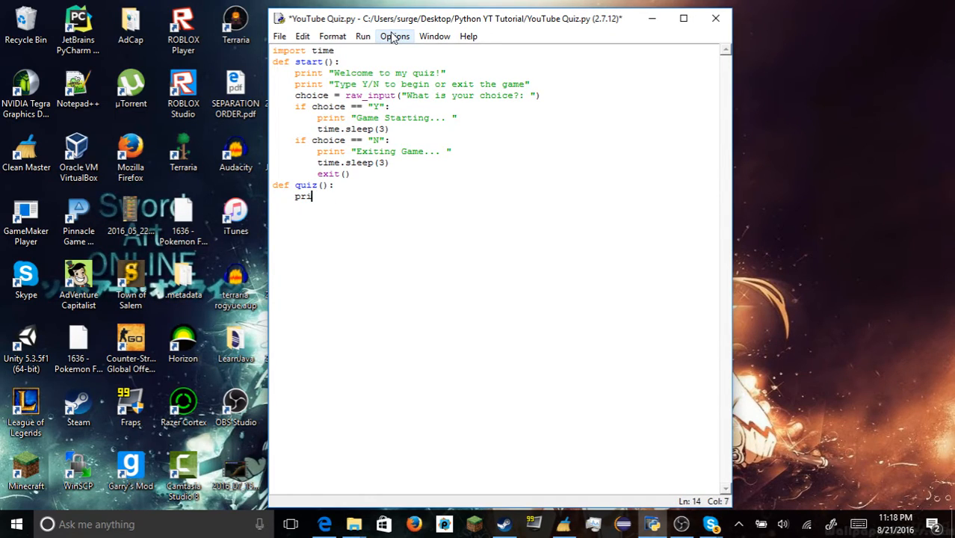
Set q1 = raw_input("What is 9 * 9?: ") as the first quiz question
type("q1 = '")
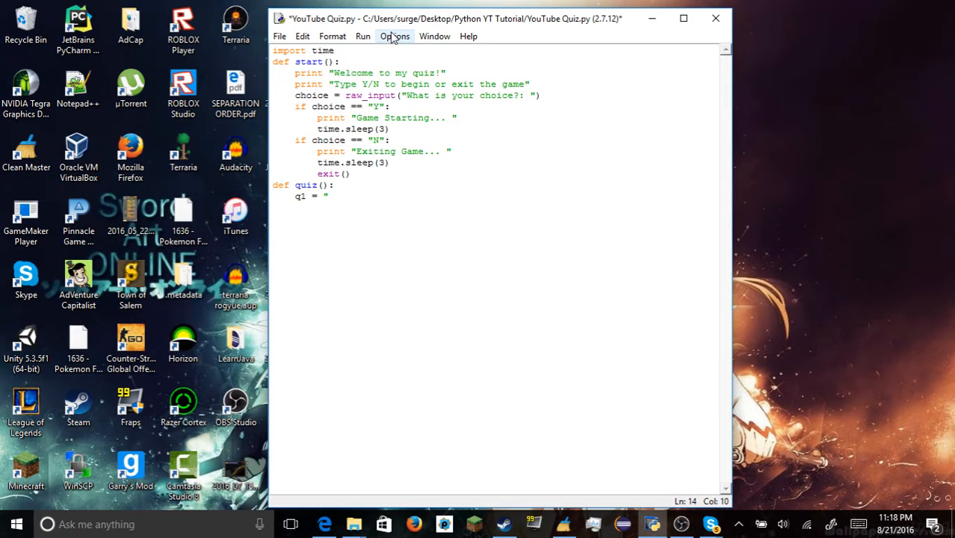
type("raw")
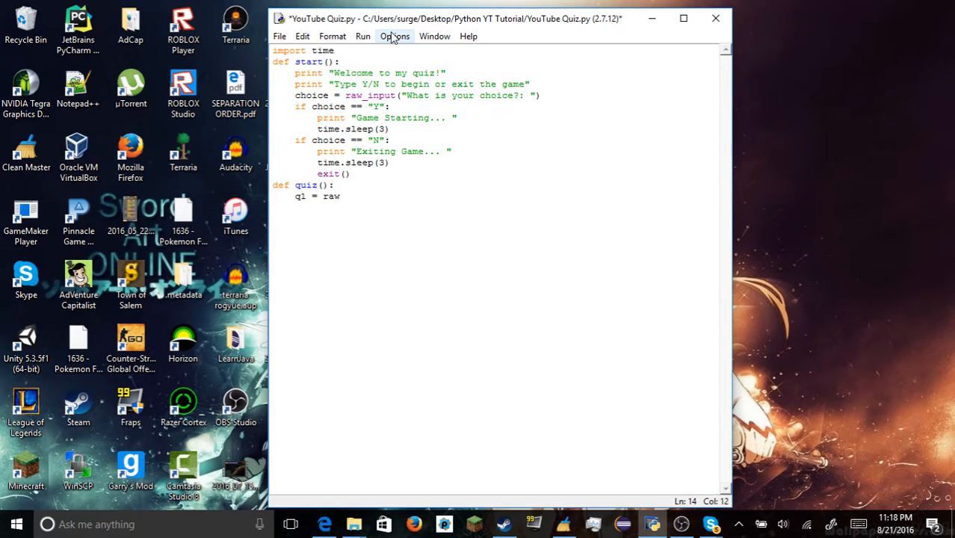
type("_input")
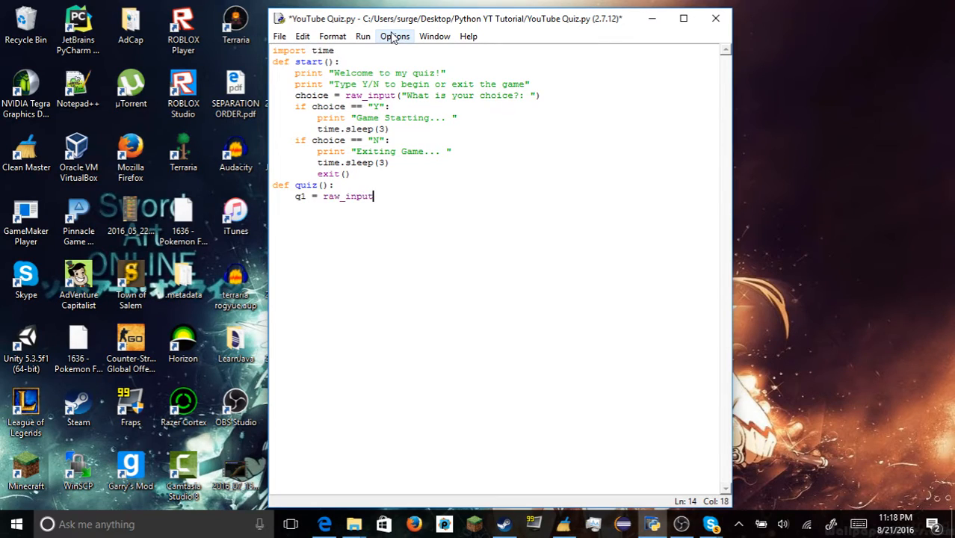
type("(\"")
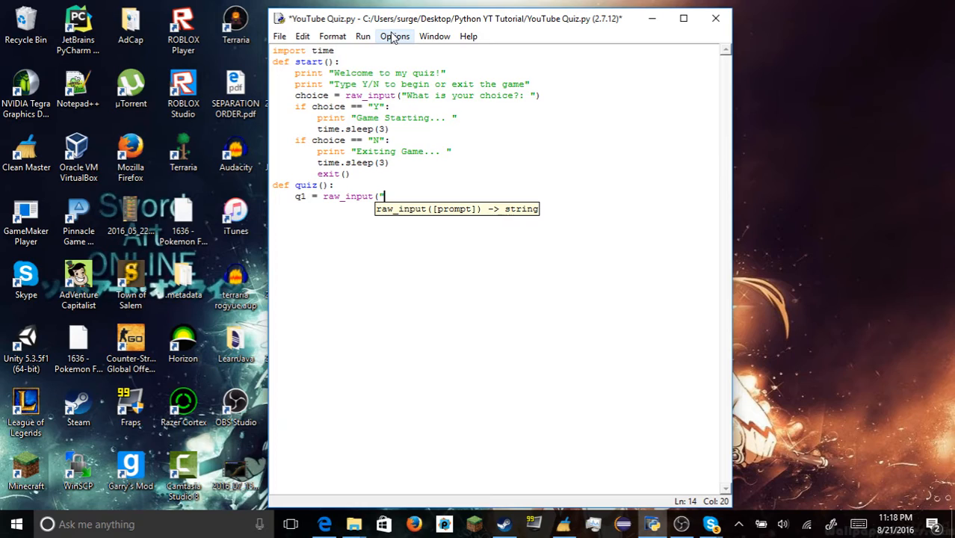
type("What")
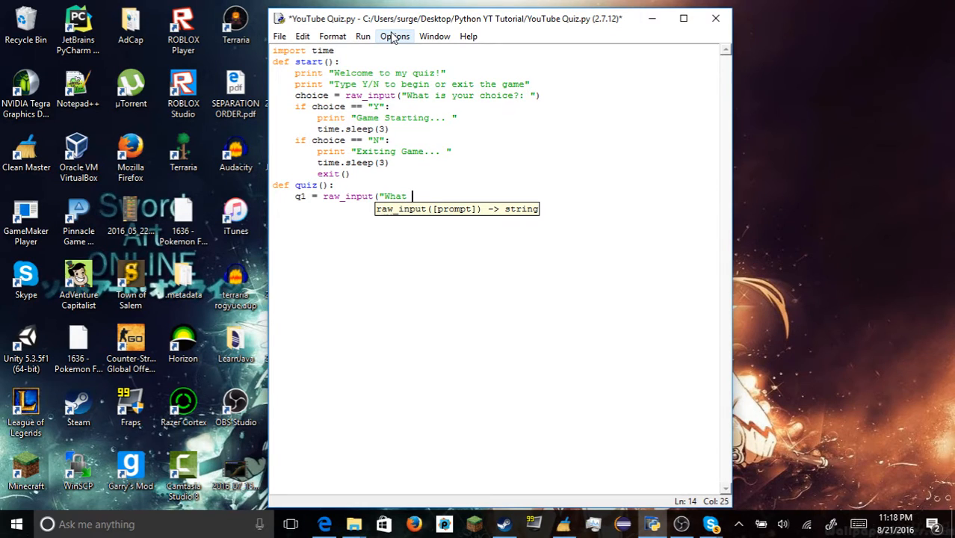
type("is 9 *")
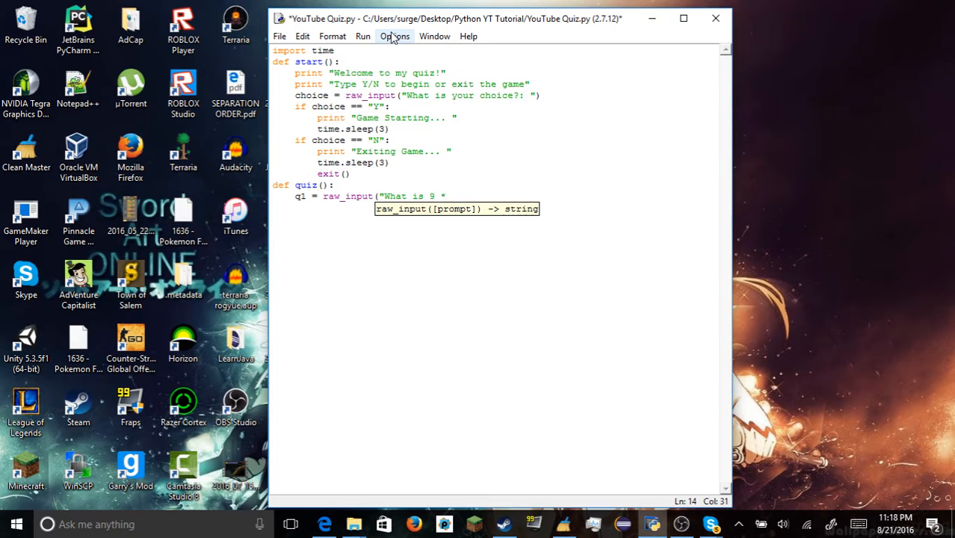
type("9")
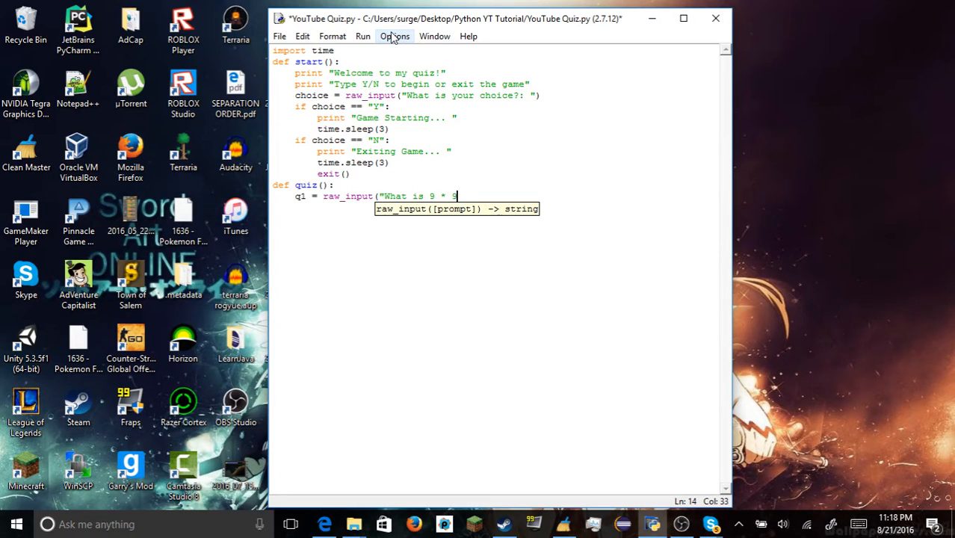
type("?: \")")
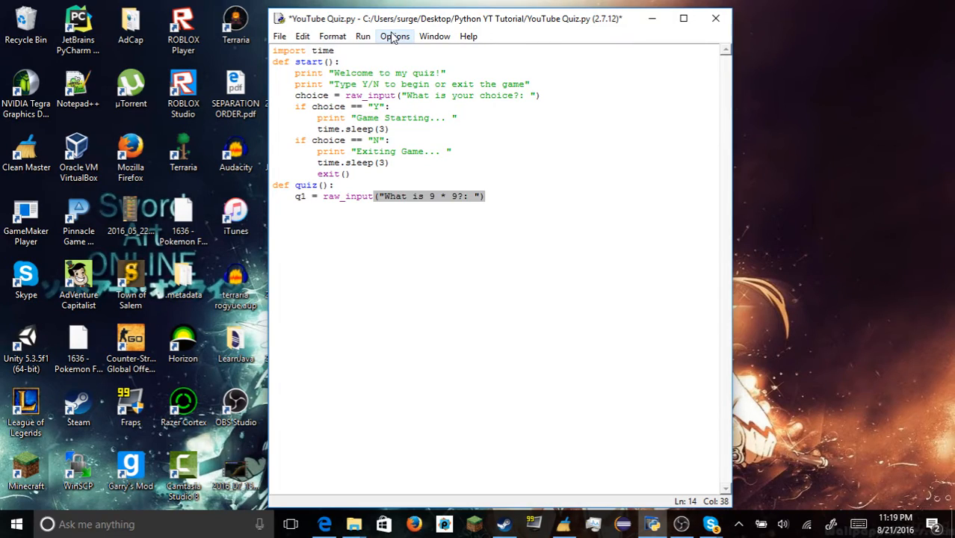
Print correct when q1 == "81" and print wrong when q1 != "81"
type("if q1")
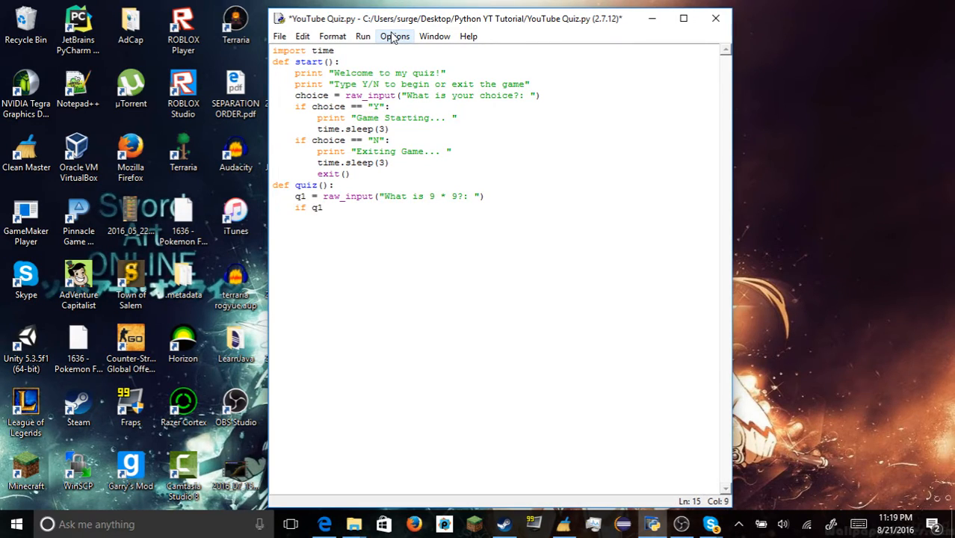
type("== \"")
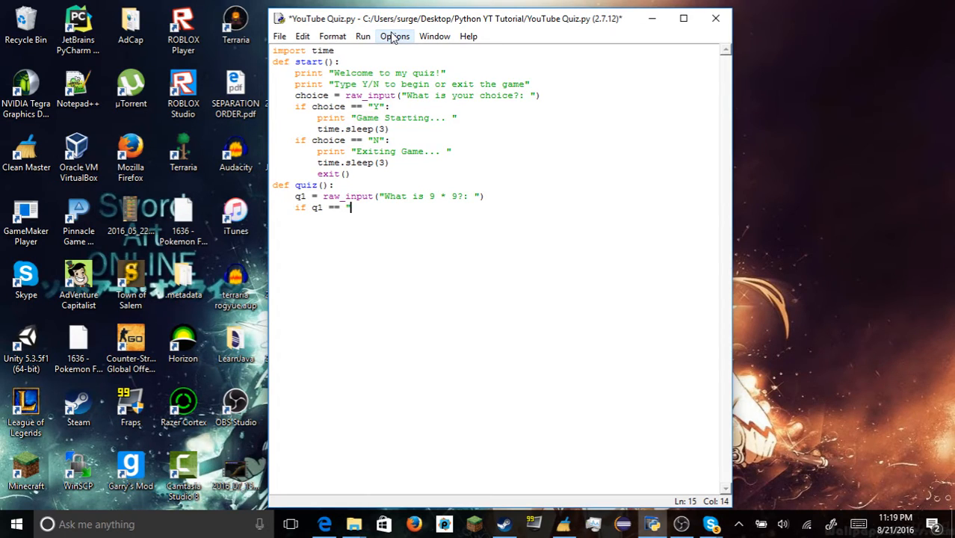
type("81\":")
type("print")
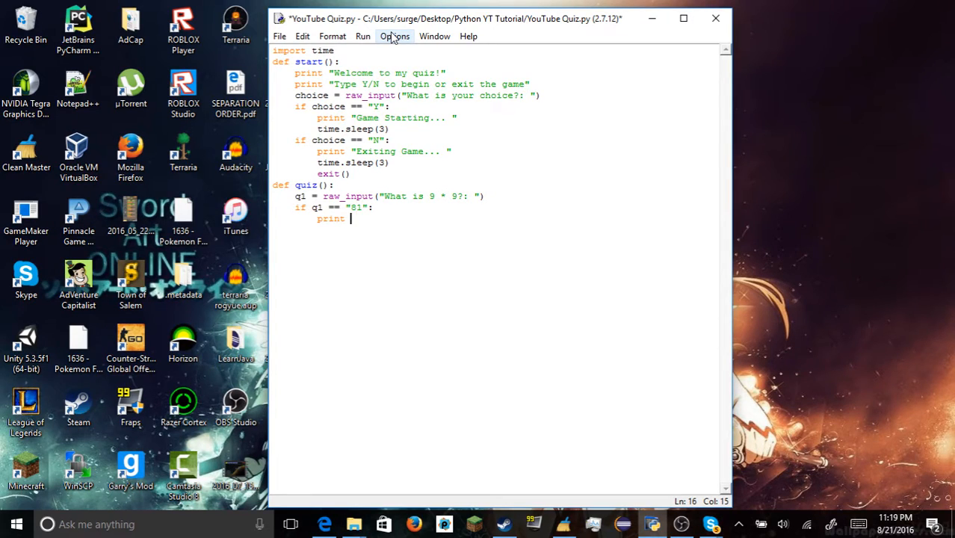
type("(correct)")
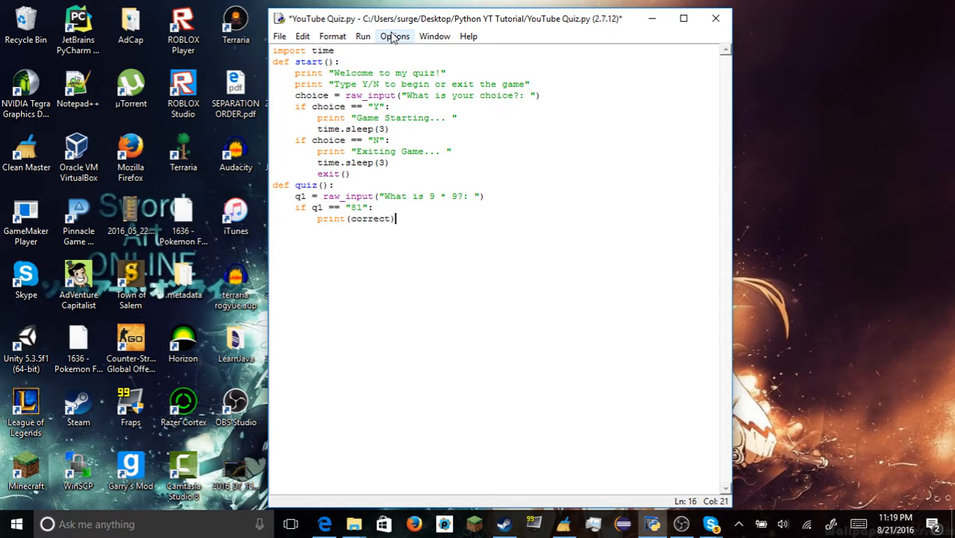
type("if q1 ==")
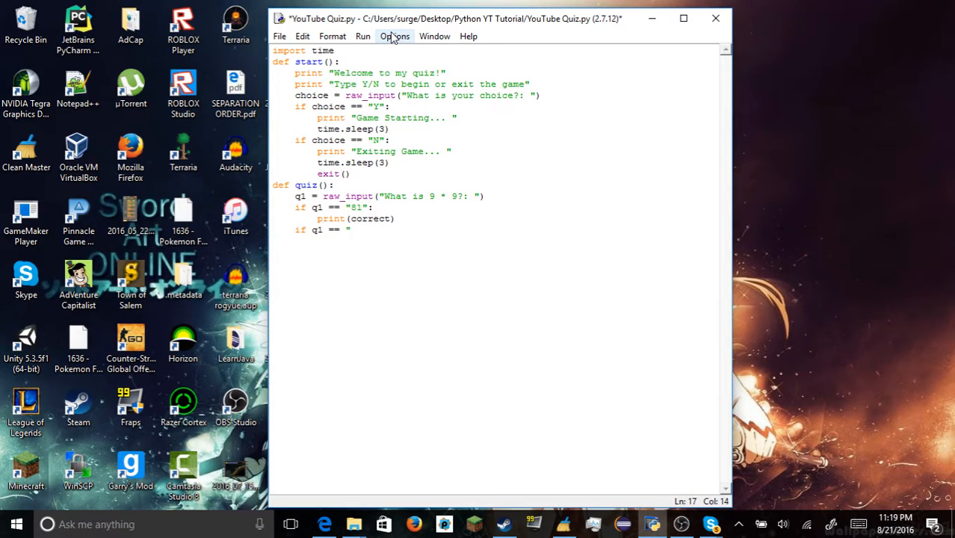
key("BackSpace")
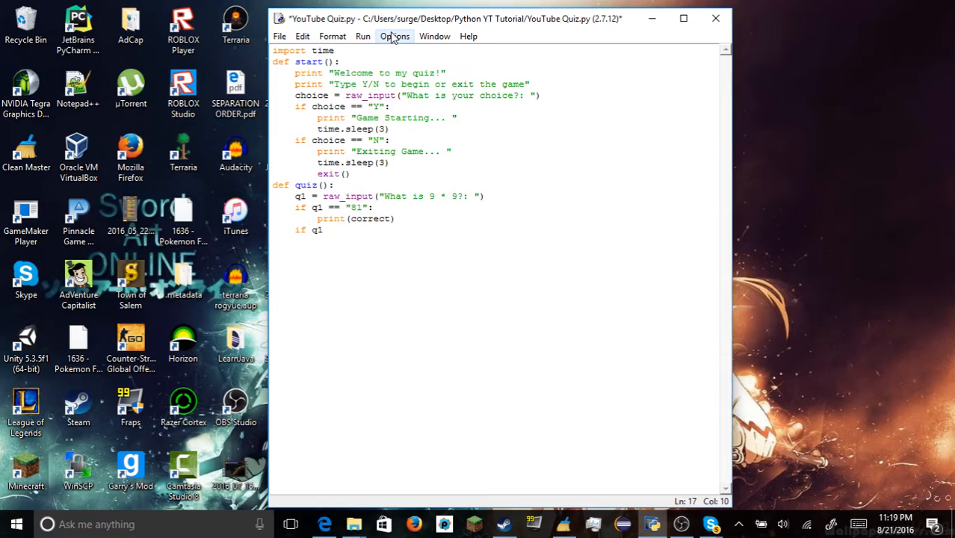
type("!= \"81")
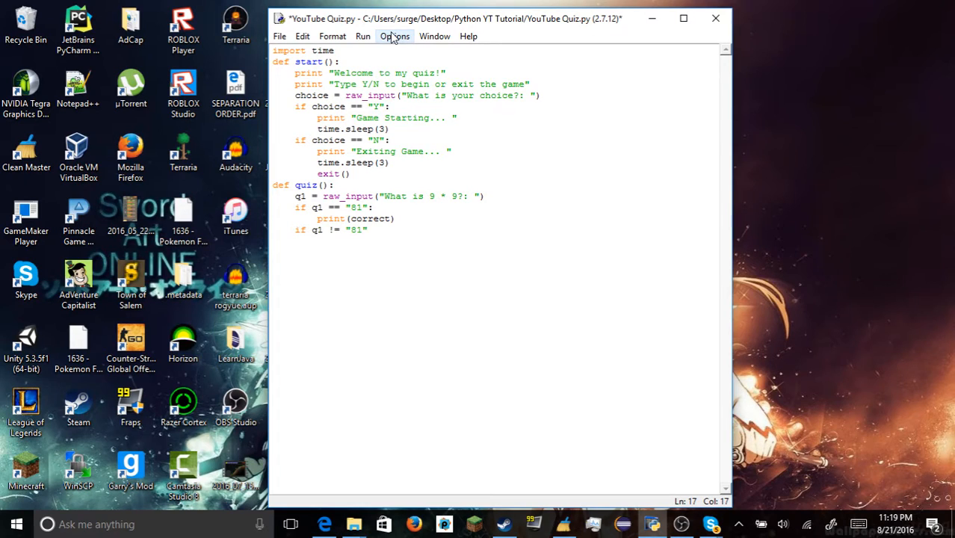
type("print(wrong")
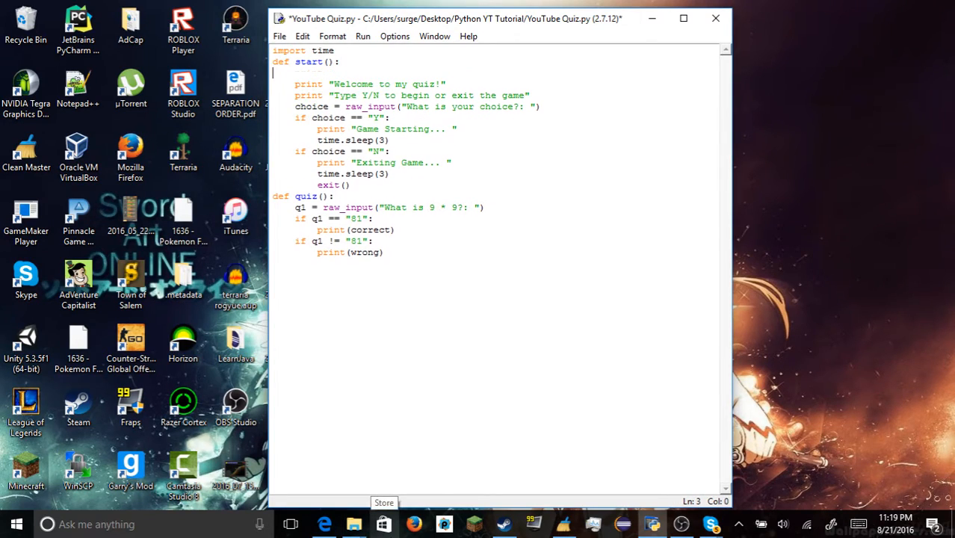
In start(), set wrong = "Wrong Answer! Try again." and correct = "Correct! Next question."
type("globa")
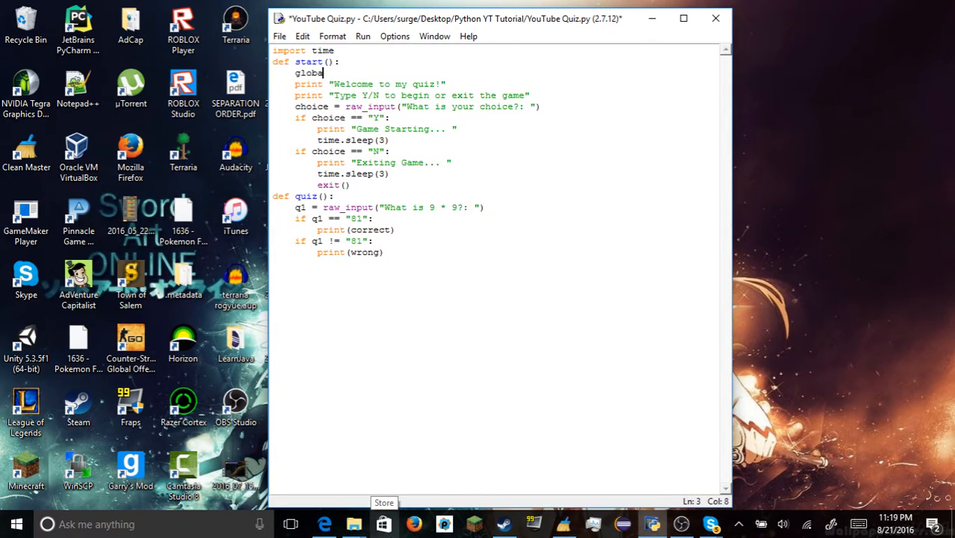
type("\" \"")
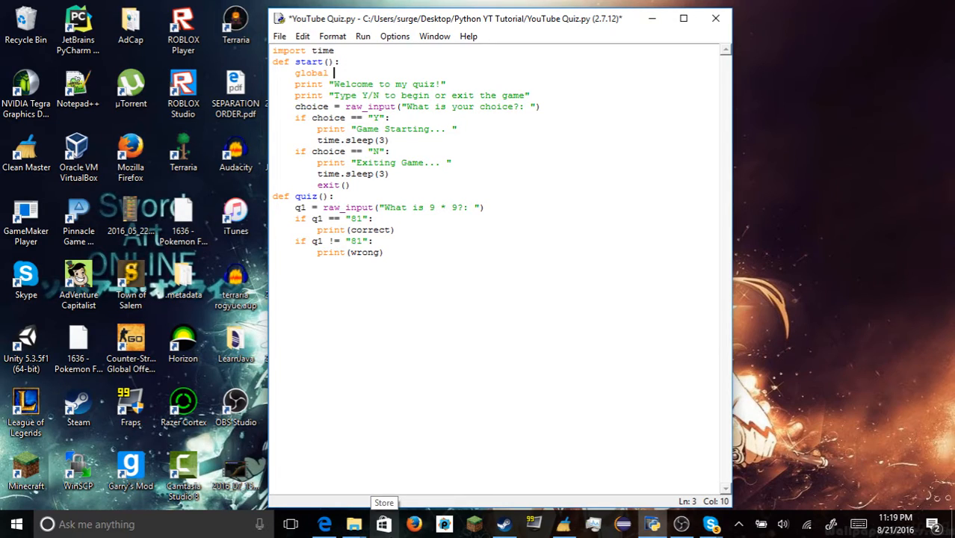
type("correct")
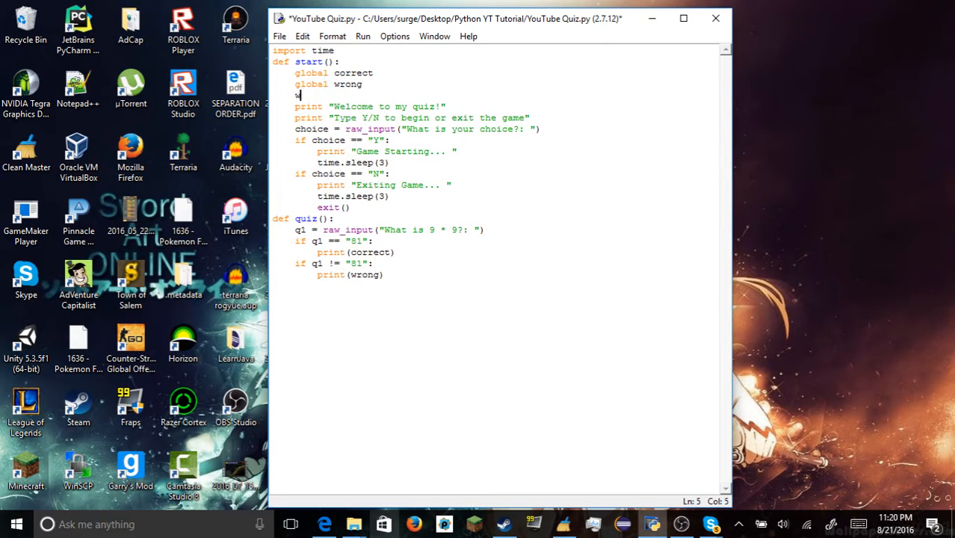
type("wrong =")
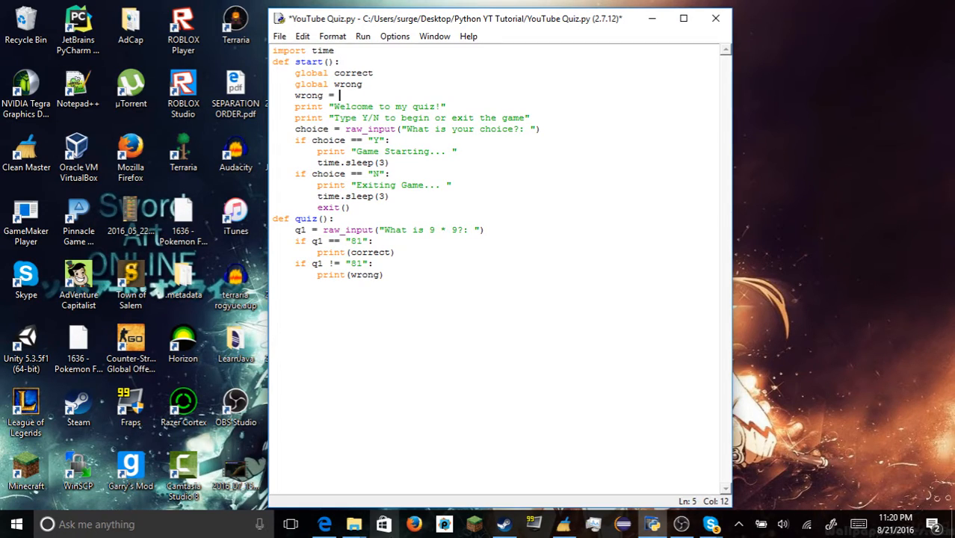
type("\"Wrong Answer!")
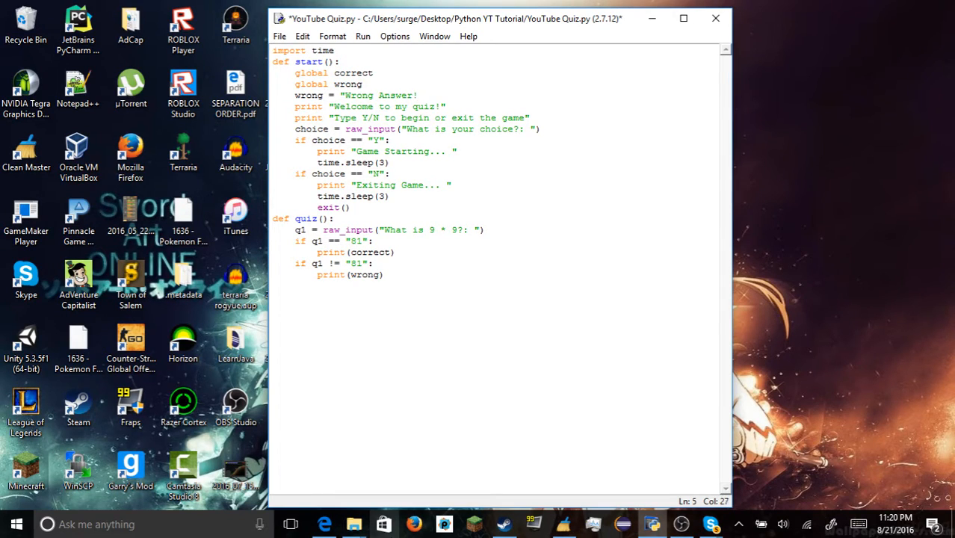
type("Try again")
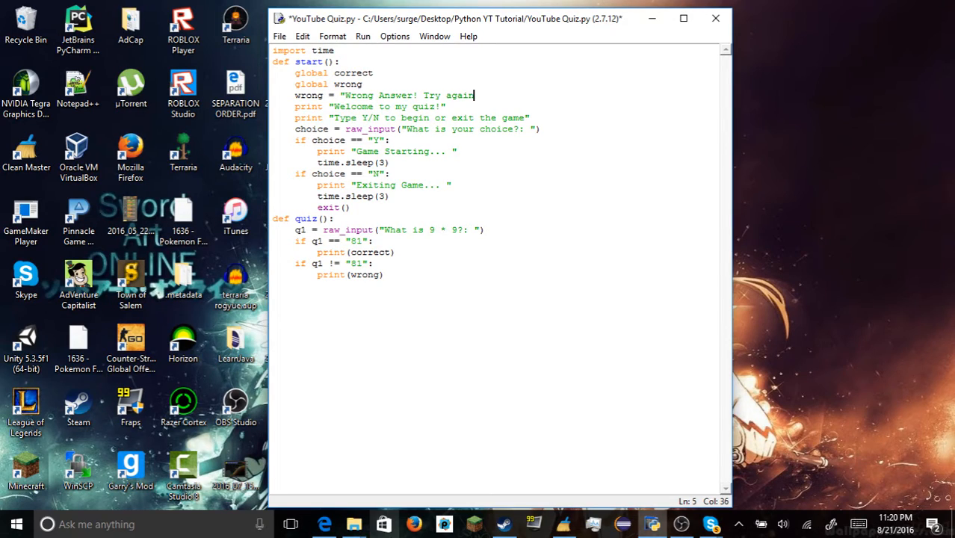
key("enter")
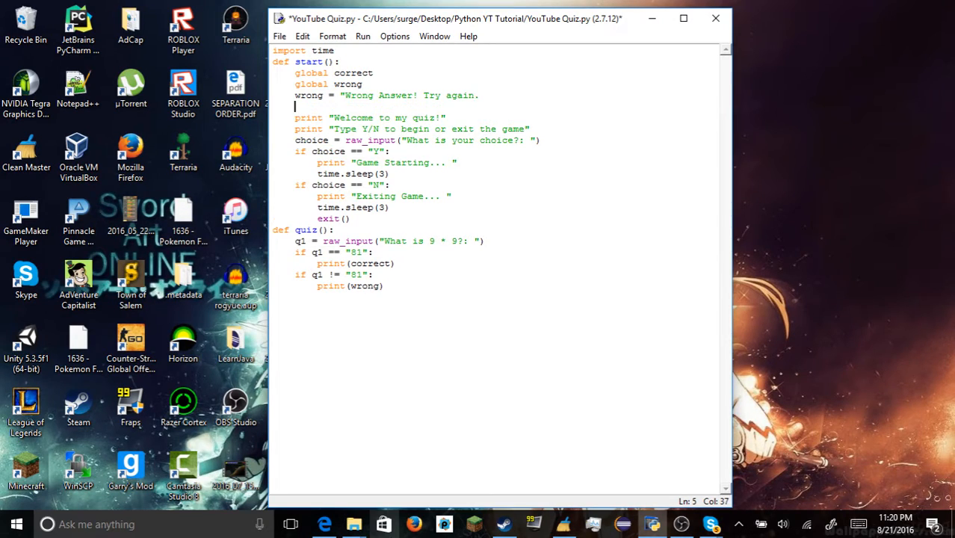
type("\"")
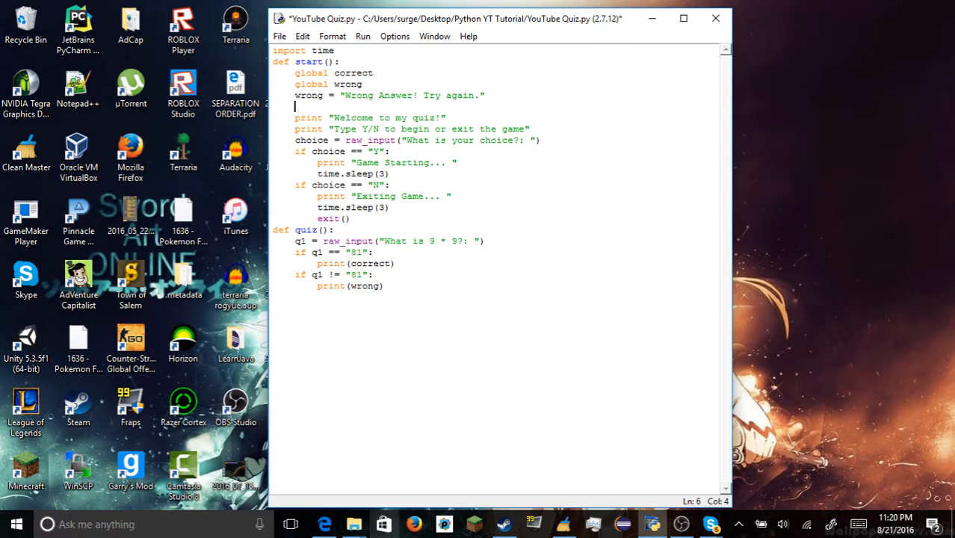
type("correct = \"Correct!")
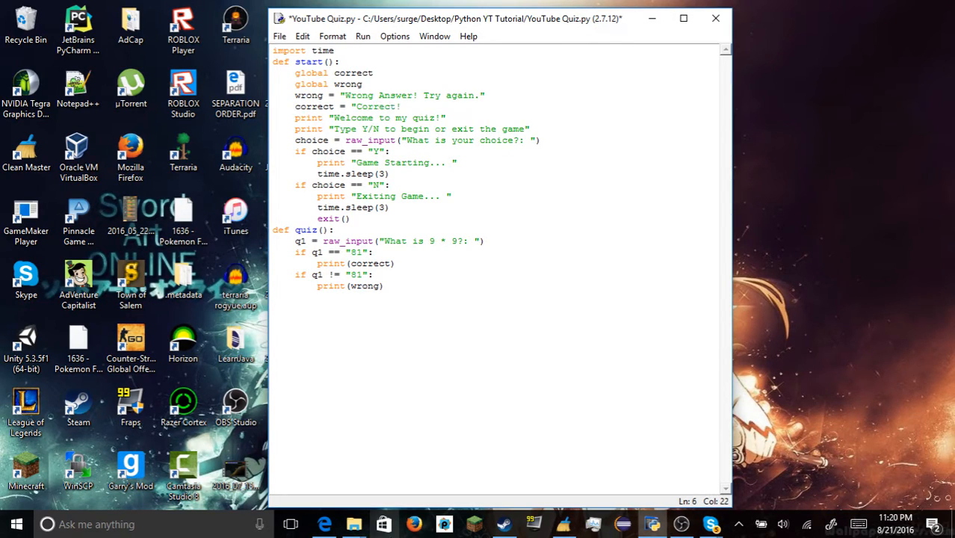
type("N")
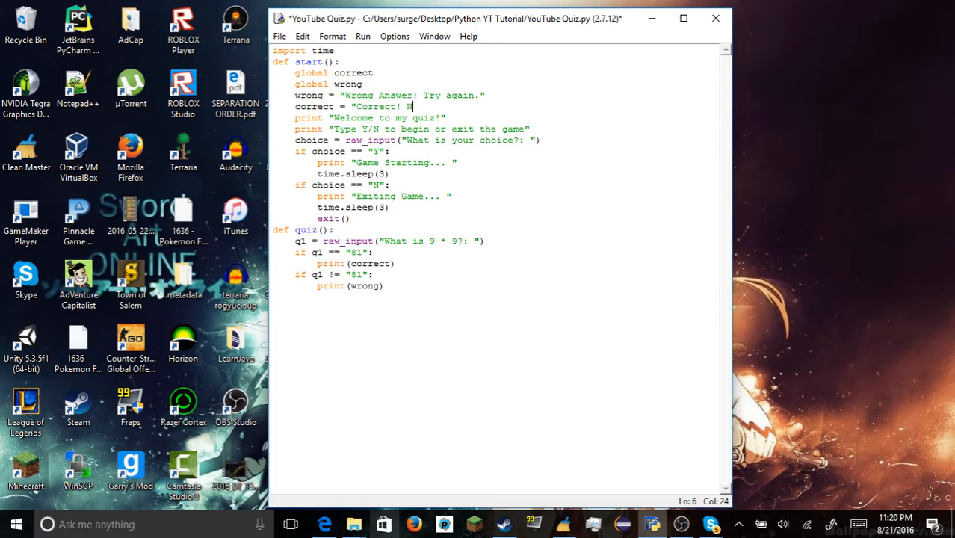
type("Next")
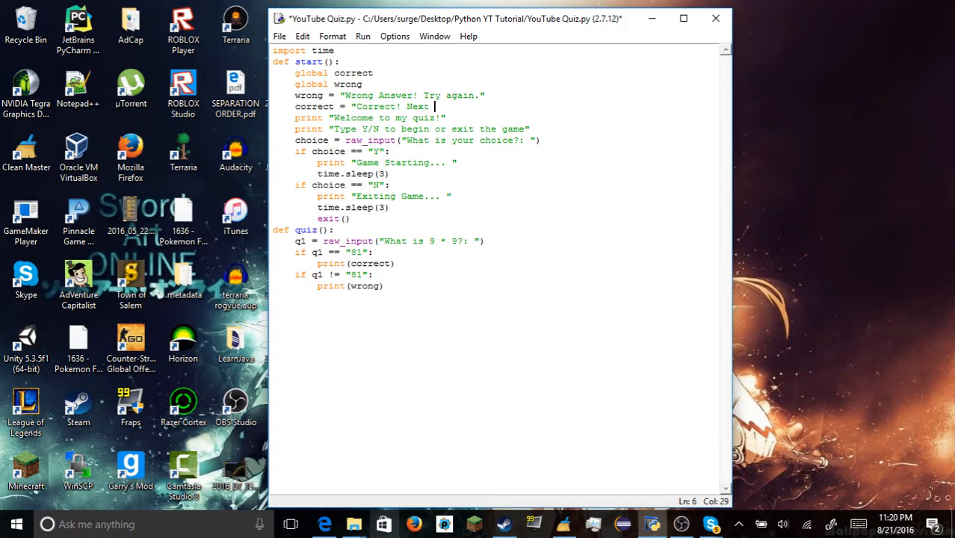
type("questio")
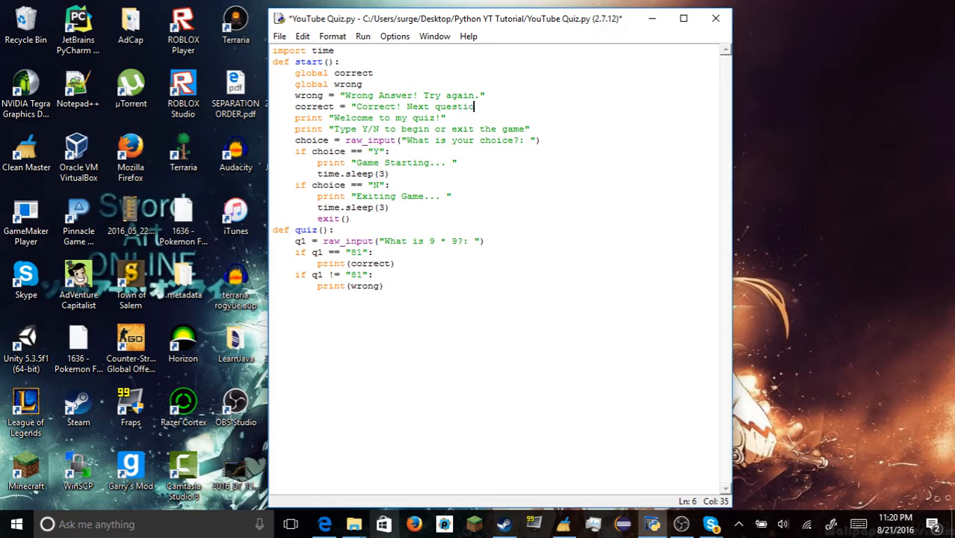
type("n.\"")
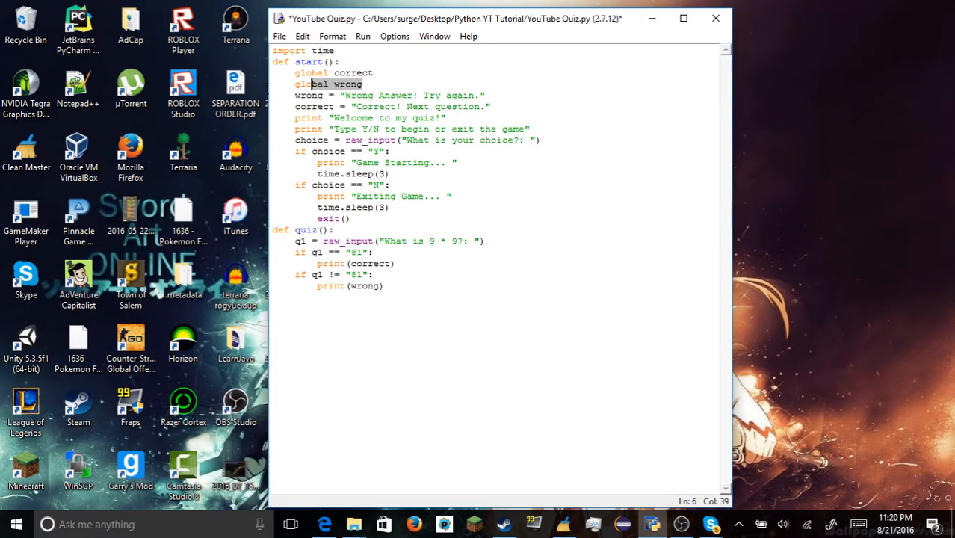
Declare global correct and global wrong at the top of quiz()
left_click(364, 84)
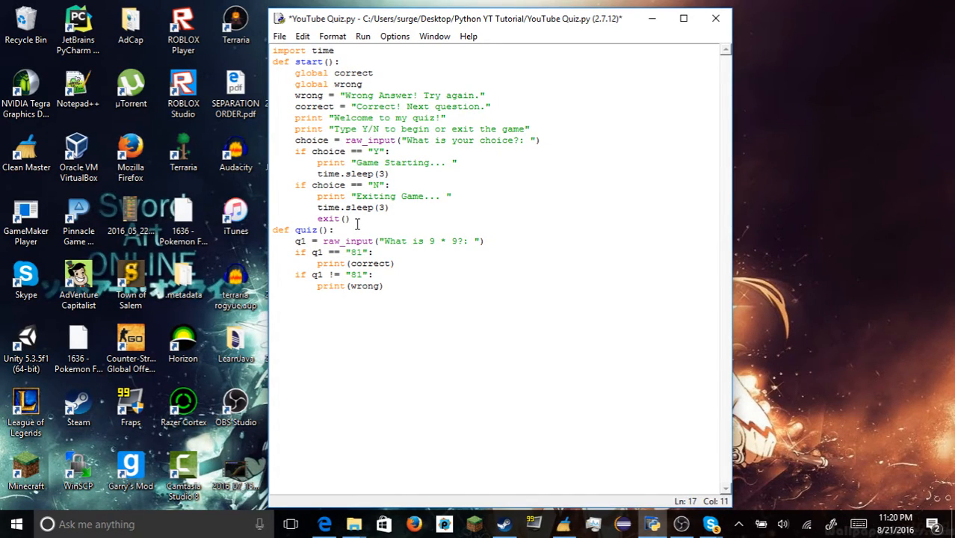
type("wrong")
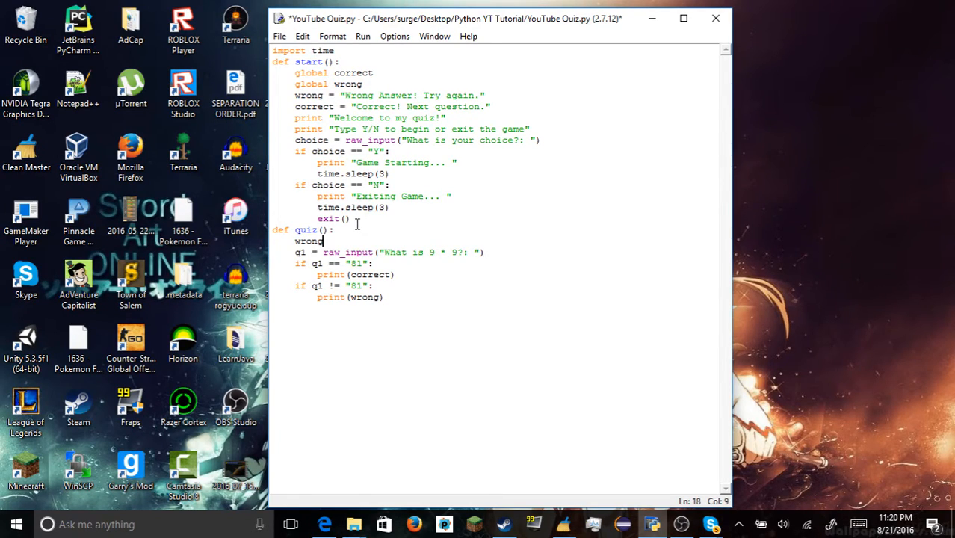
key("Backspace")
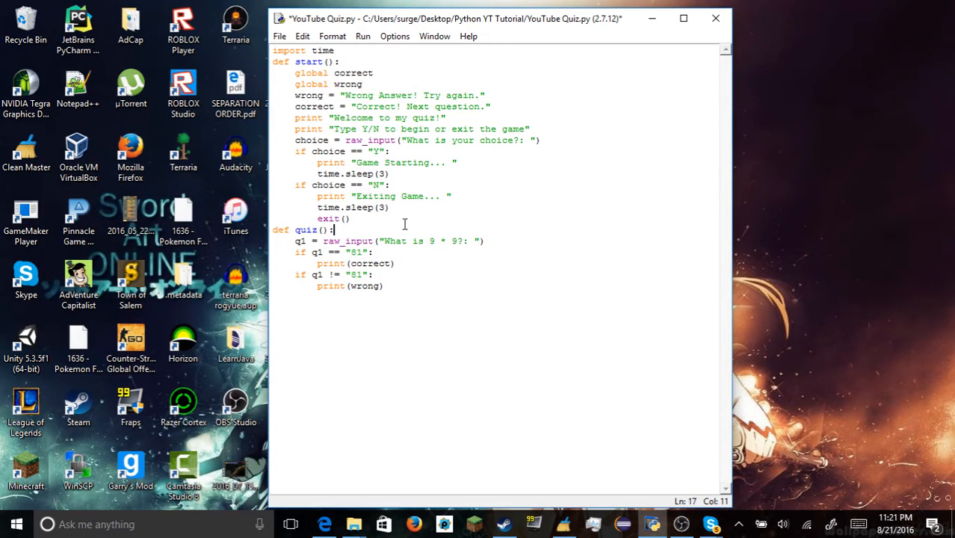
type("global")
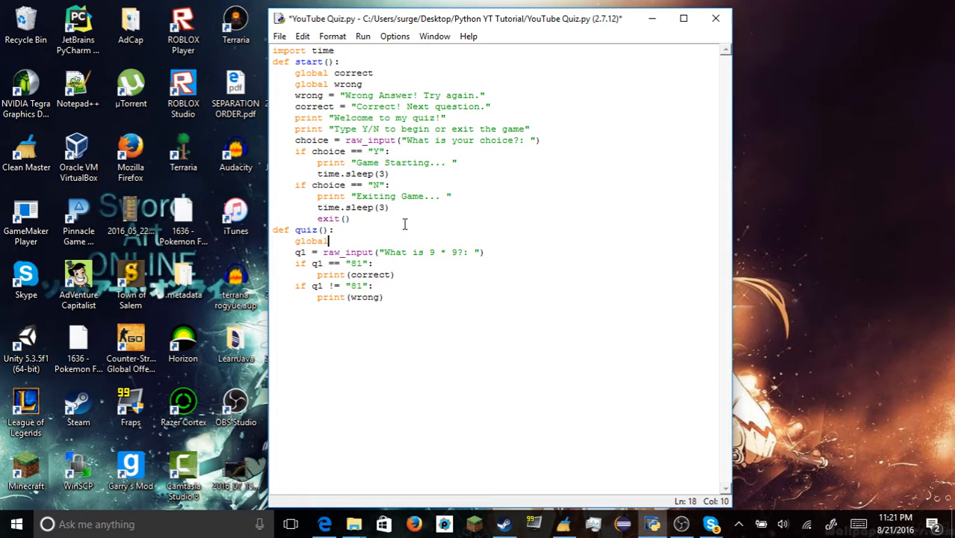
type("correct")
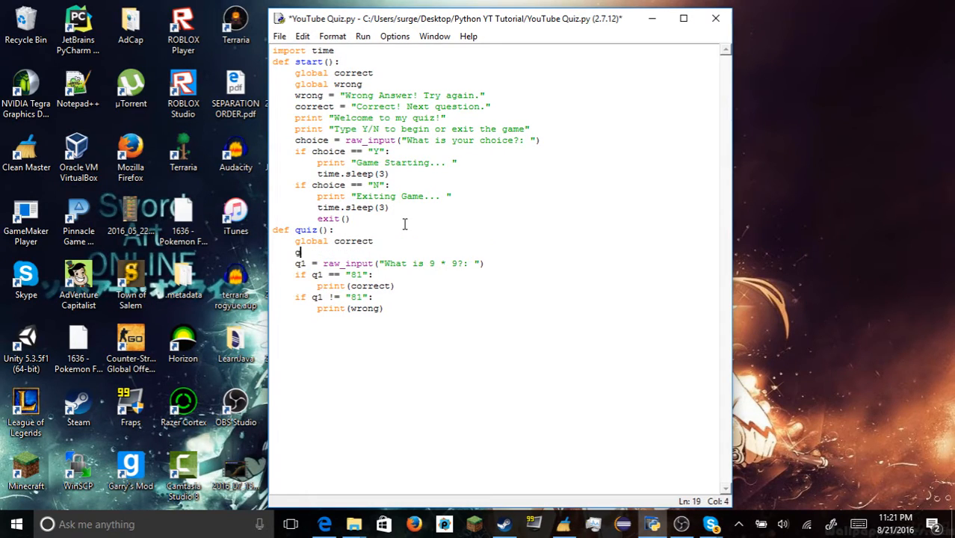
type("global wrong")
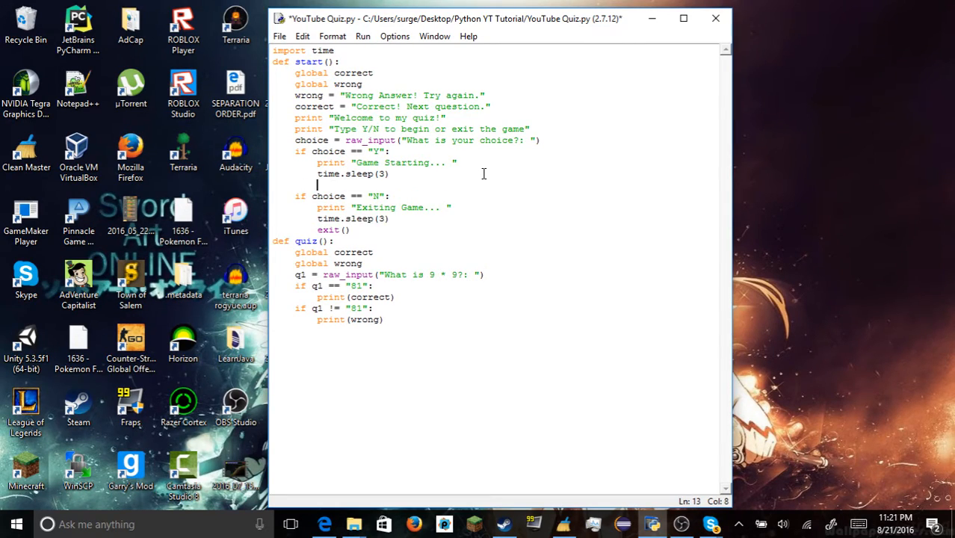
Call quiz() in the Y branch, add start() as the last line, and run the module
type("quiz()")
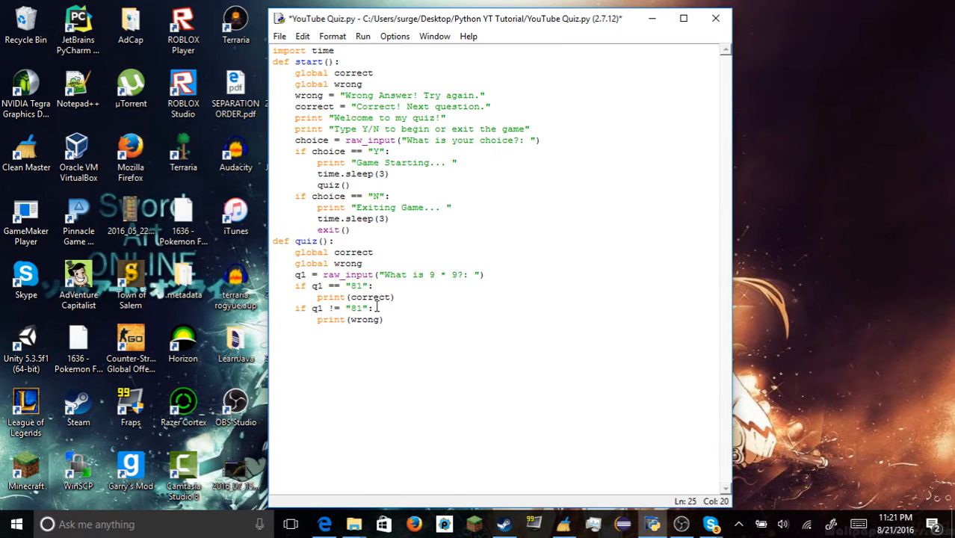
mouse_move(440, 291)
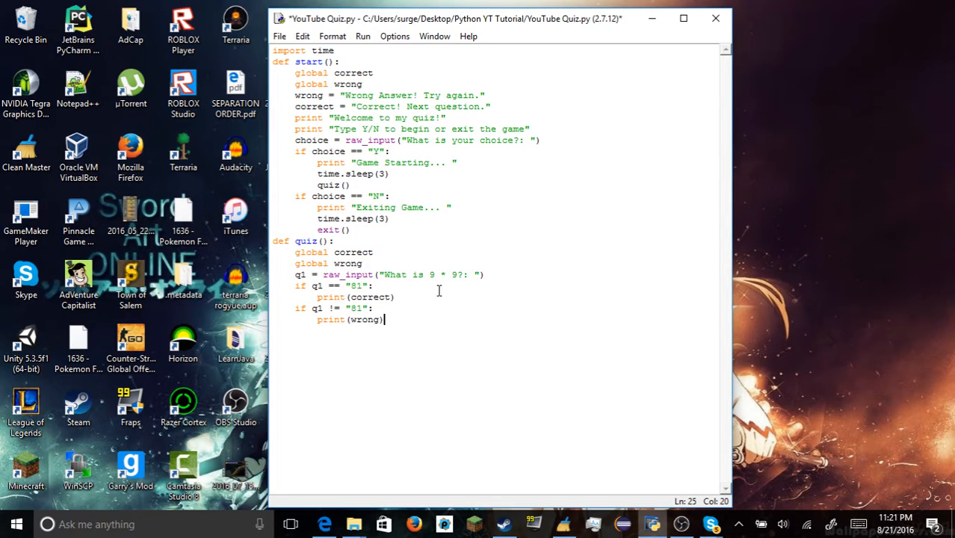
key("enter")
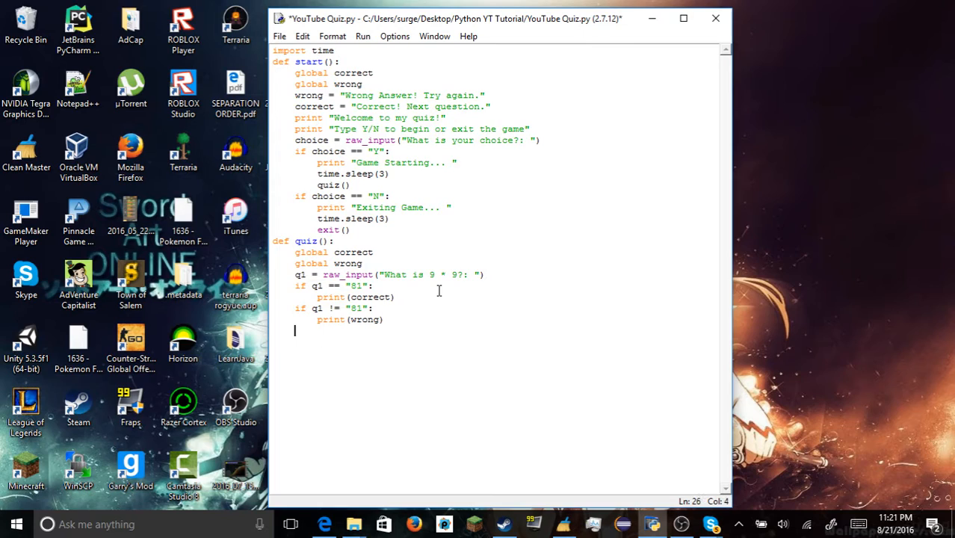
type("start")
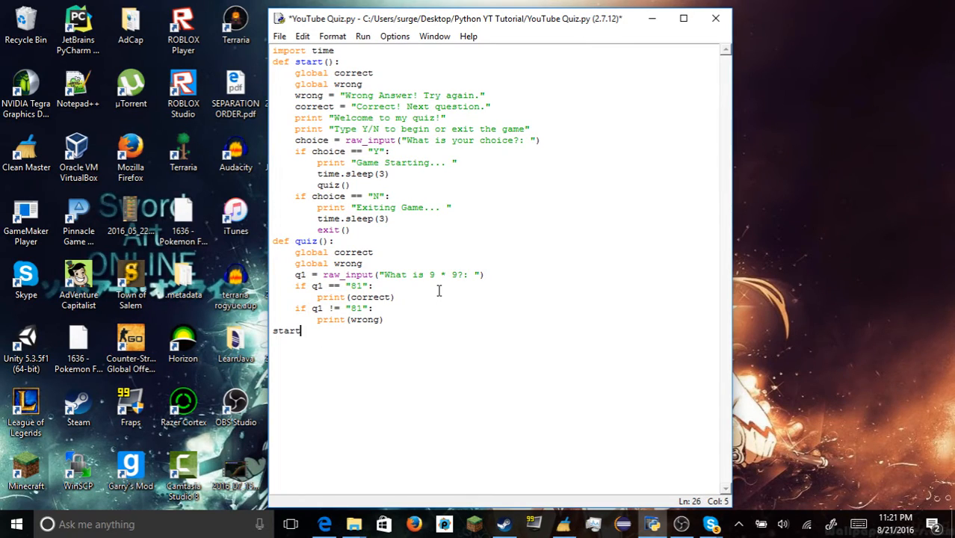
type("()")
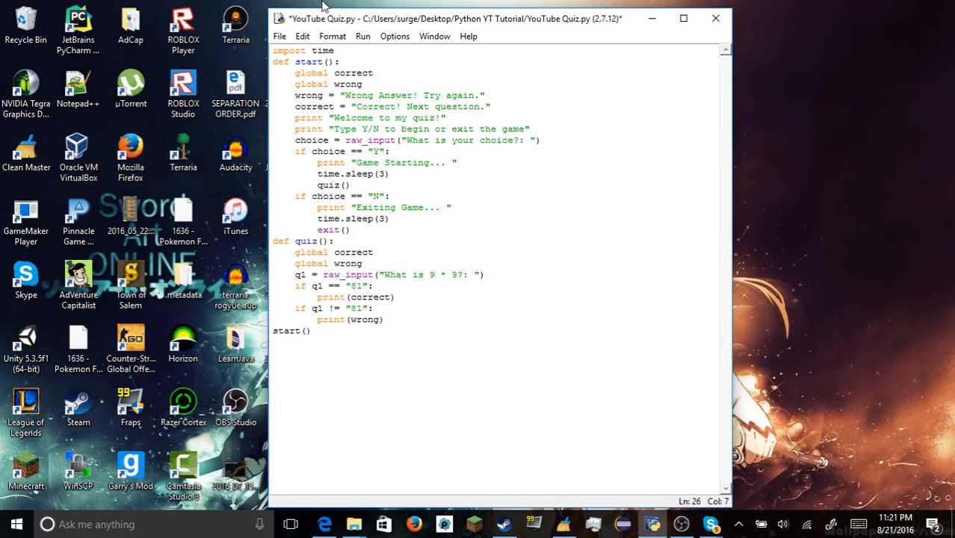
left_click(363, 36)
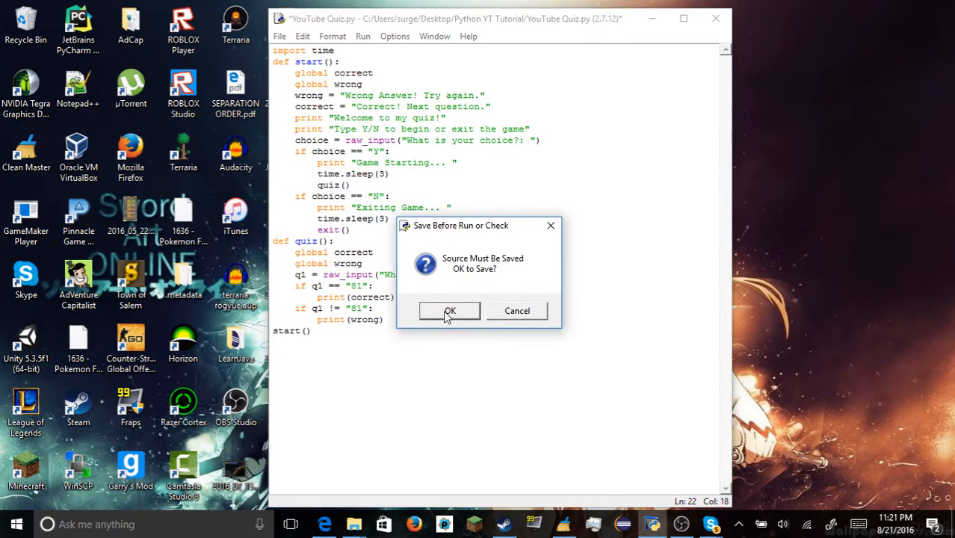
Save the script and answer 81 in the test run, getting "Correct! Next question."
left_click(449, 310)
type("Y")
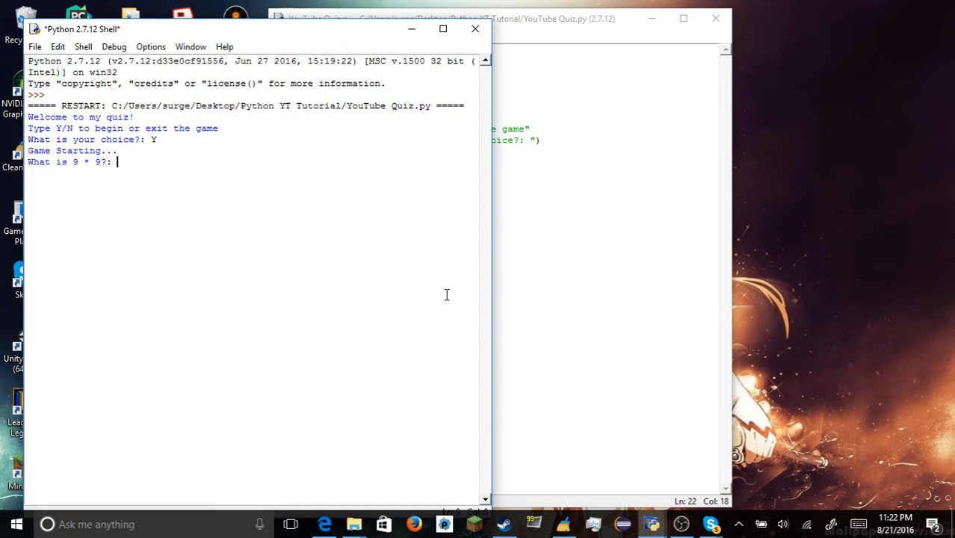
type("81")
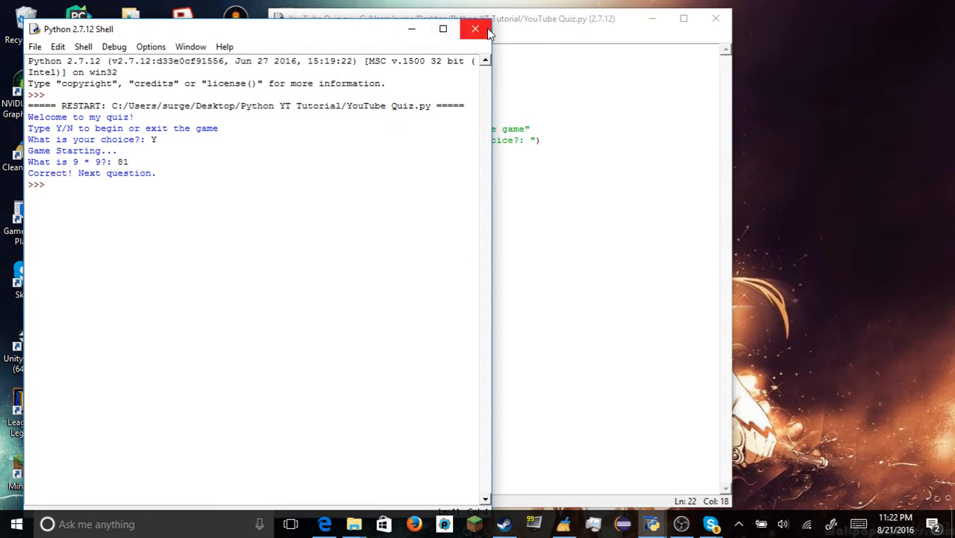
left_click(475, 29)
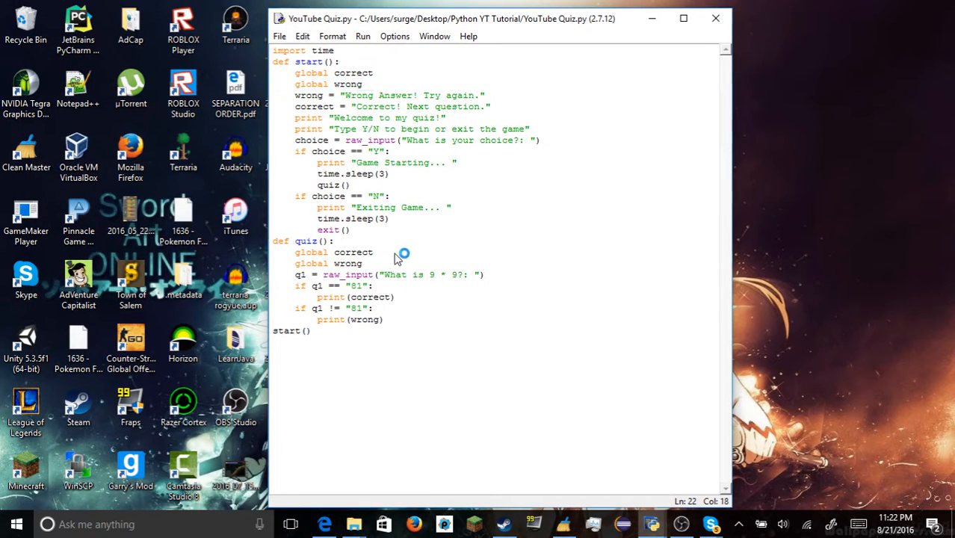
Rerun with F5 and answer 234, getting "Wrong Answer! Try again."
key("F5")
type("Y")
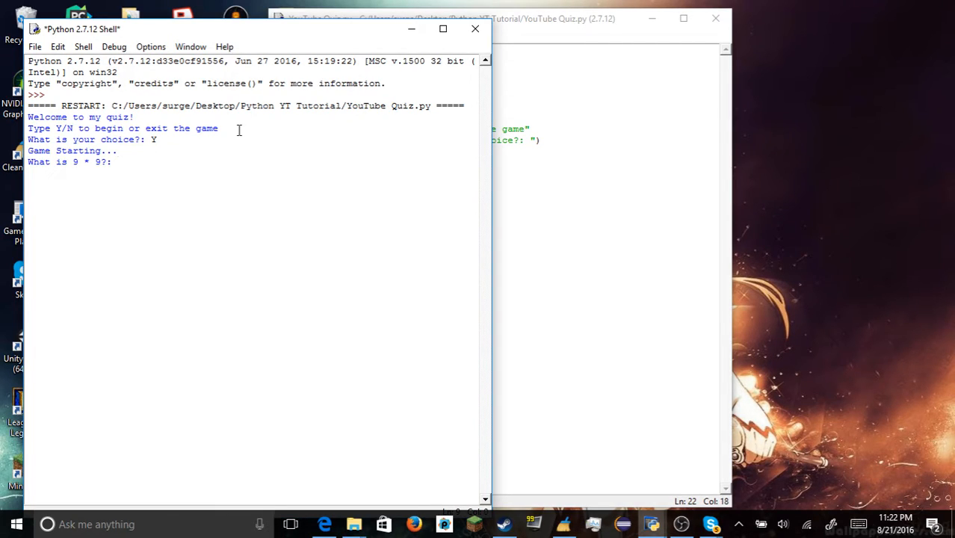
type("234")
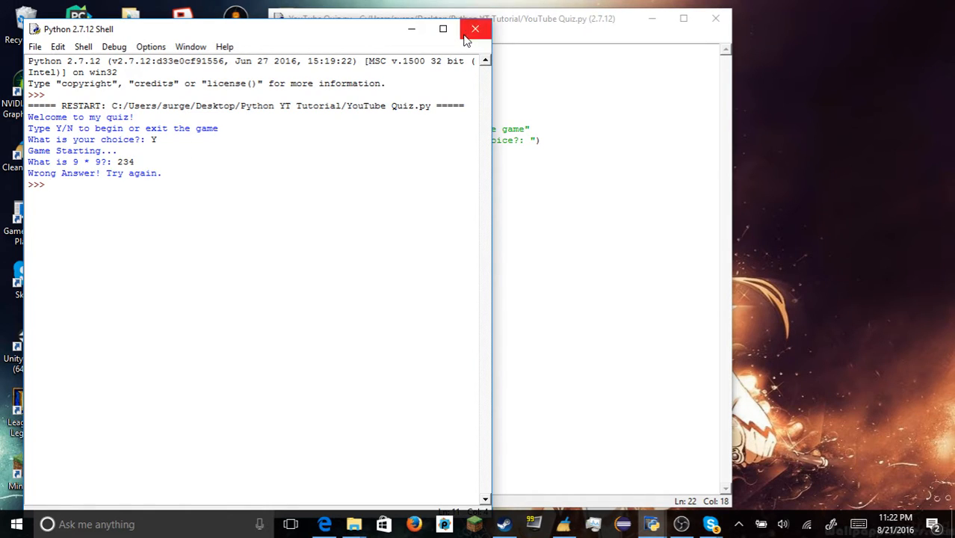
left_click(475, 29)
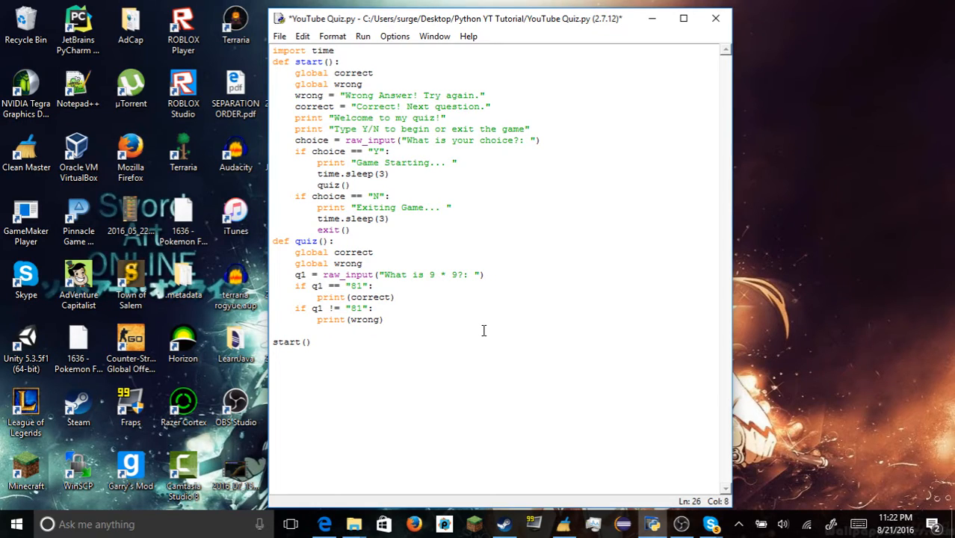
Add a quiz() call under print(wrong) so a wrong answer restarts the quiz, then run the module
type("quiz()")
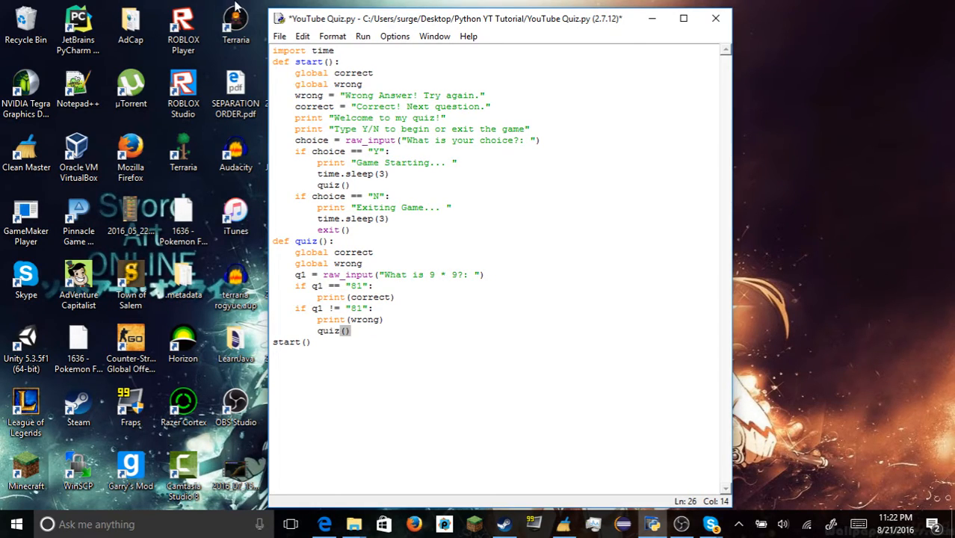
left_click(350, 330)
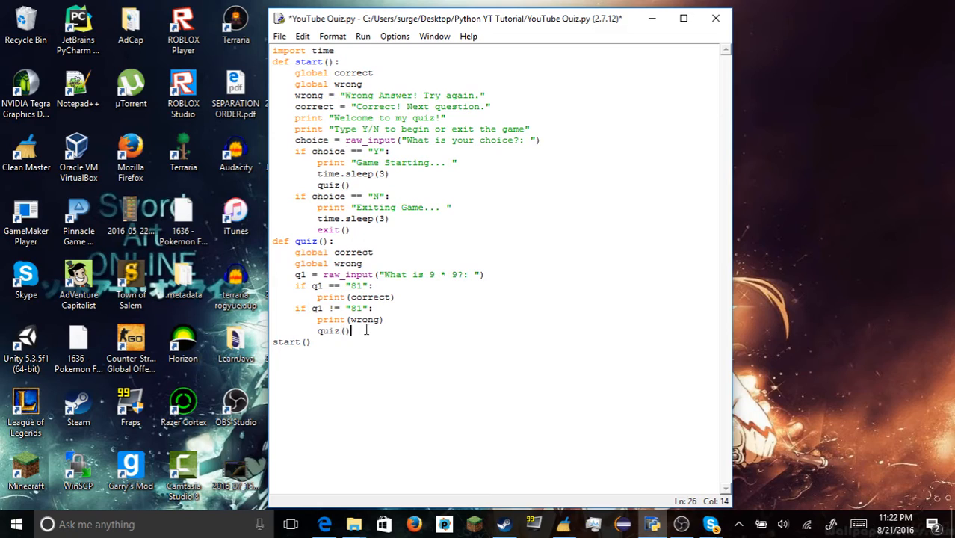
left_click(363, 36)
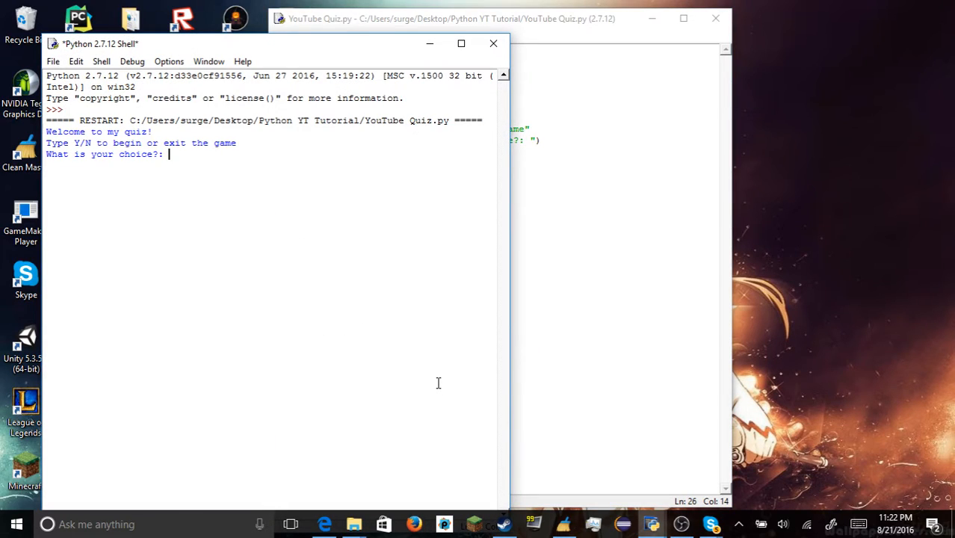
mouse_move(440, 382)
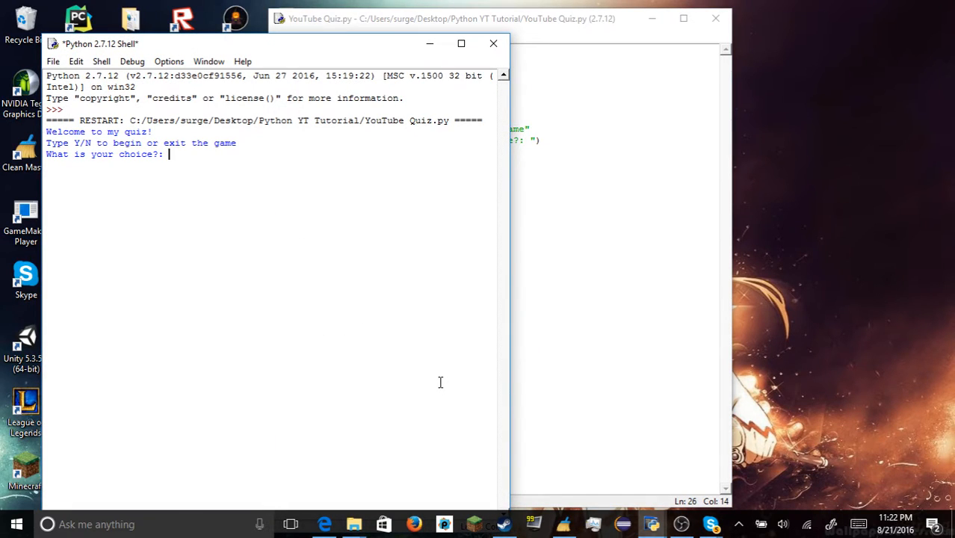
Enter Y to start the game in the shell, then kill the still-running program
type("Y")
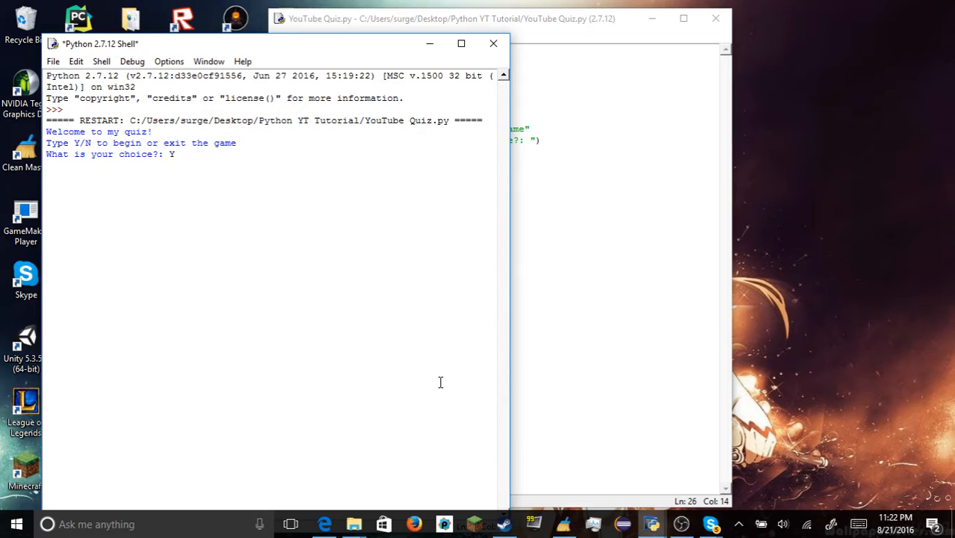
key("enter")
type("23423")
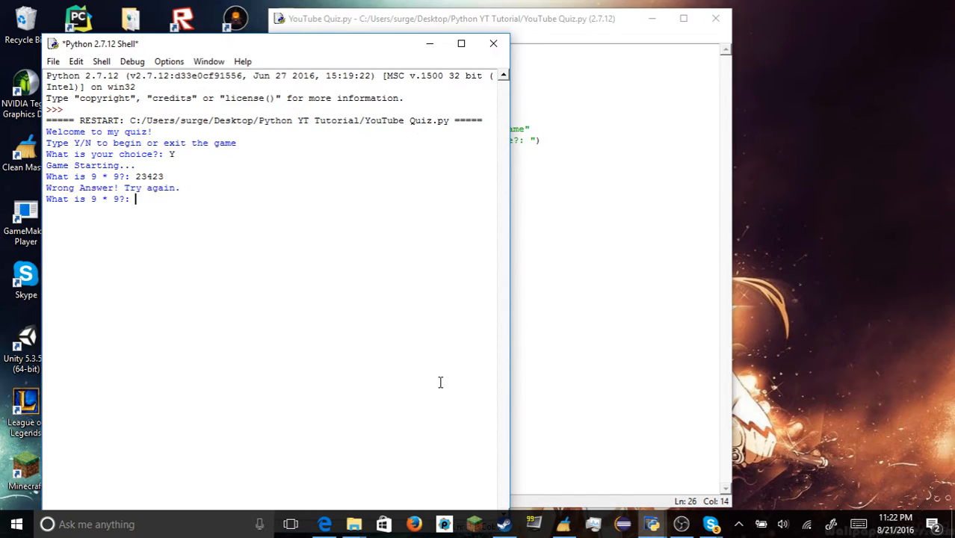
mouse_move(330, 309)
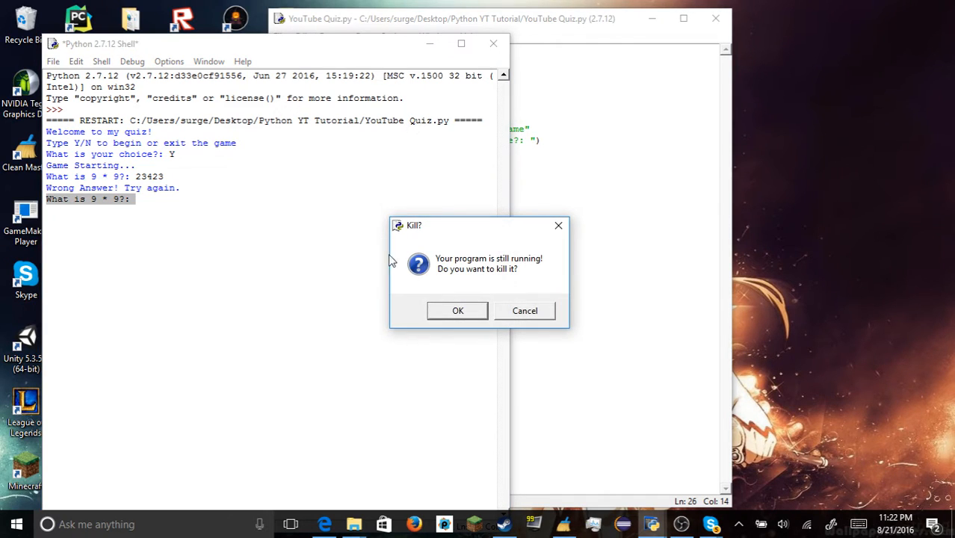
left_click(458, 311)
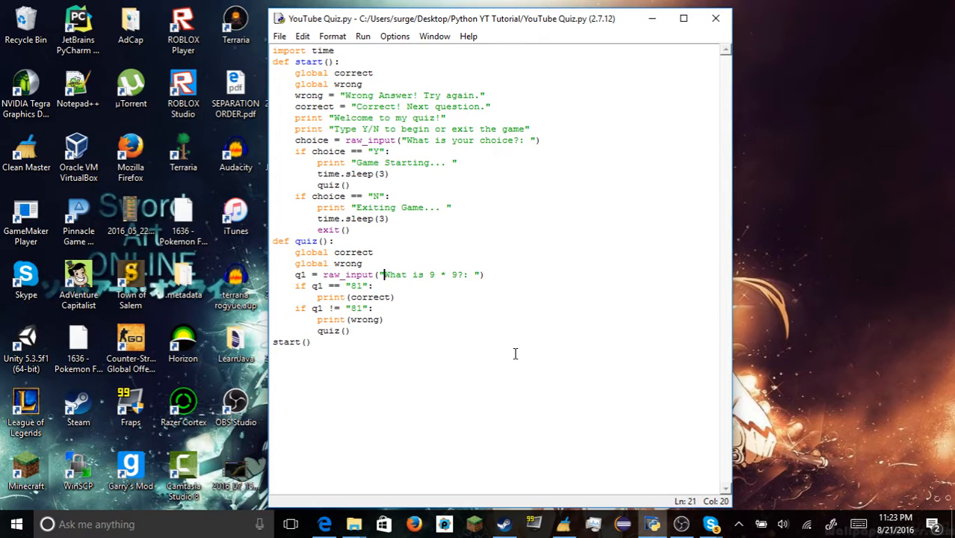
mouse_move(569, 390)
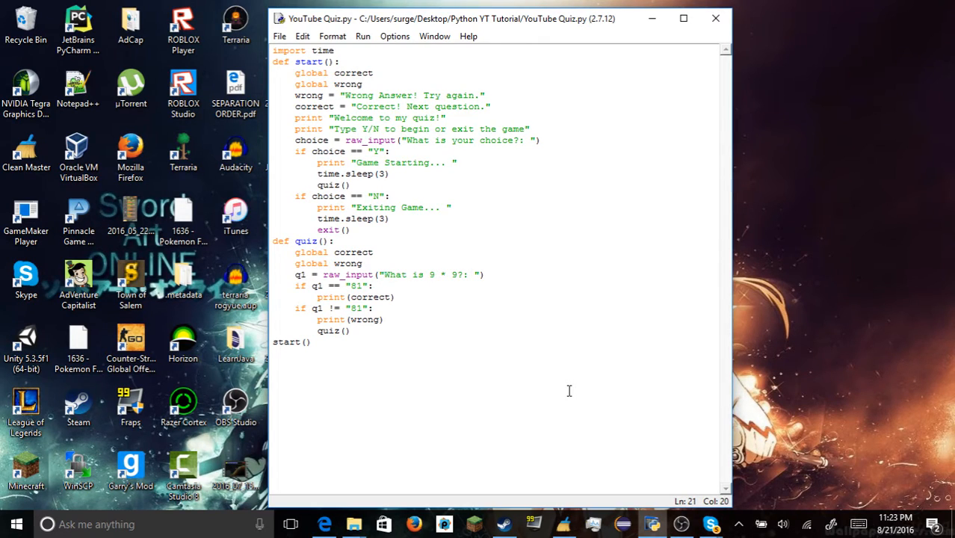
Prefix the q1 prompt with (1) so it reads "(1)What is 9 * 9?: "
type("1(")
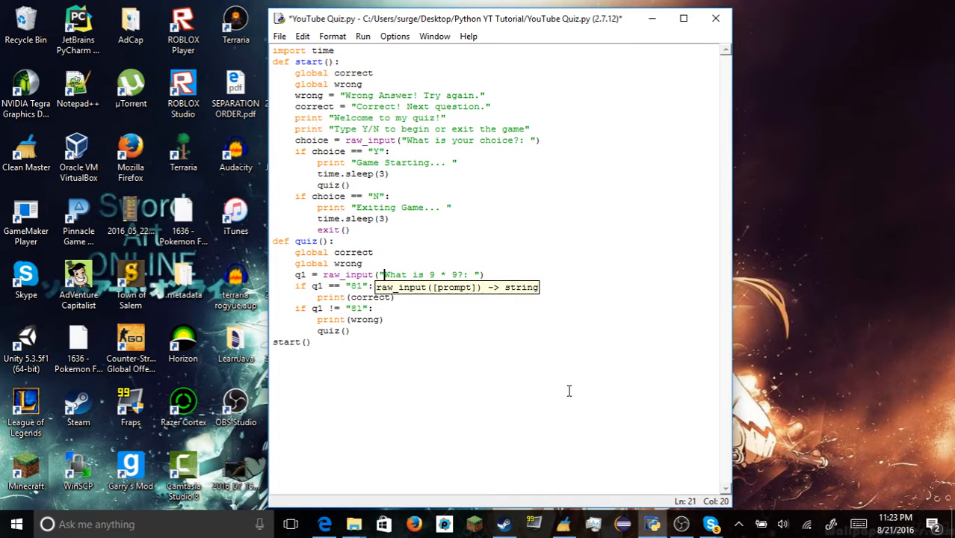
type("1.()")
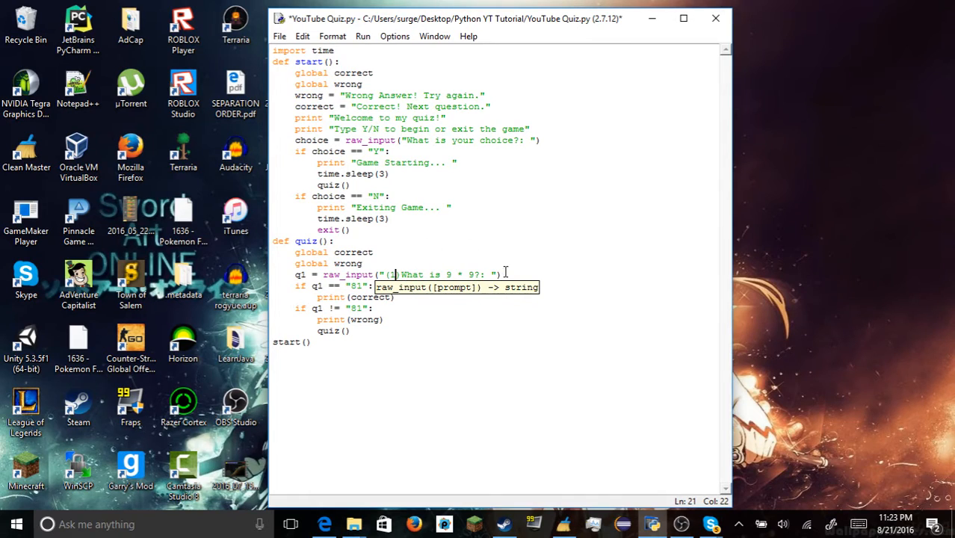
Run the module, enter Y for a test, then close the shell window
left_click(363, 35)
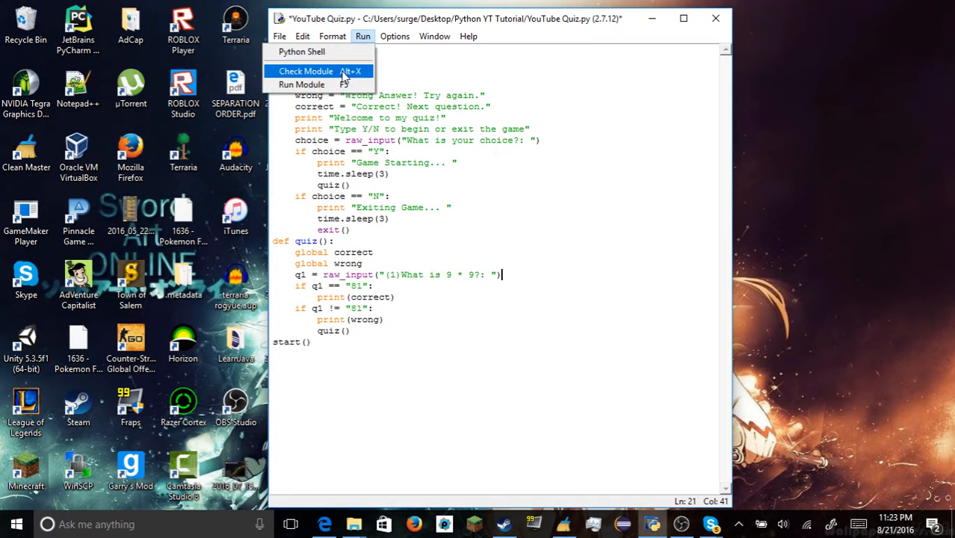
left_click(302, 84)
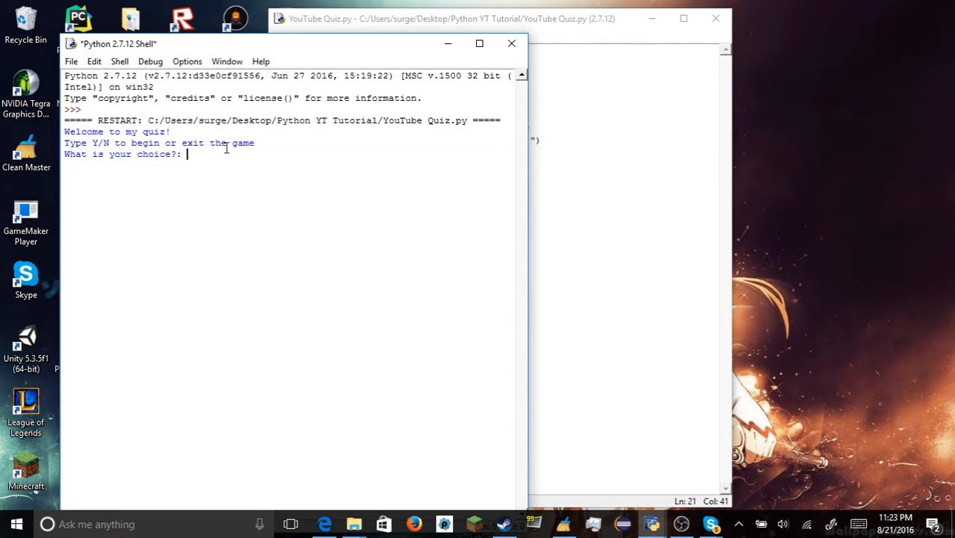
type("Y")
type("4234")
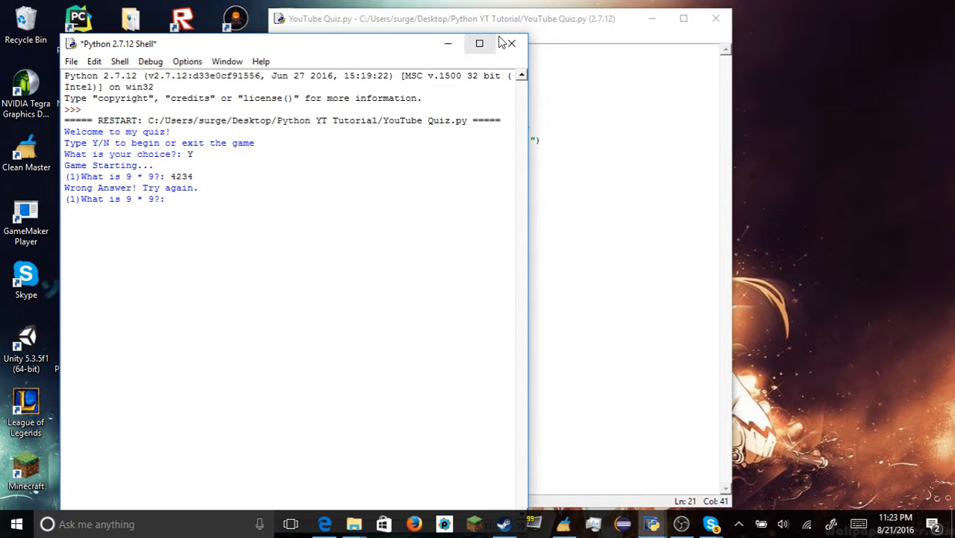
left_click(511, 44)
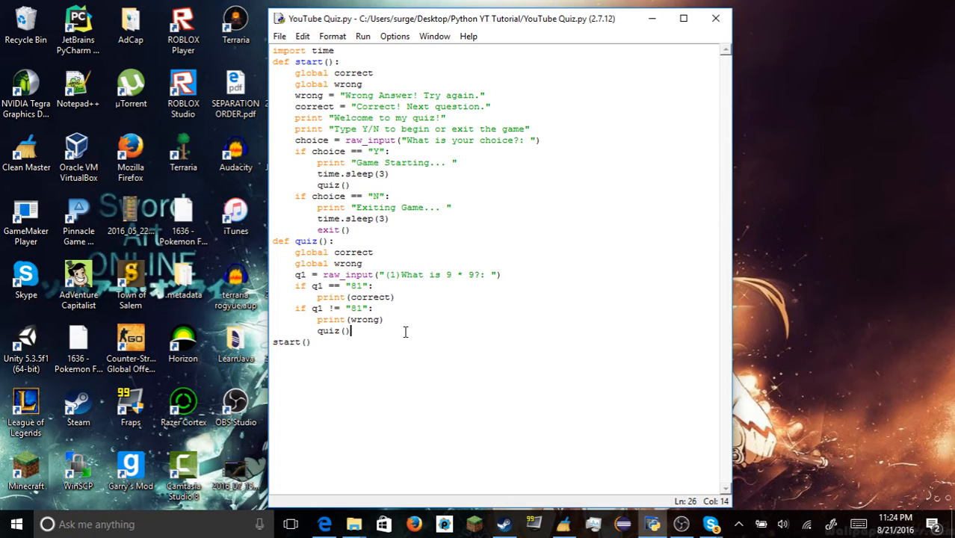
Start a q2 line with a (2) prompt listing answer slots [A] [B] [C] [D]
key("enter")
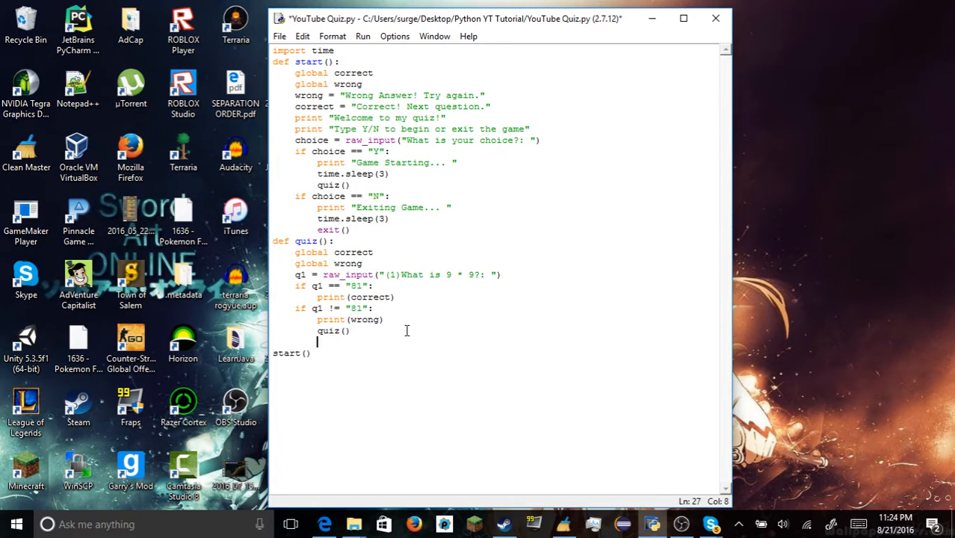
type("q2 =")
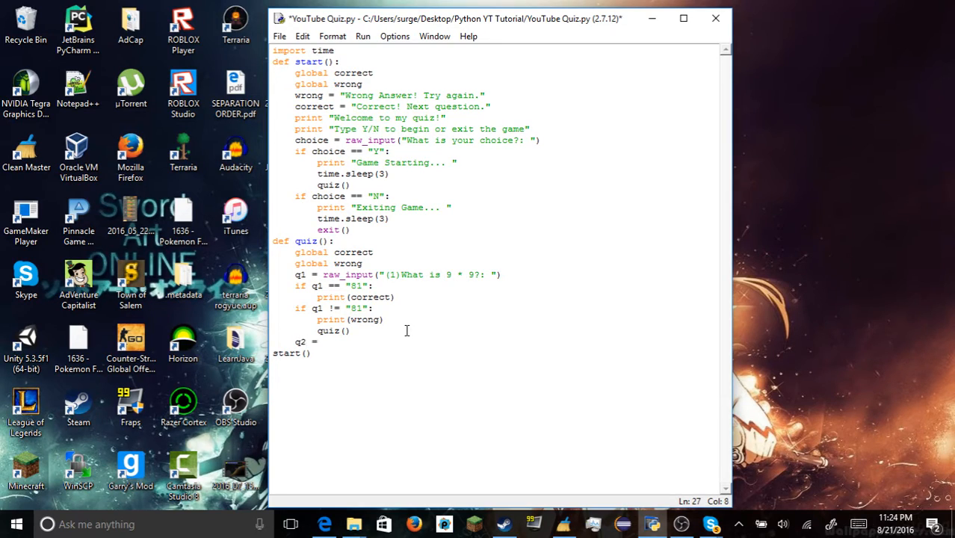
type("raw_input(\"")
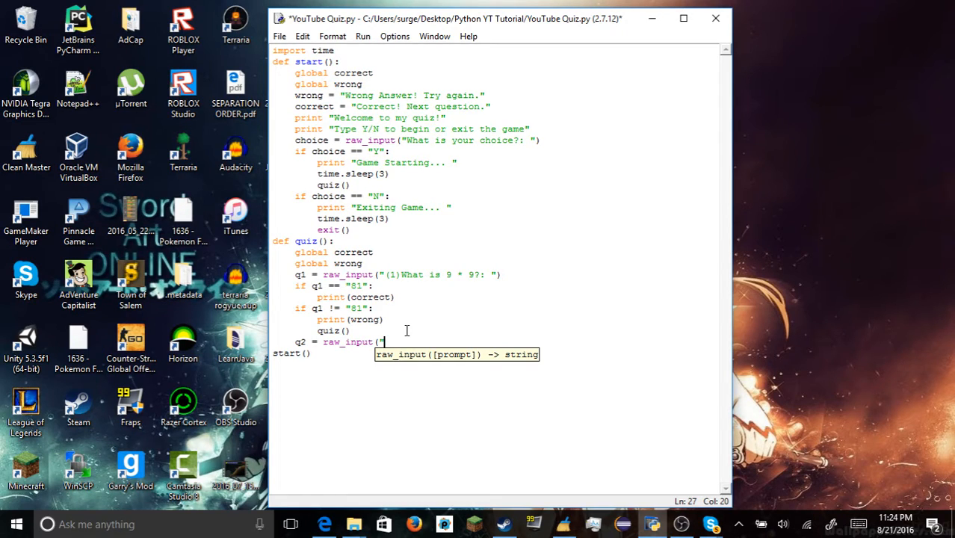
type("(2)")
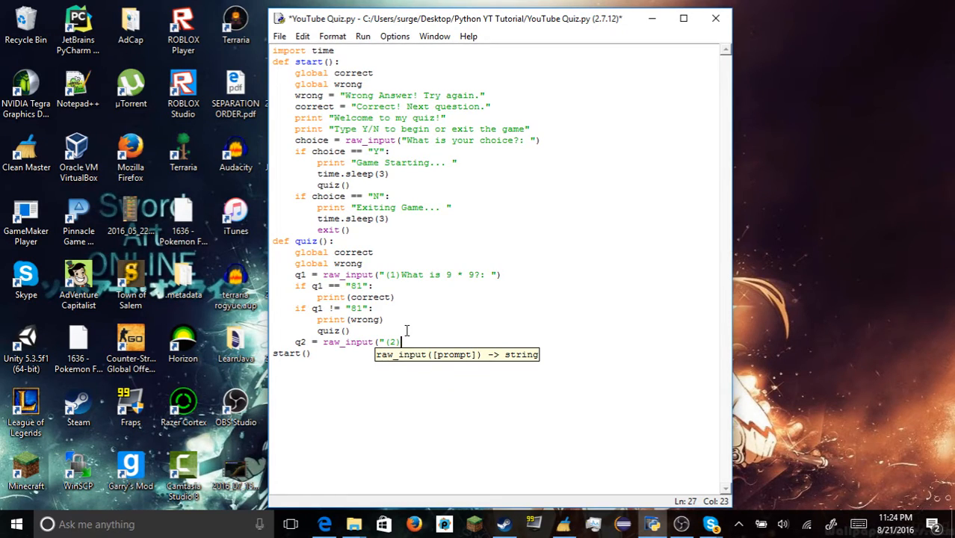
type("[")
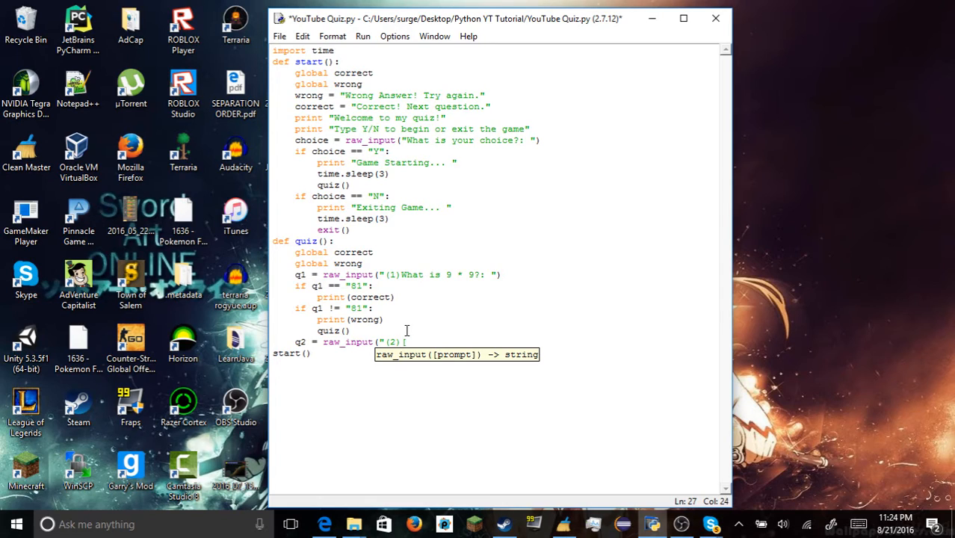
type("A]")
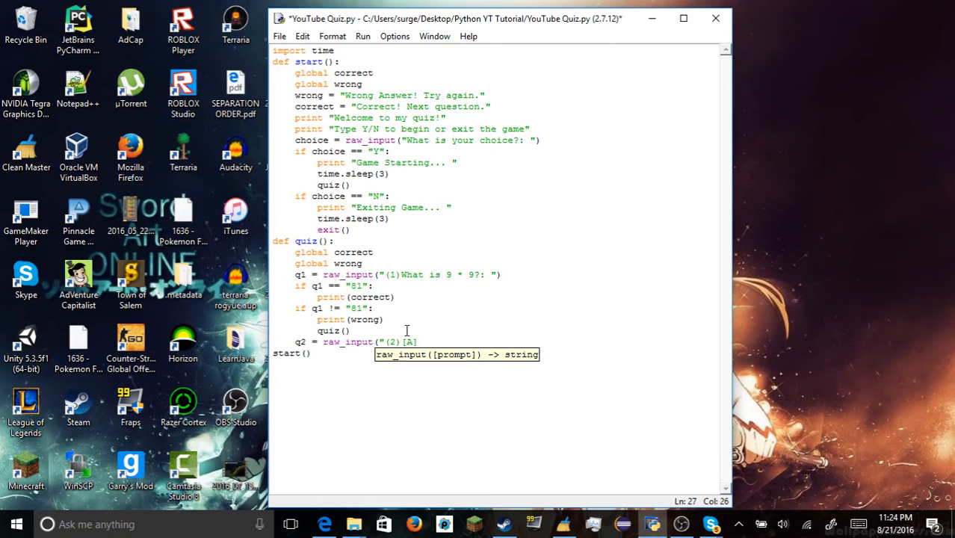
type("[B]C")
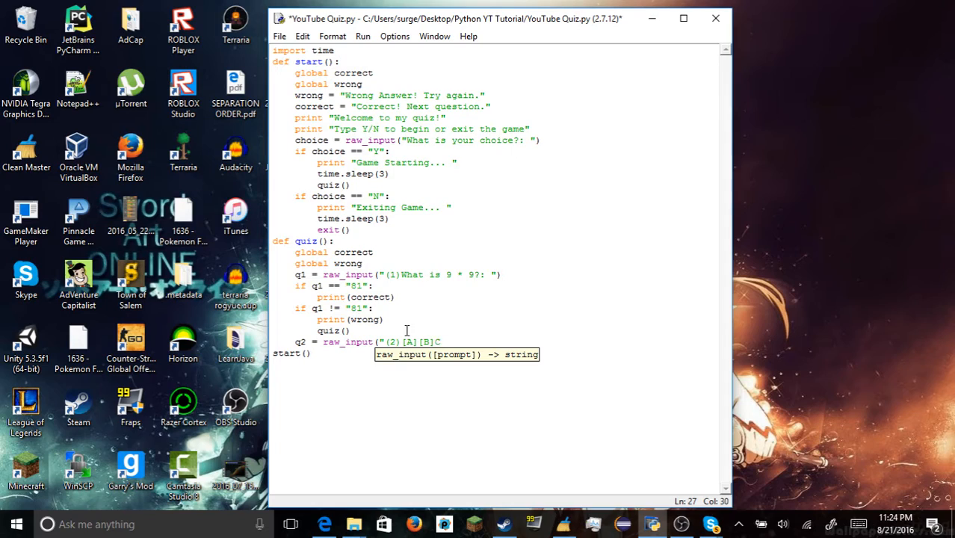
key("backspace")
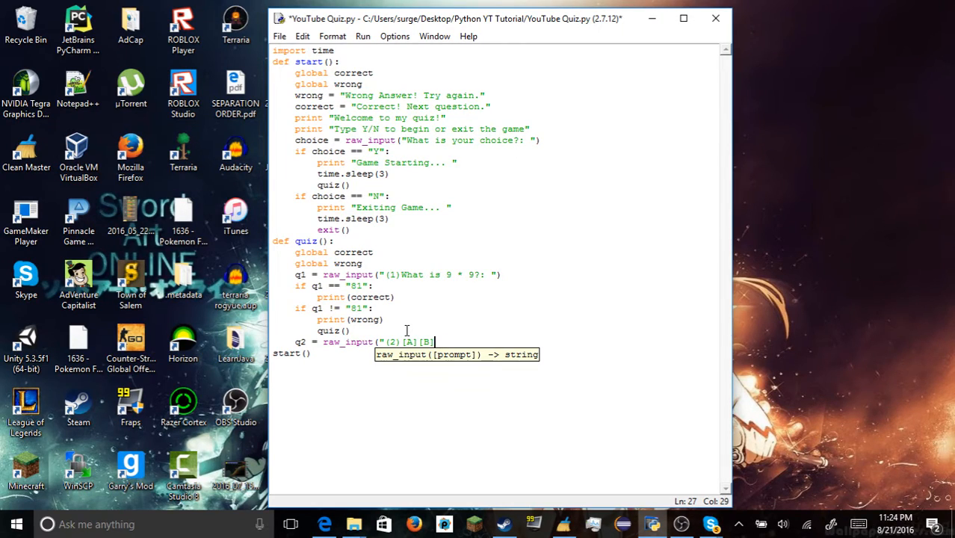
type("[C]")
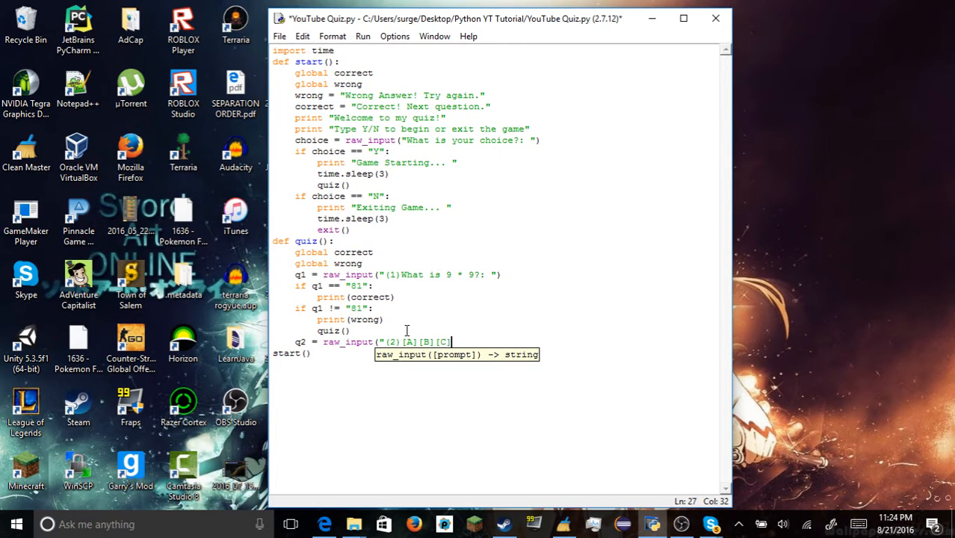
type("[D]")
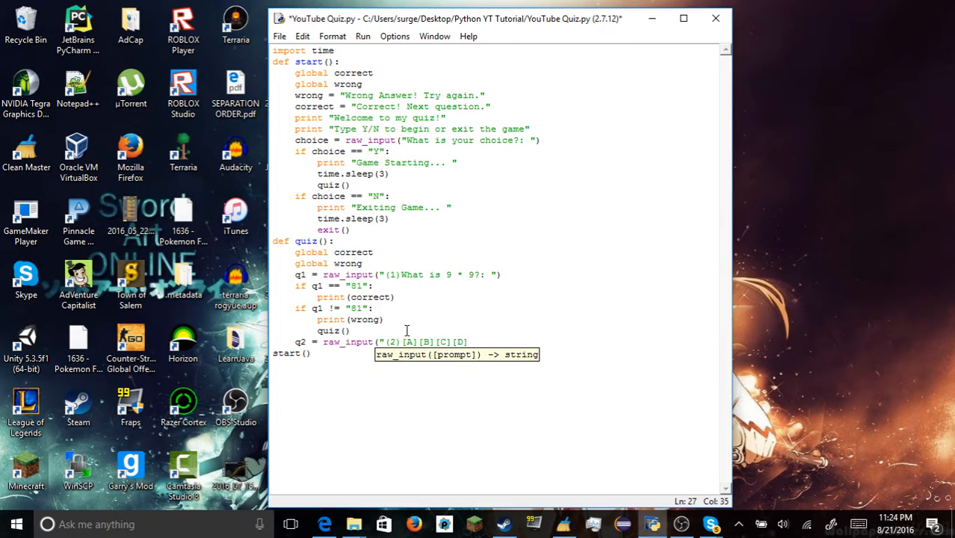
type("\")")
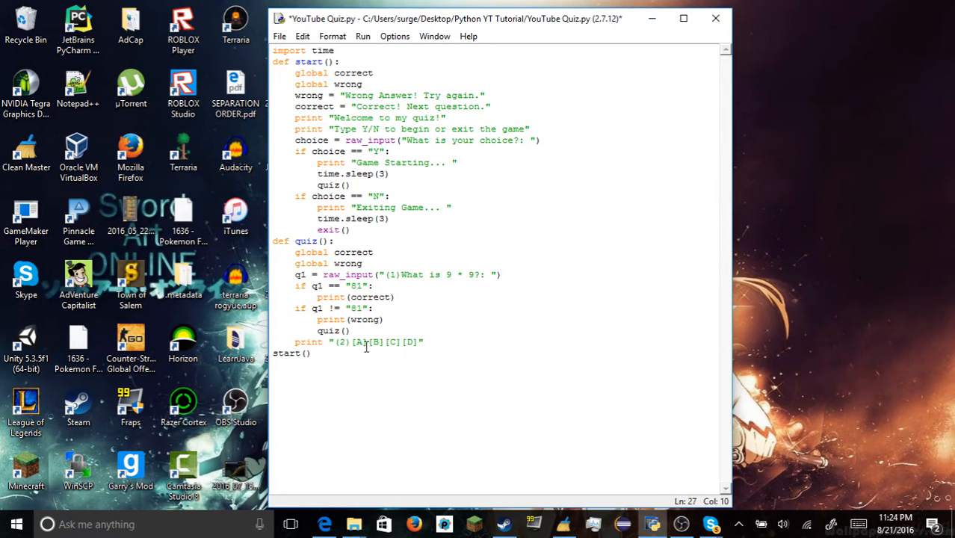
Fill the options Fish, Dog, Turtle, Bird and set q2's prompt to "Which animal is a mammal?: "
left_click(424, 352)
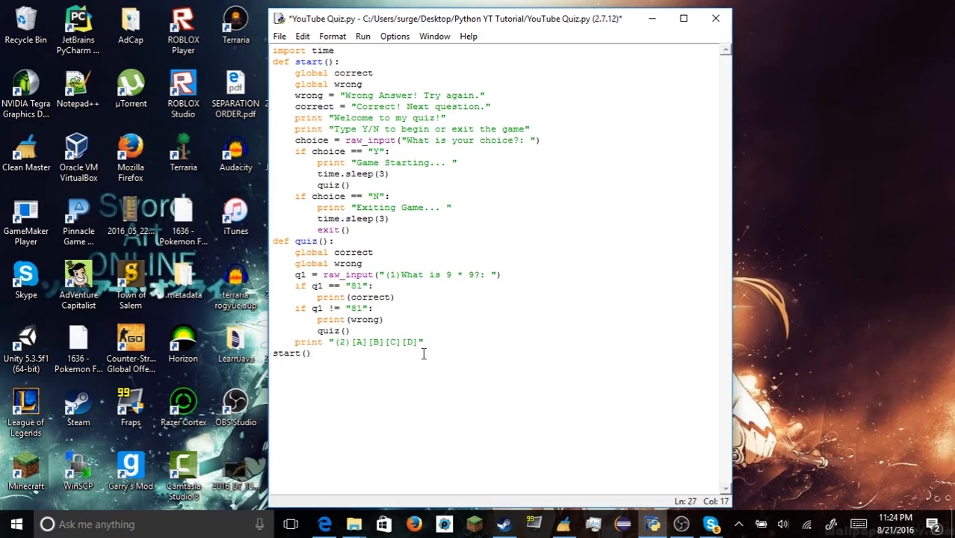
type("fish")
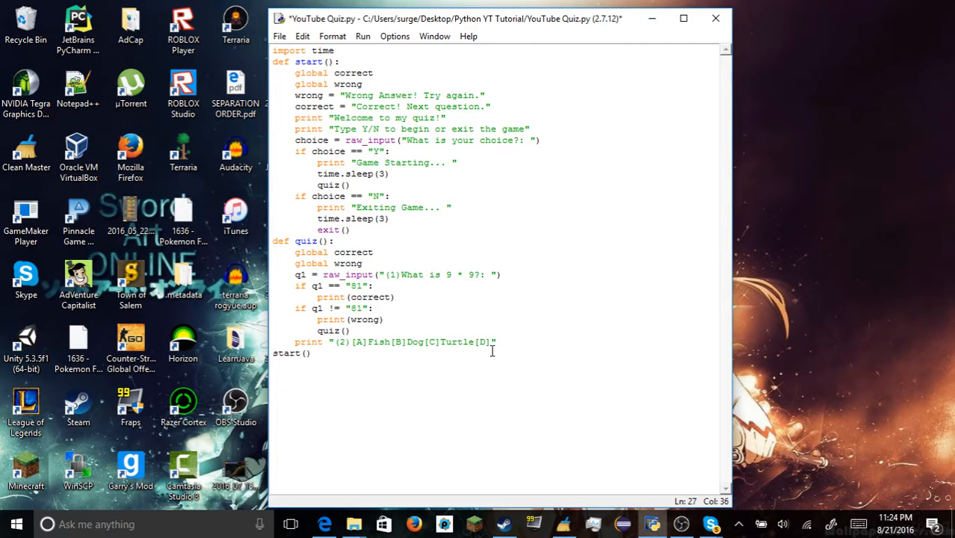
type("Bird")
type("q2 = ")
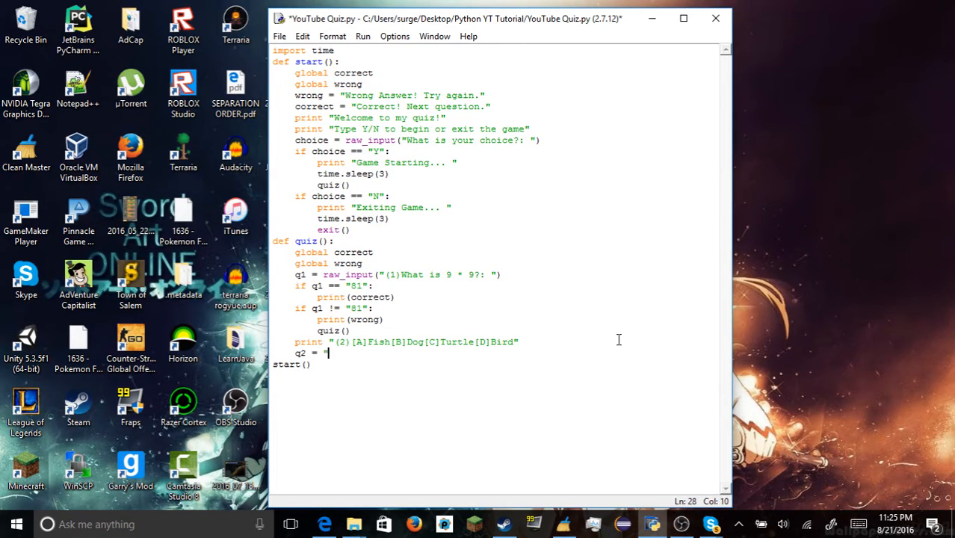
type("\"")
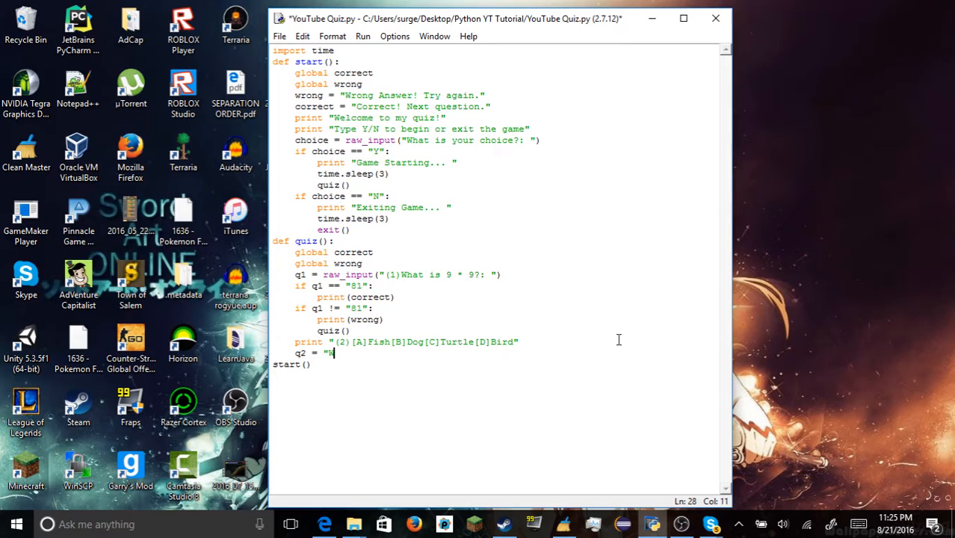
type("Which")
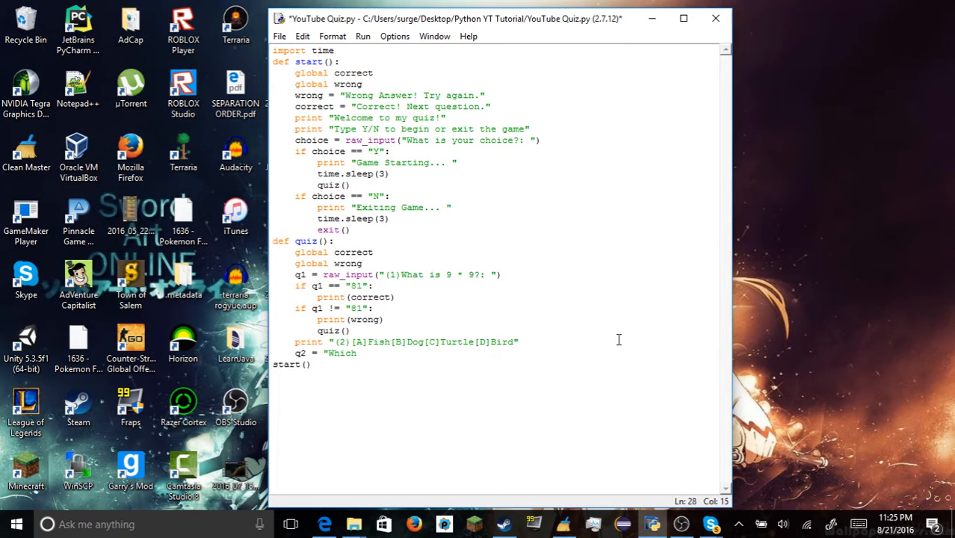
type("animal is")
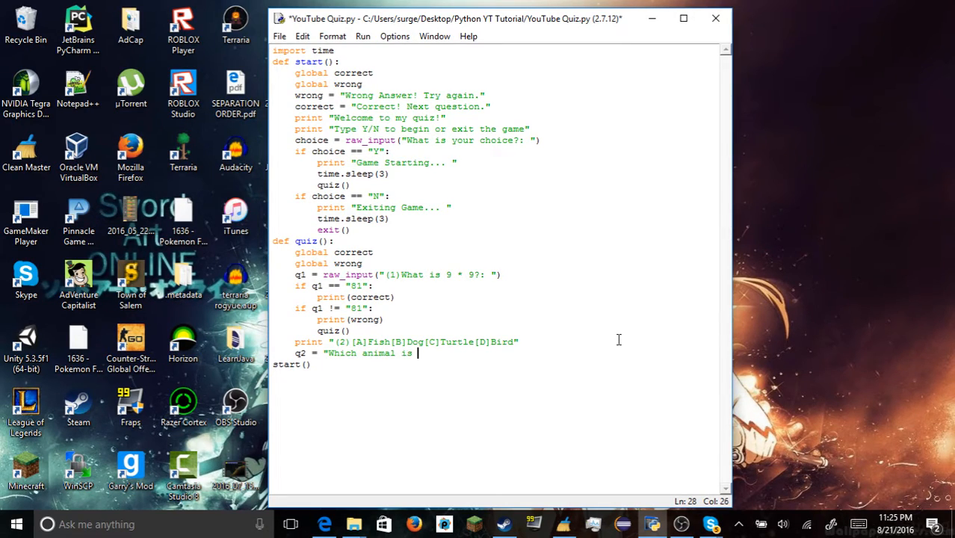
type("a mammal")
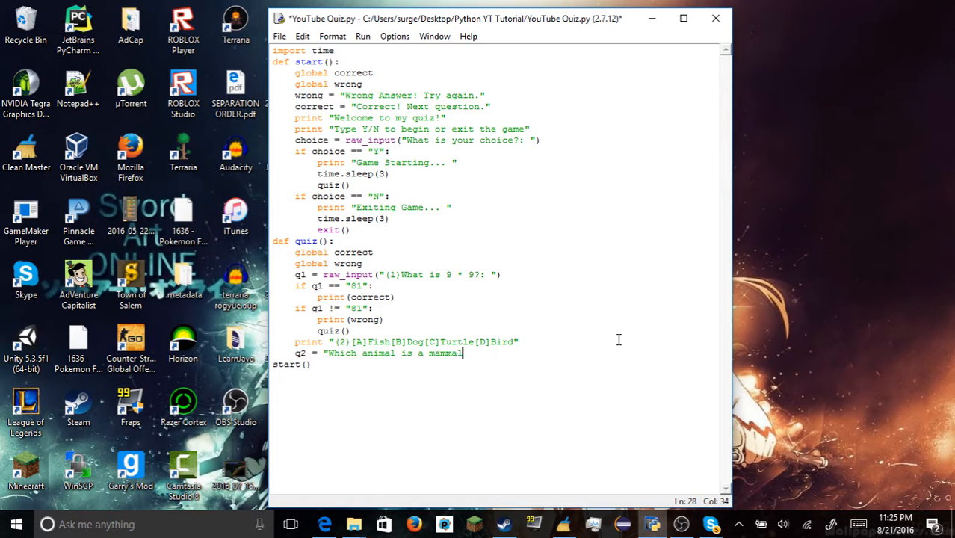
type("?: \"")
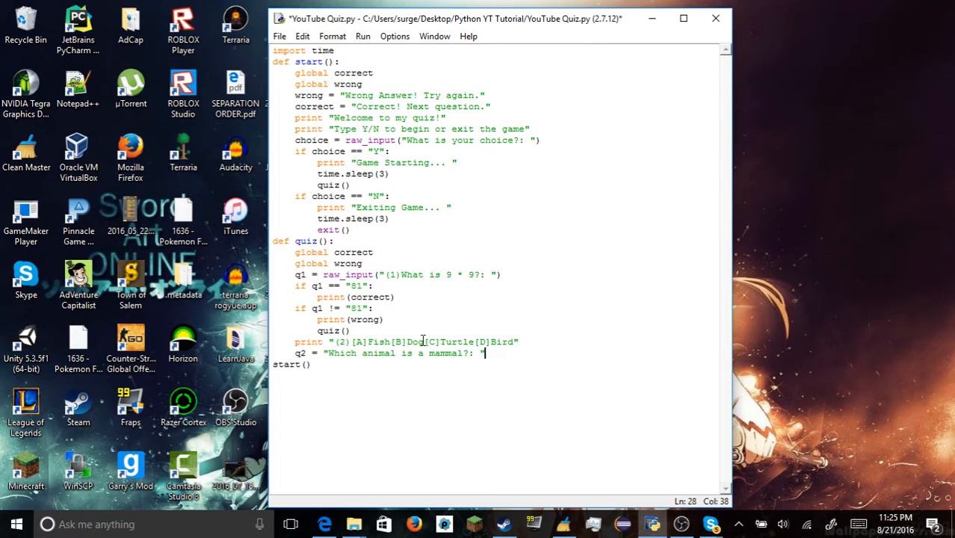
double_click(431, 341)
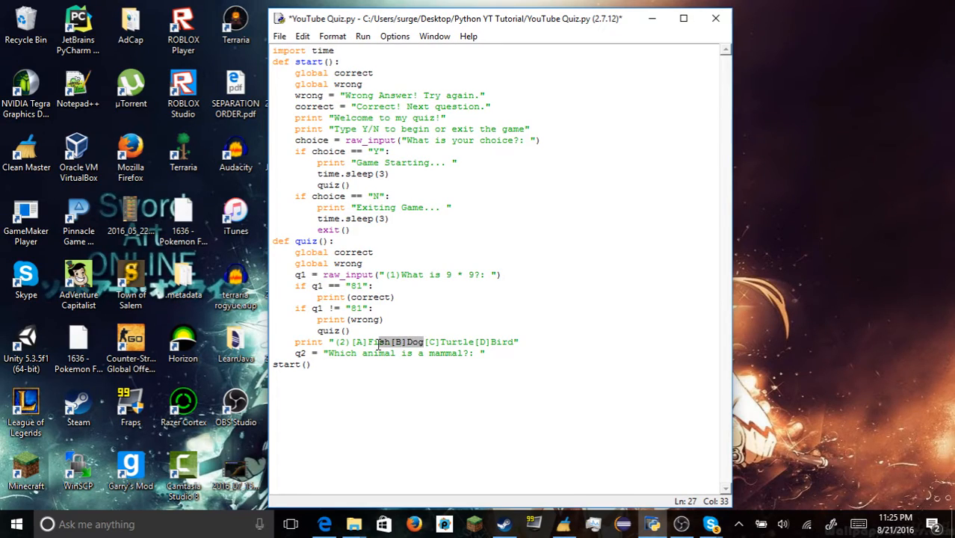
left_click(484, 353)
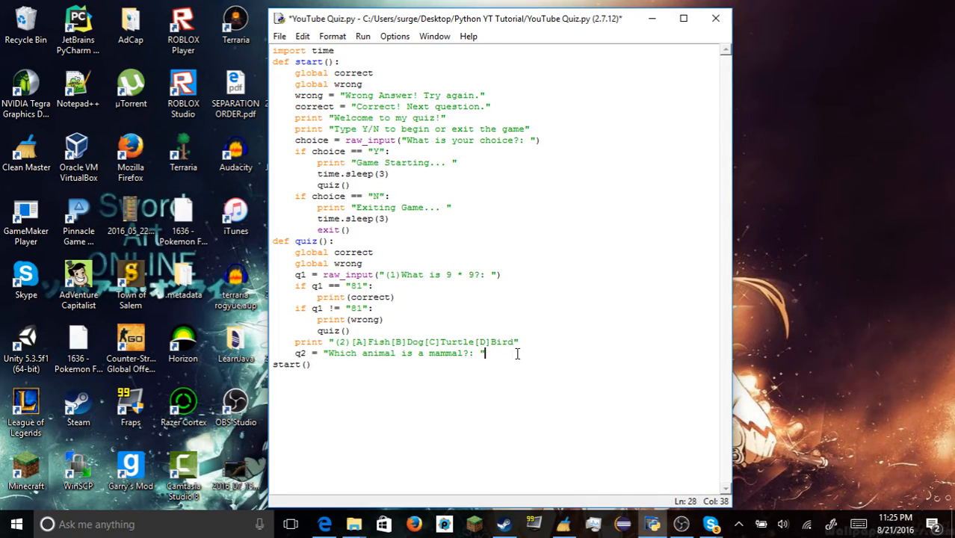
Add if q2 == "B": print(correct) under the q2 line
type("if q2")
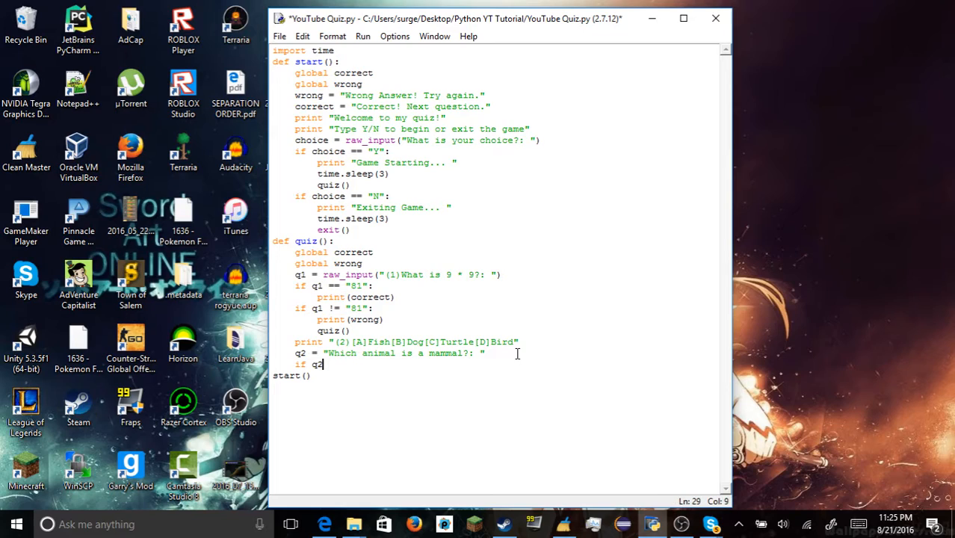
type("== \"")
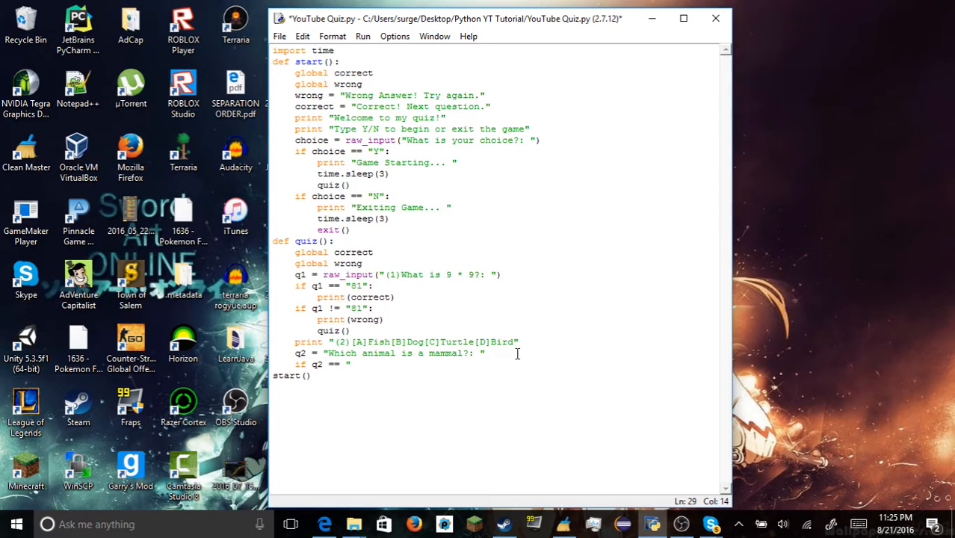
type("\"")
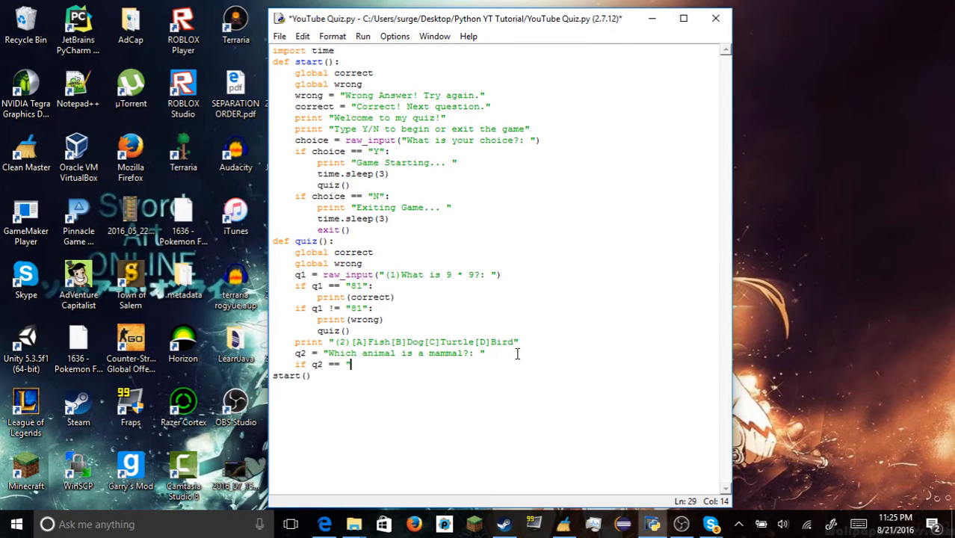
type("B\":")
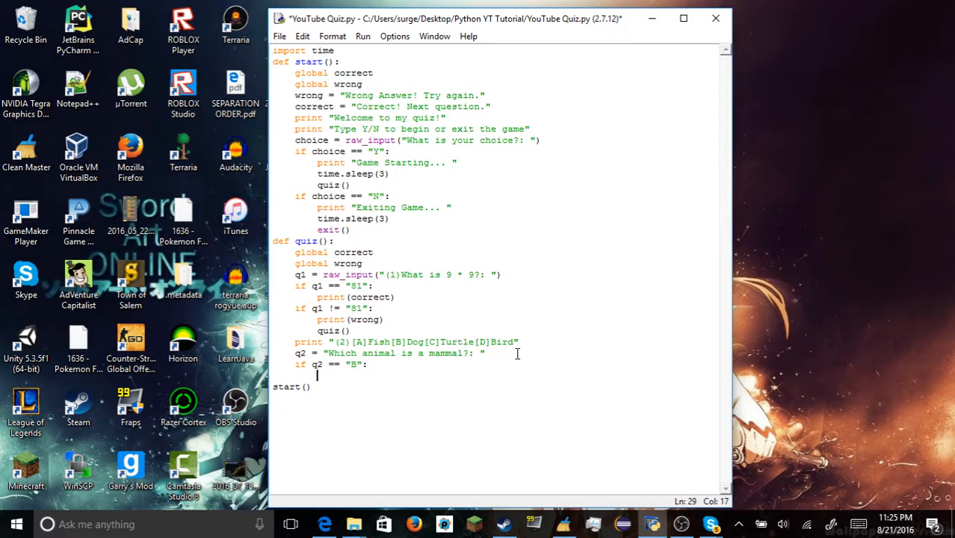
type("print")
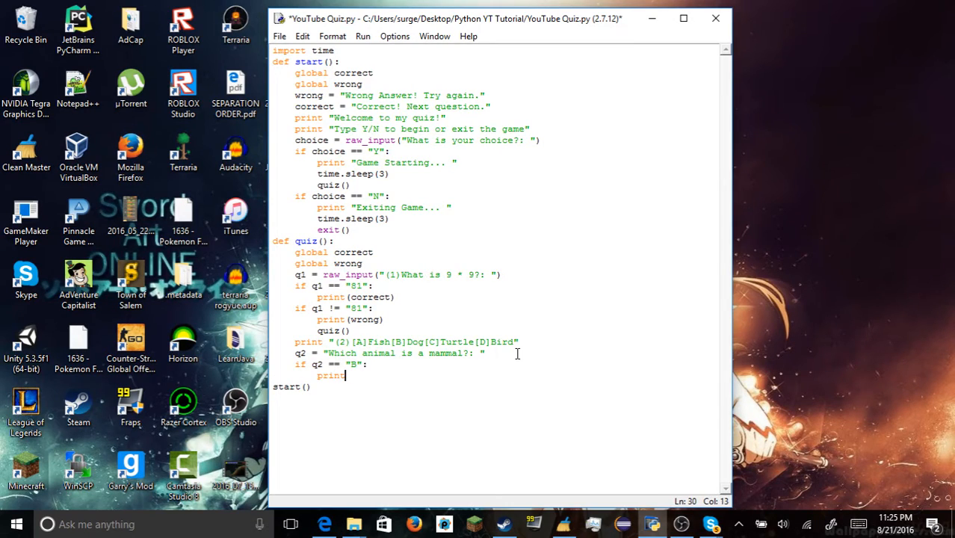
type("(correct")
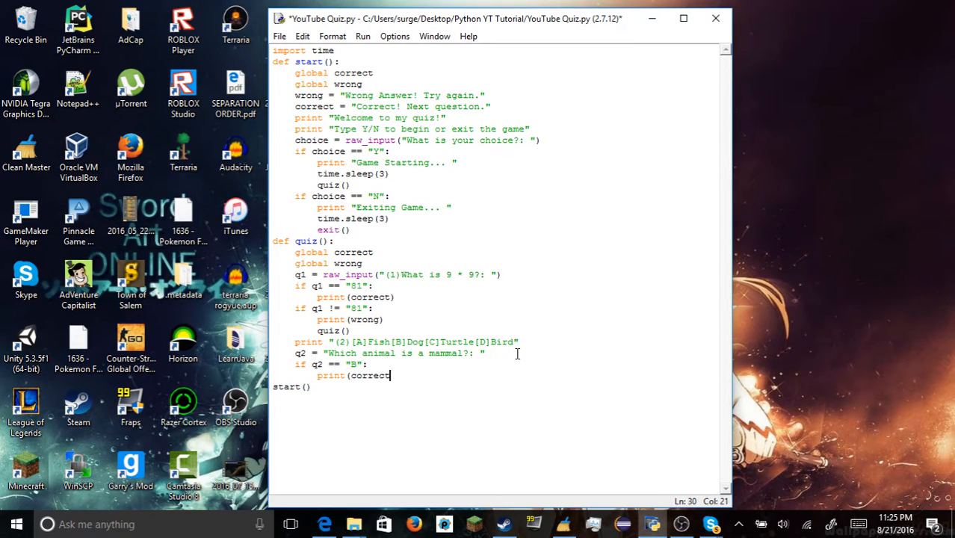
Add if q2 != "B": print(wrong) followed by a quiz() restart call
type("if")
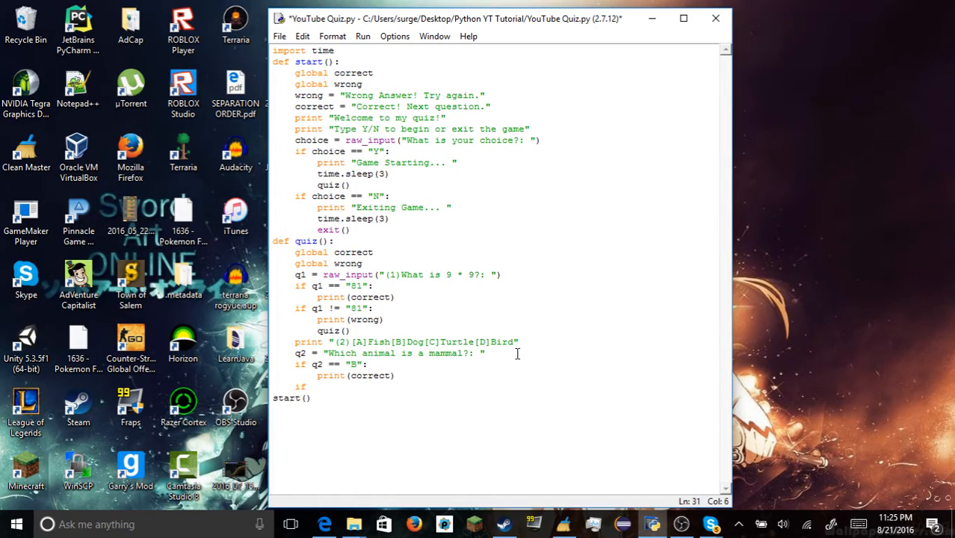
type("q2 !=")
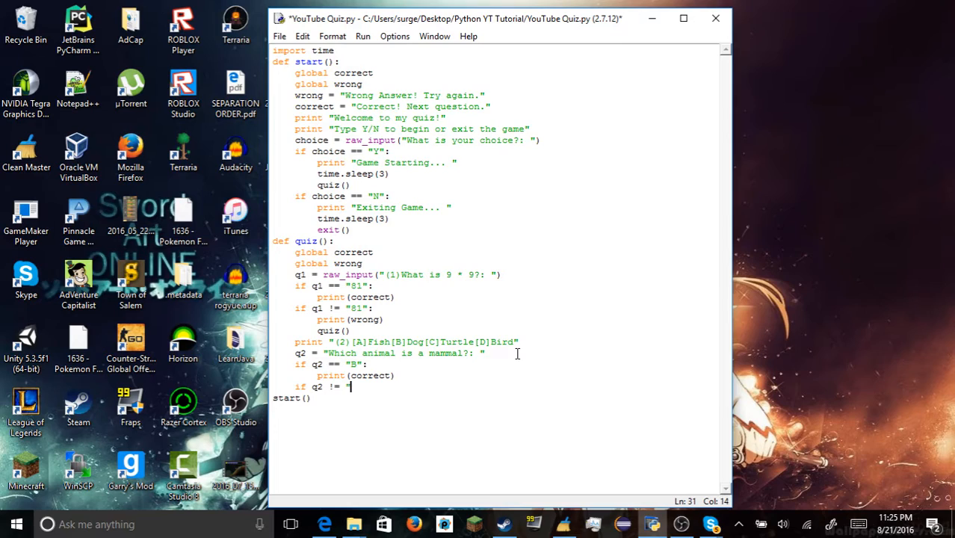
type("B\":")
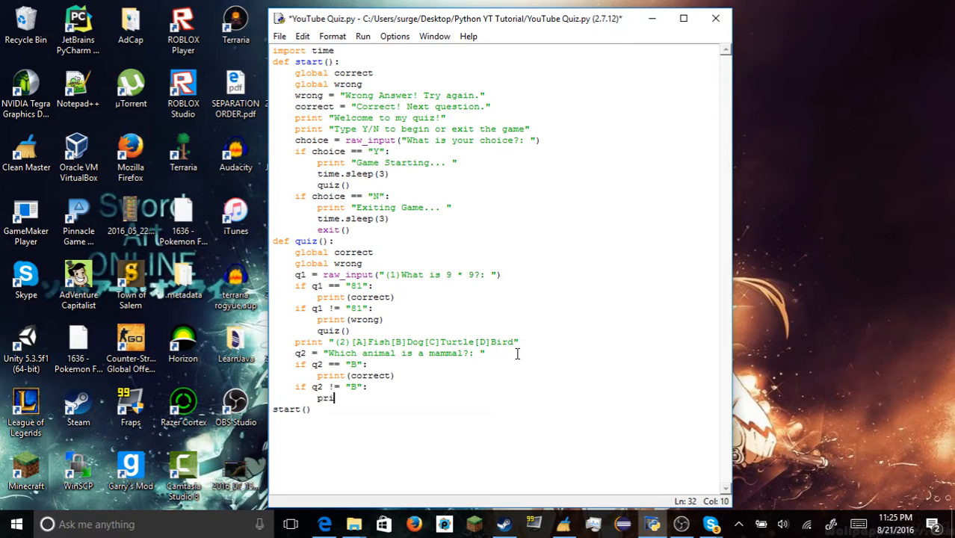
type("nt(wrong")
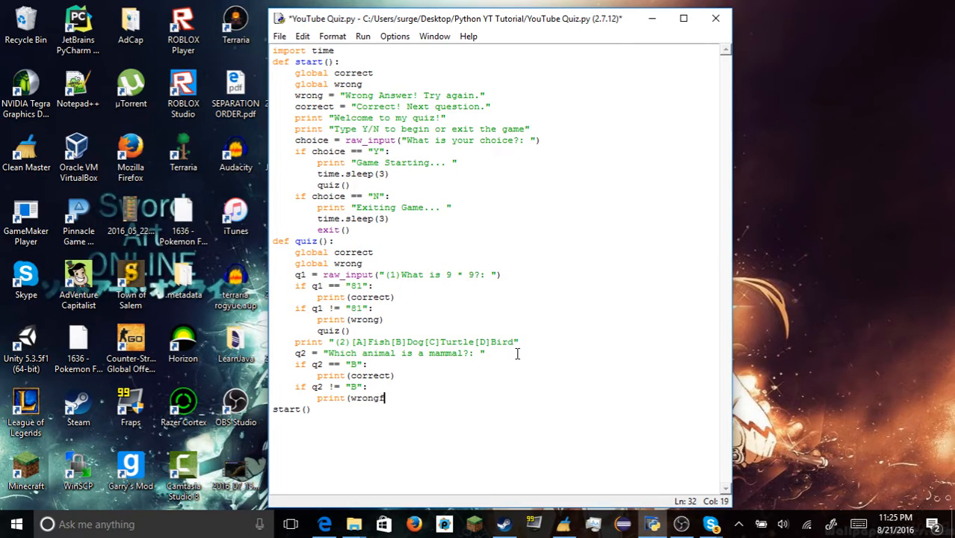
type(")")
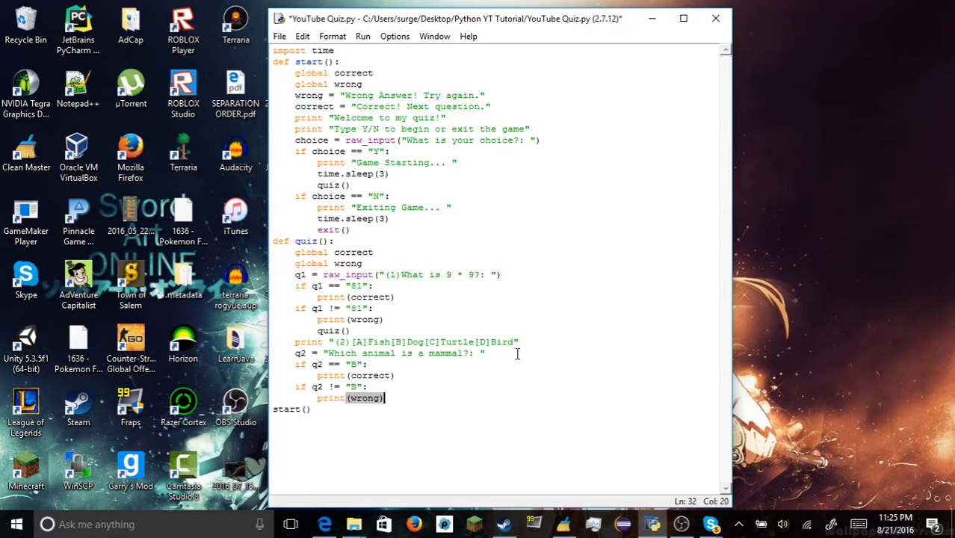
key("enter")
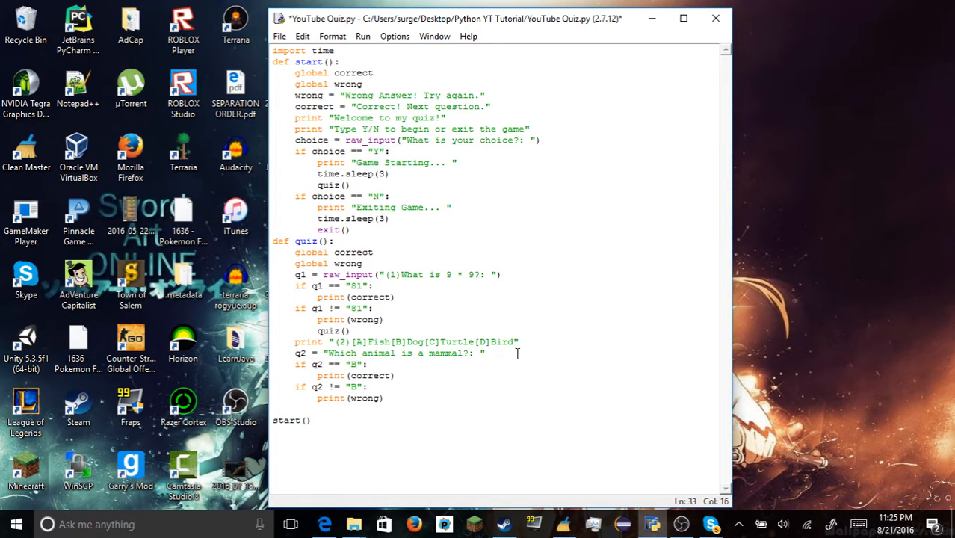
type("quiz(")
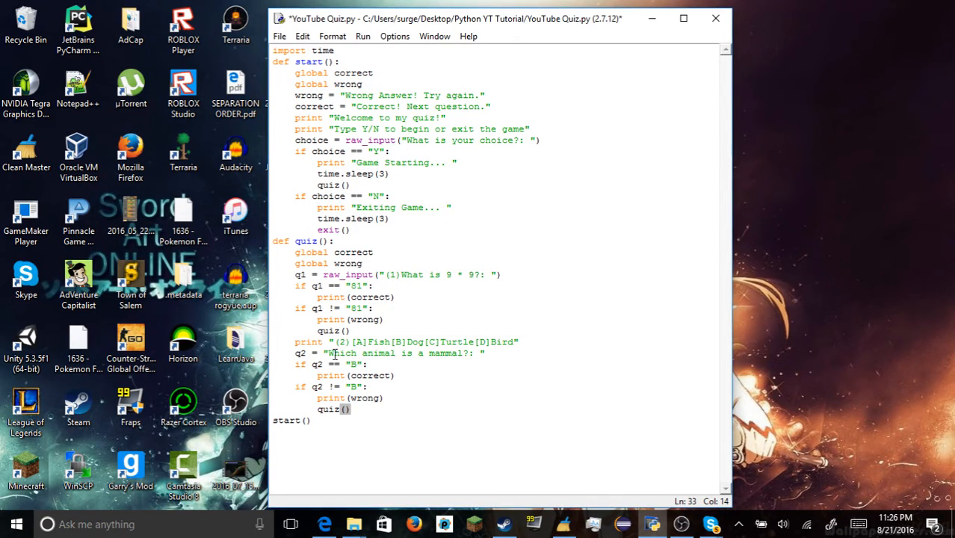
left_click(363, 36)
type("raw_input(")
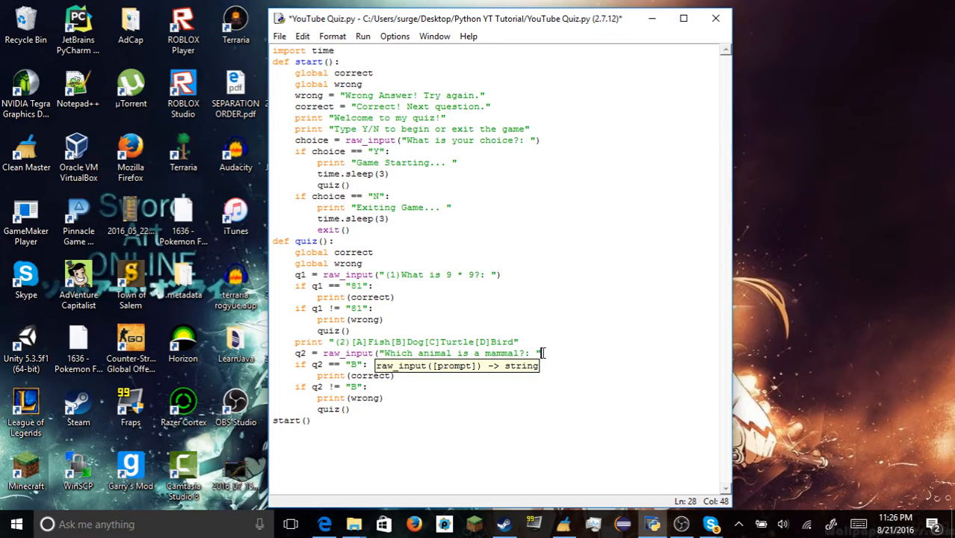
Wrap the q2 prompt in raw_input(...) and run the module, entering Y
left_click(363, 36)
type("Y")
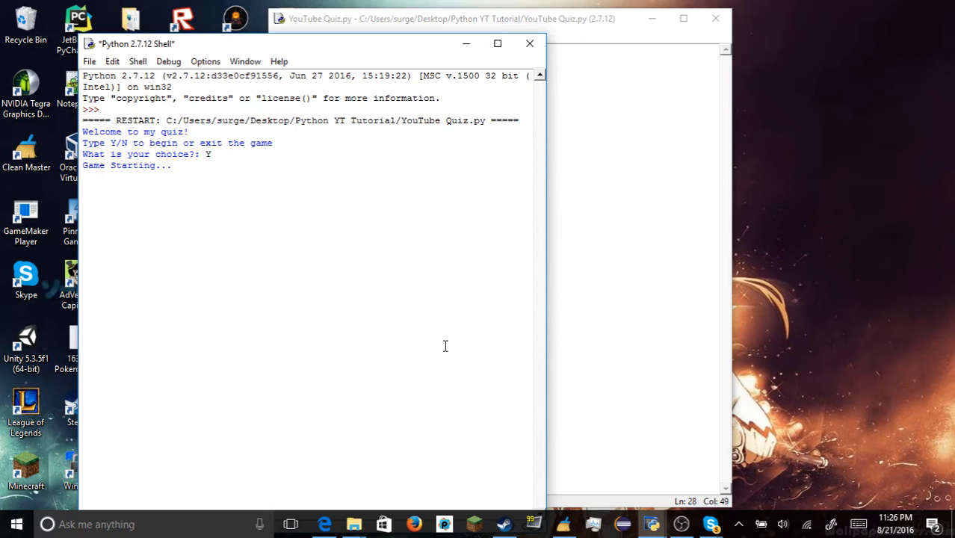
Answer 81 then B in the shell so both questions print "Correct! Next question."
key("enter")
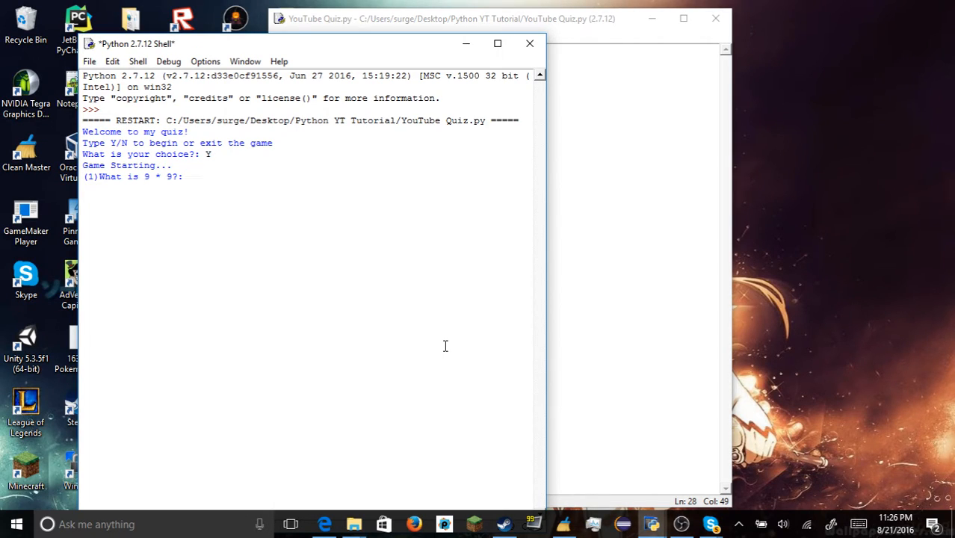
type("81")
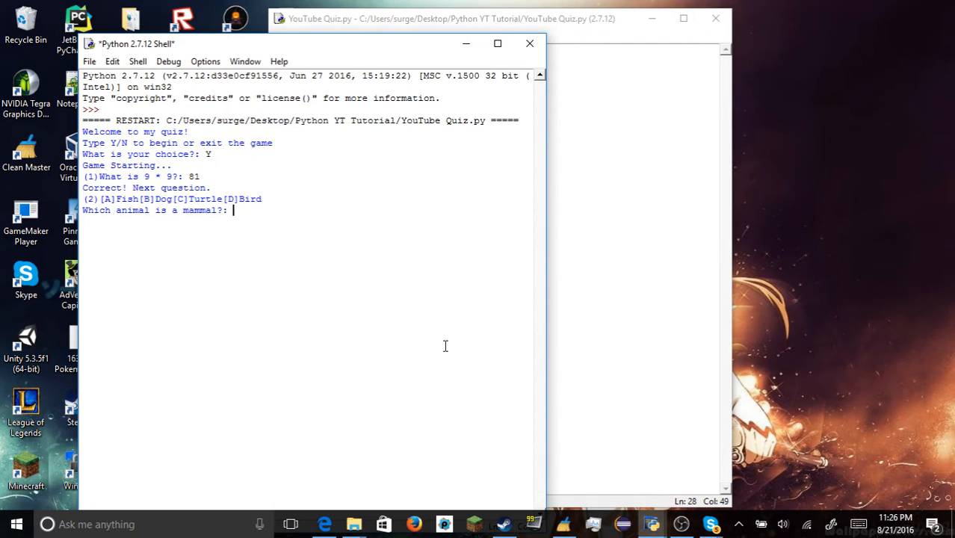
type("B")
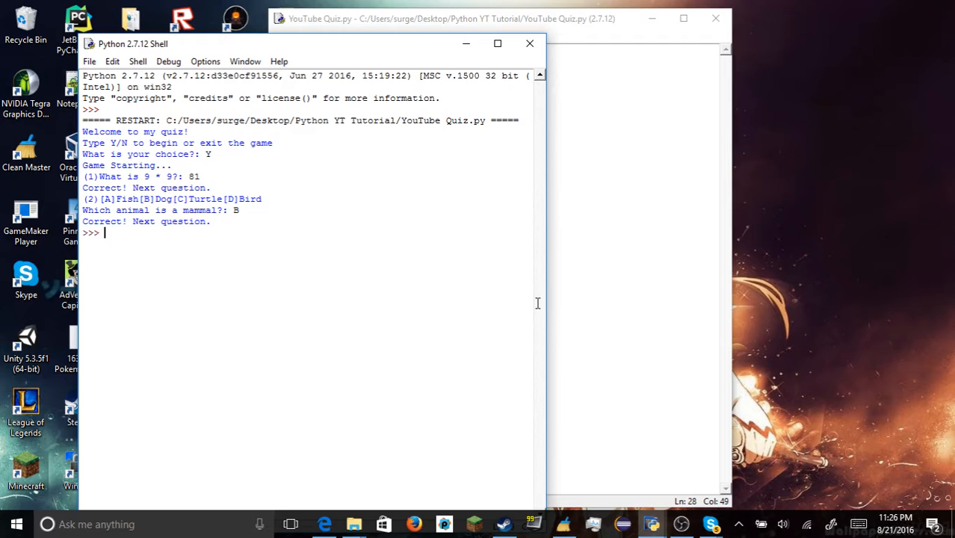
left_click(361, 36)
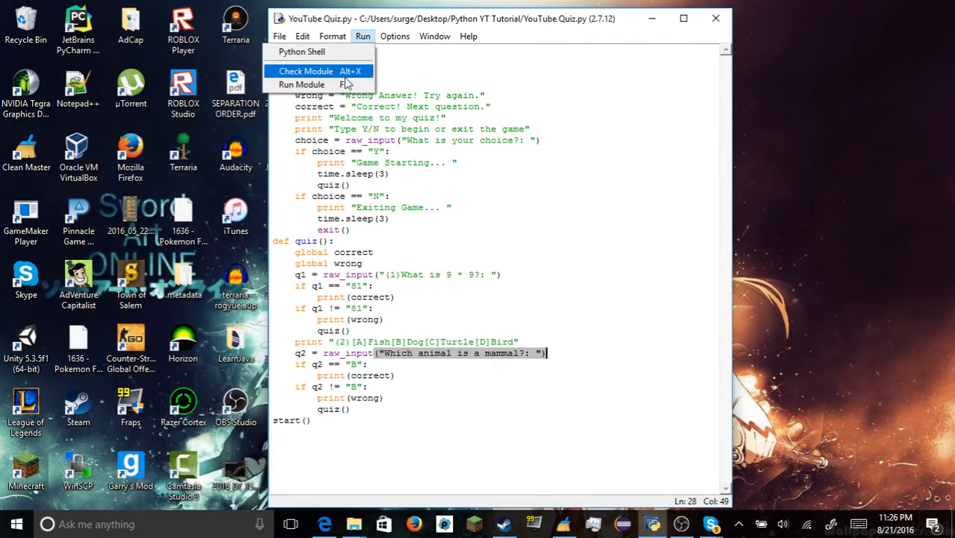
Run the module again and enter Y to start the game
left_click(301, 84)
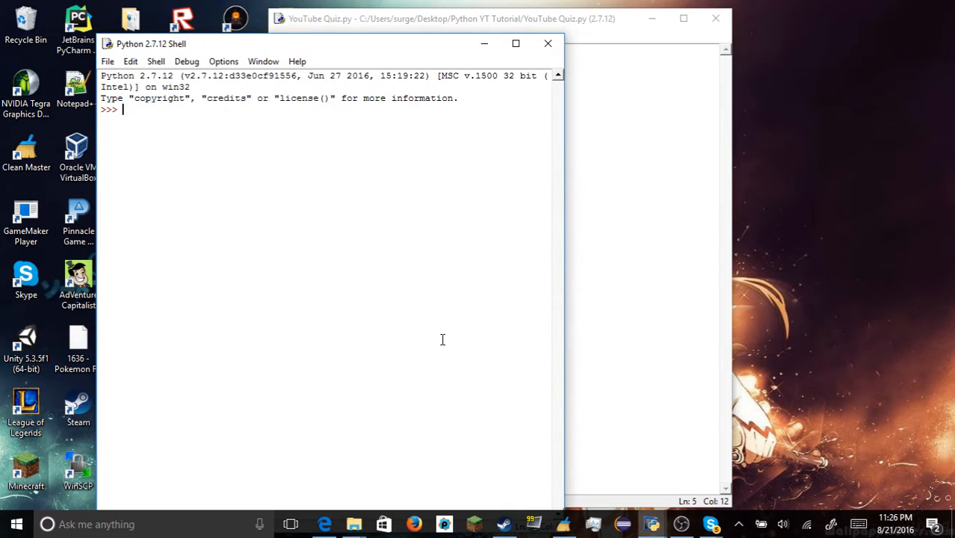
key("F5")
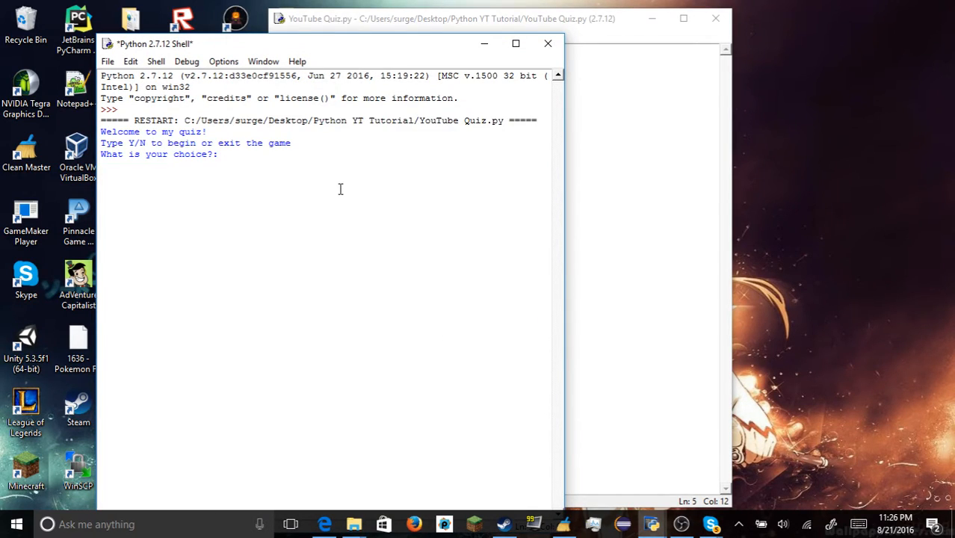
type("Y")
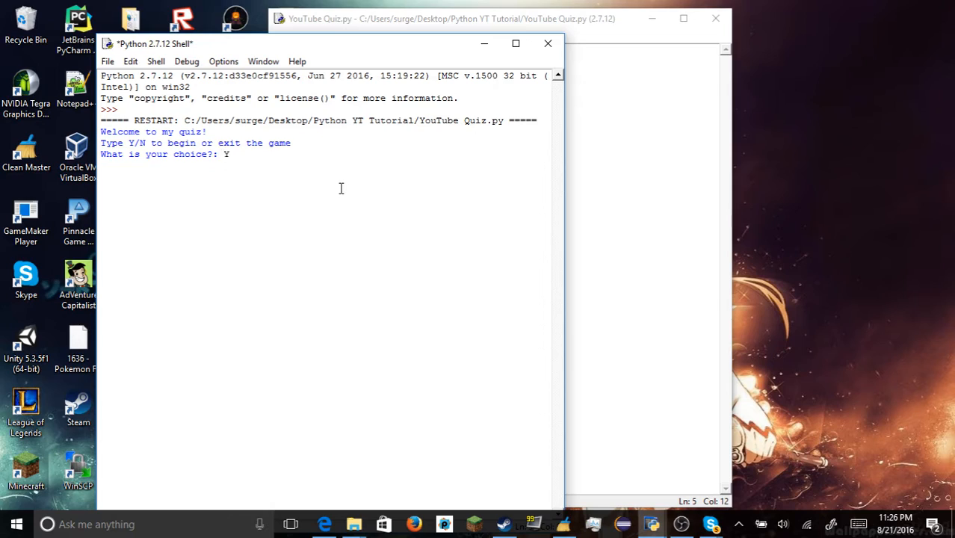
key("enter")
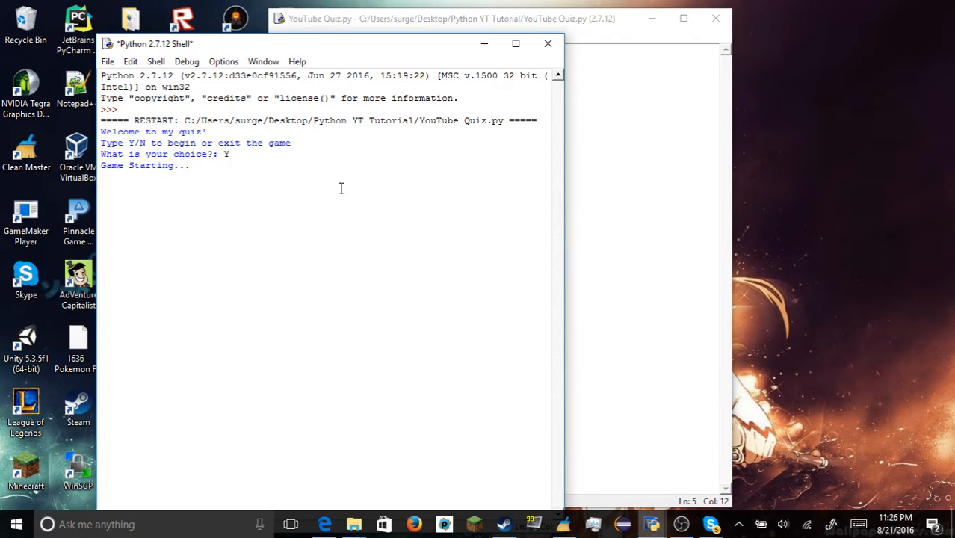
key("enter")
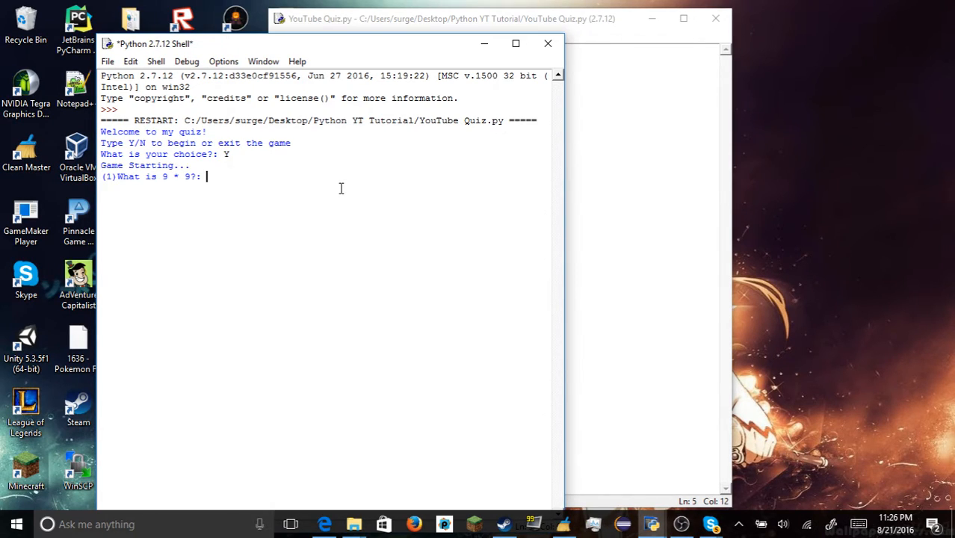
Answer 81 correctly, then A wrongly to see "Wrong Answer! Try again.", and close the shell
type("81")
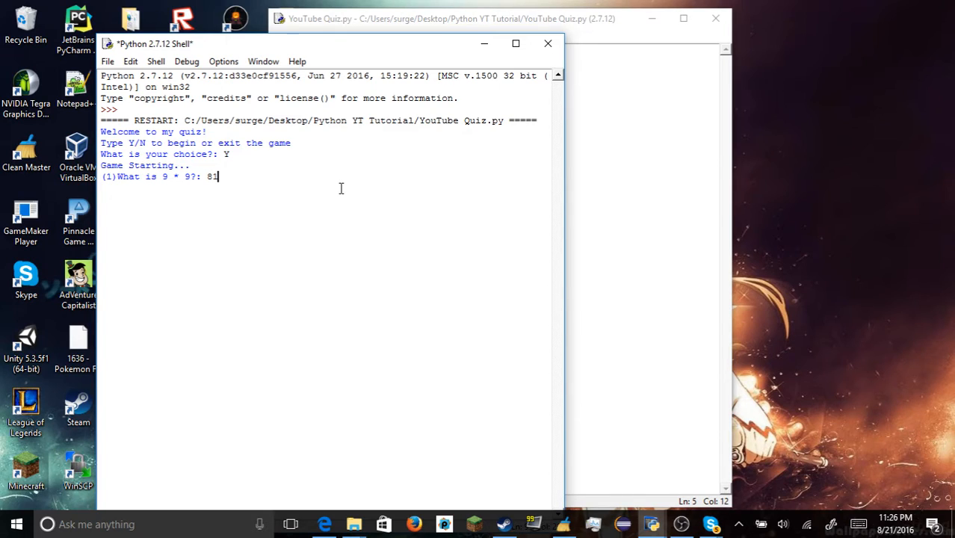
key("Return")
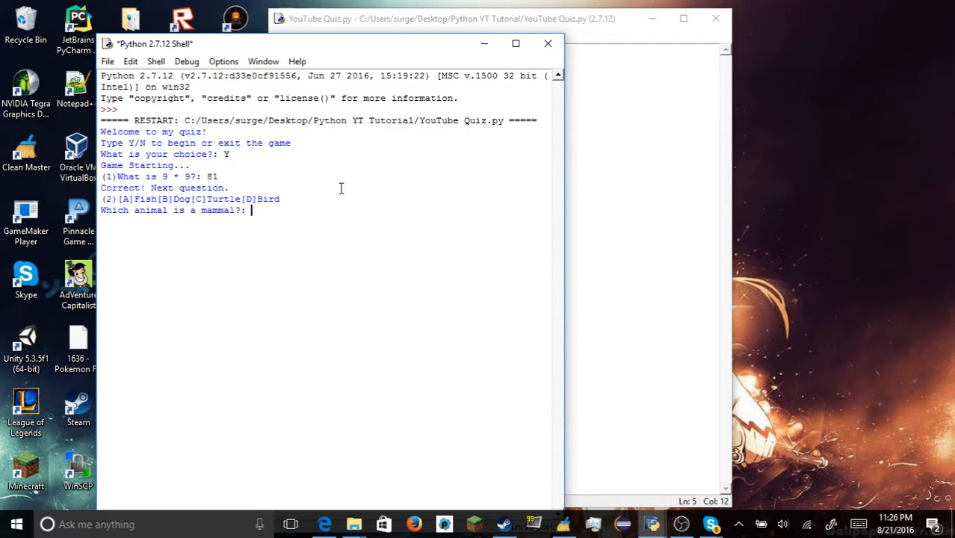
type("A")
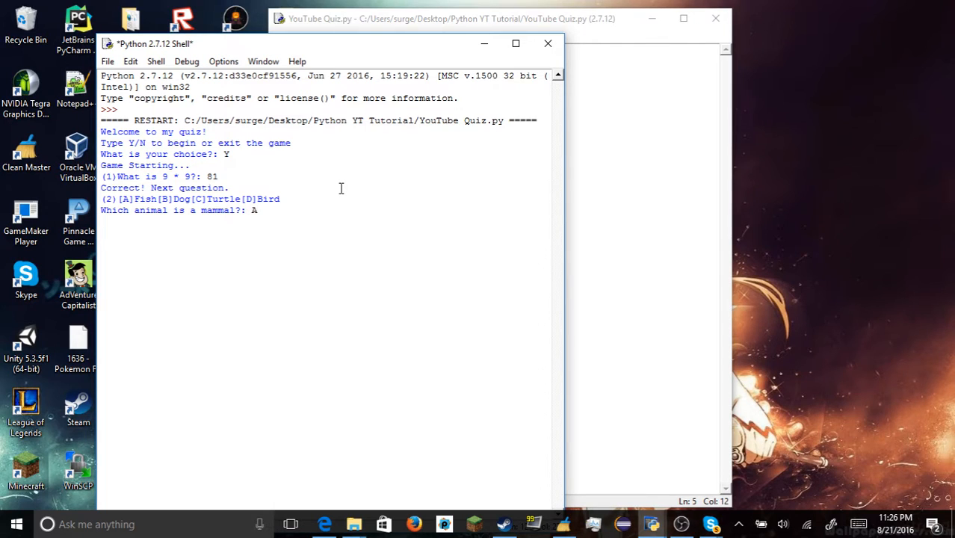
key("enter")
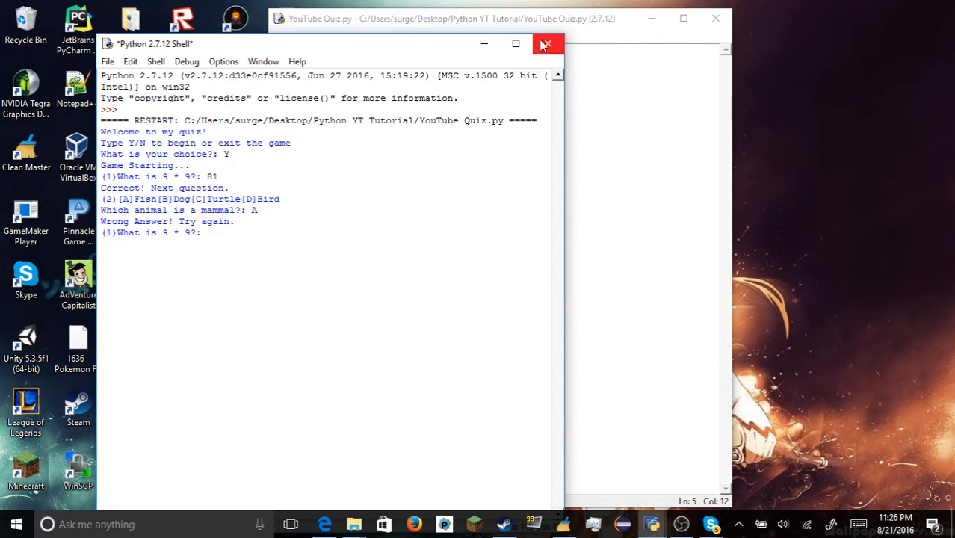
left_click(547, 43)
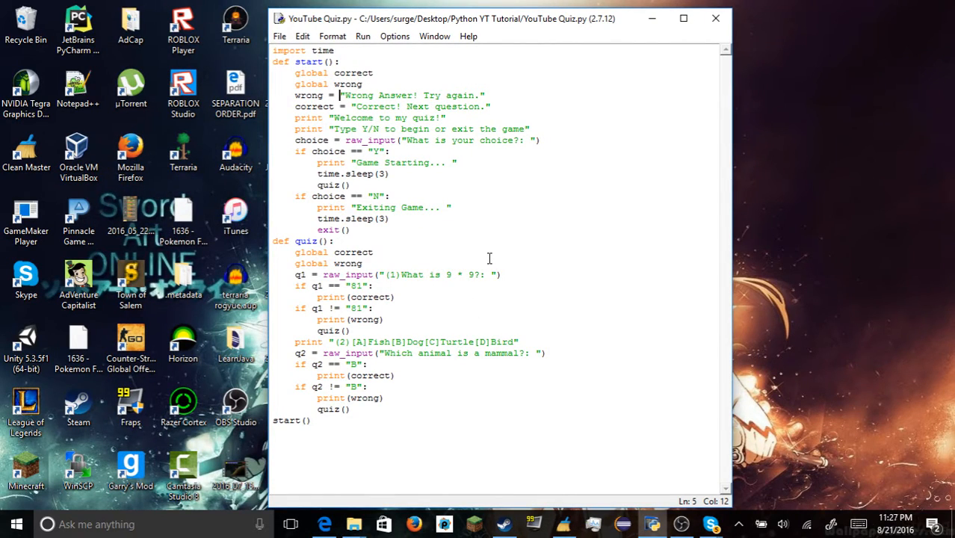
mouse_move(472, 230)
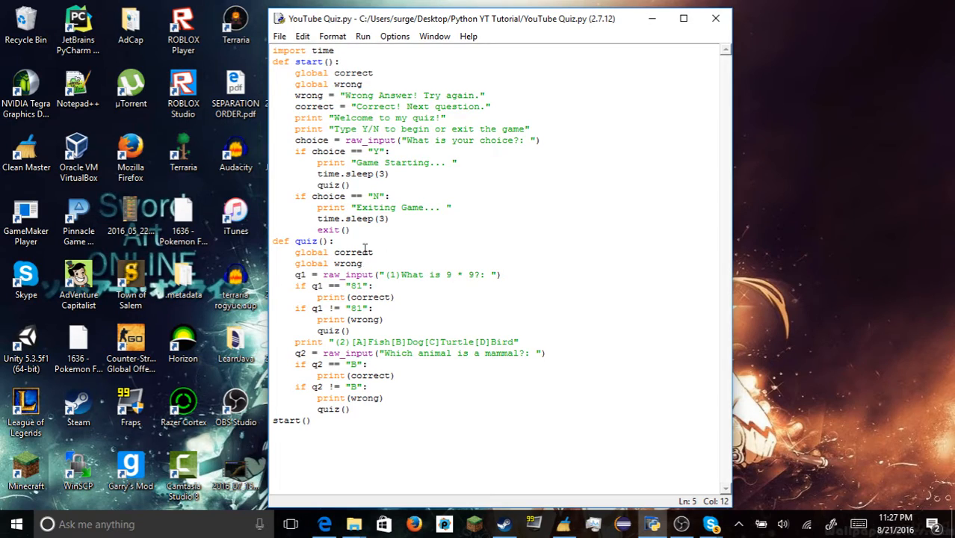
Draft a gameExit = exit() line under start()'s global declarations
left_click(400, 260)
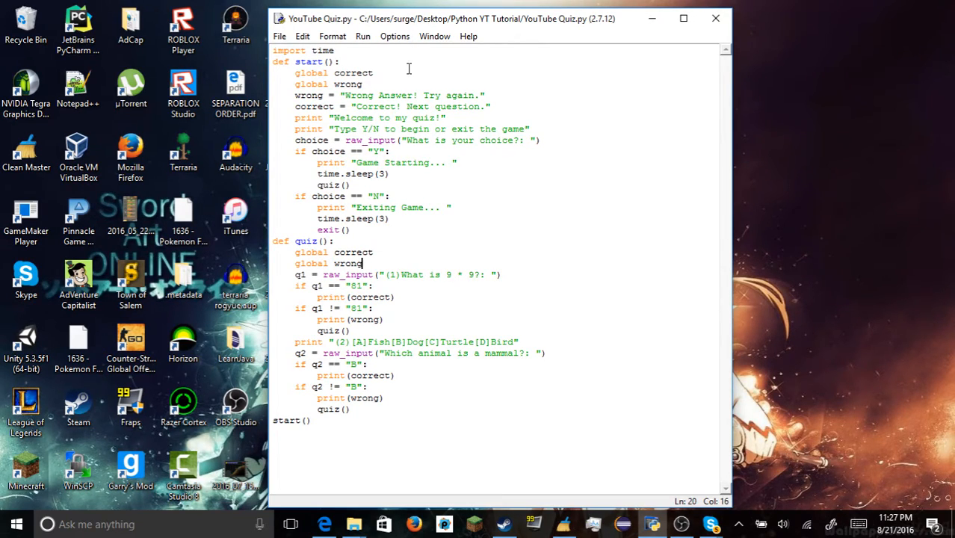
type("ex")
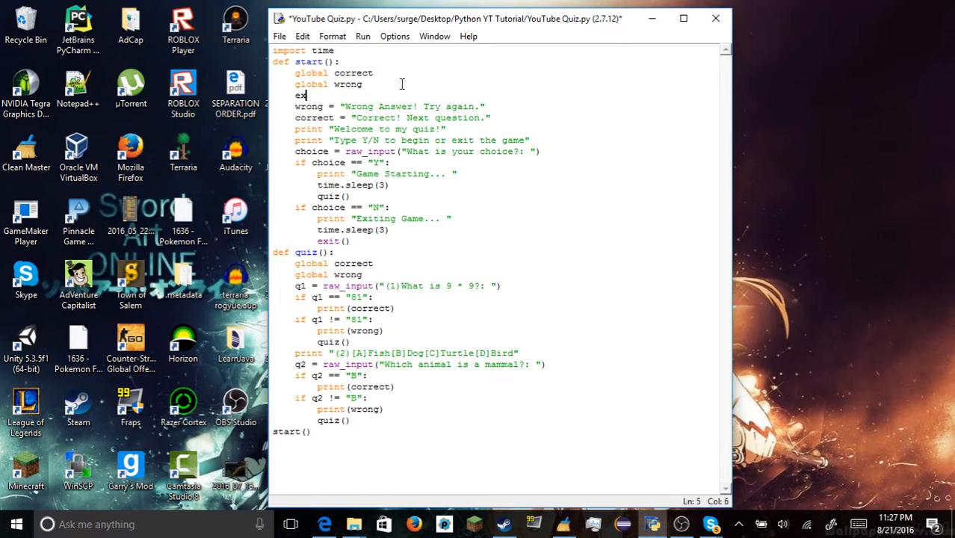
key("BackSpace")
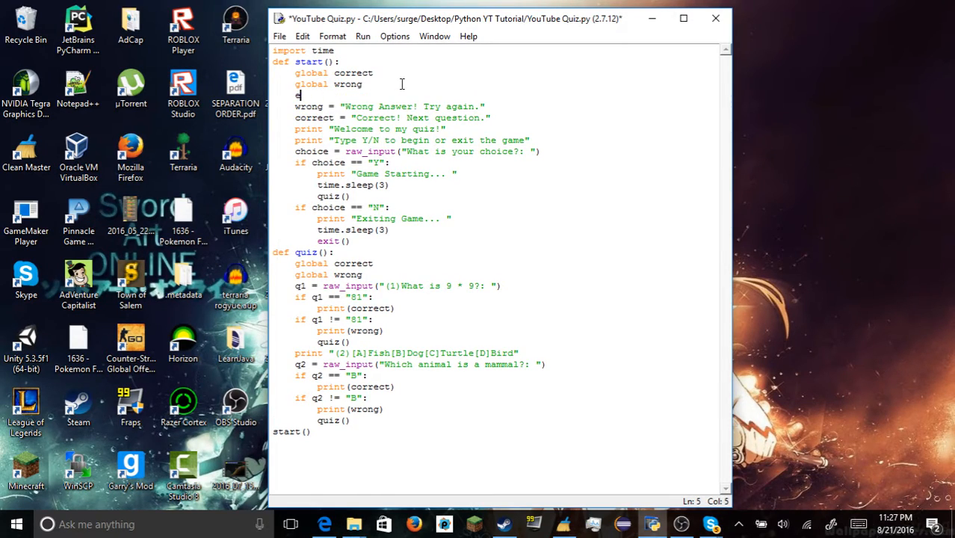
key("Backspace")
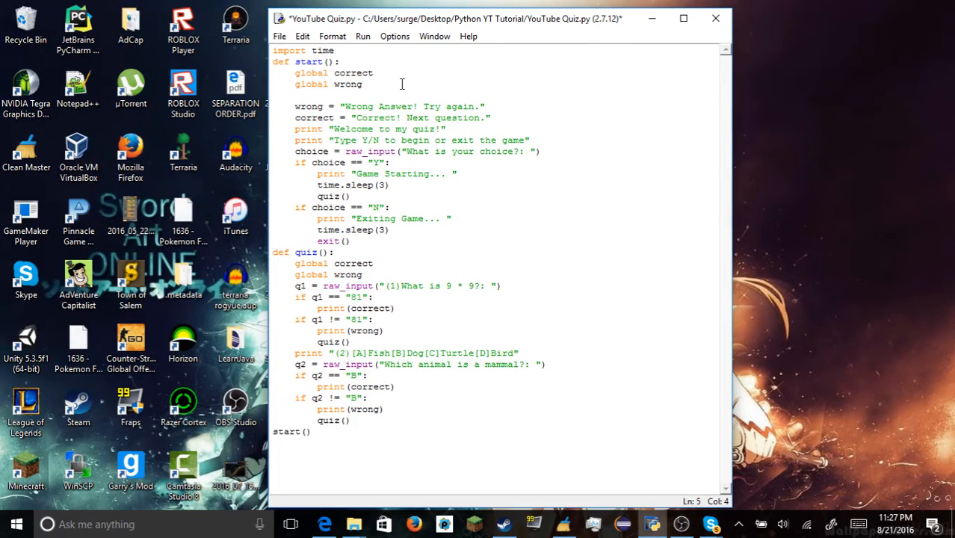
type("gameExit")
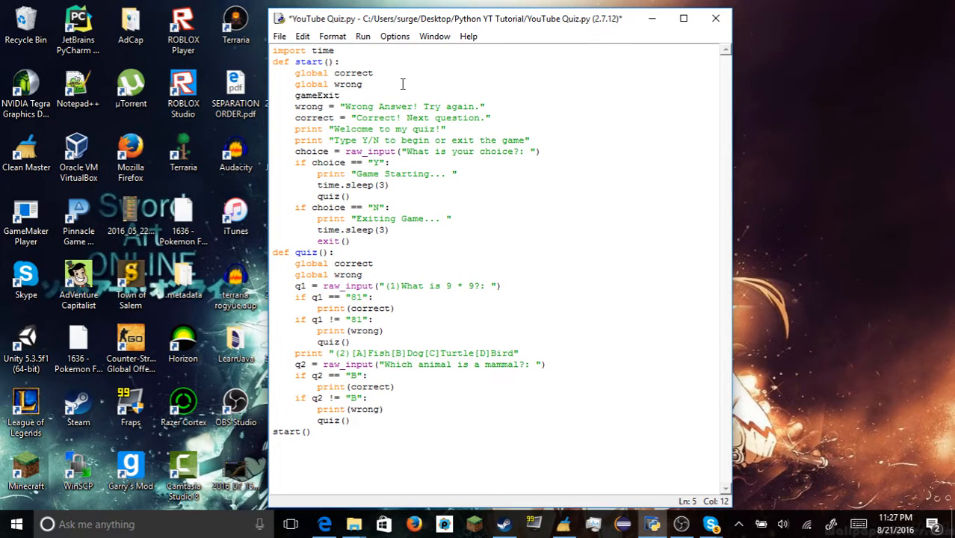
type("exit")
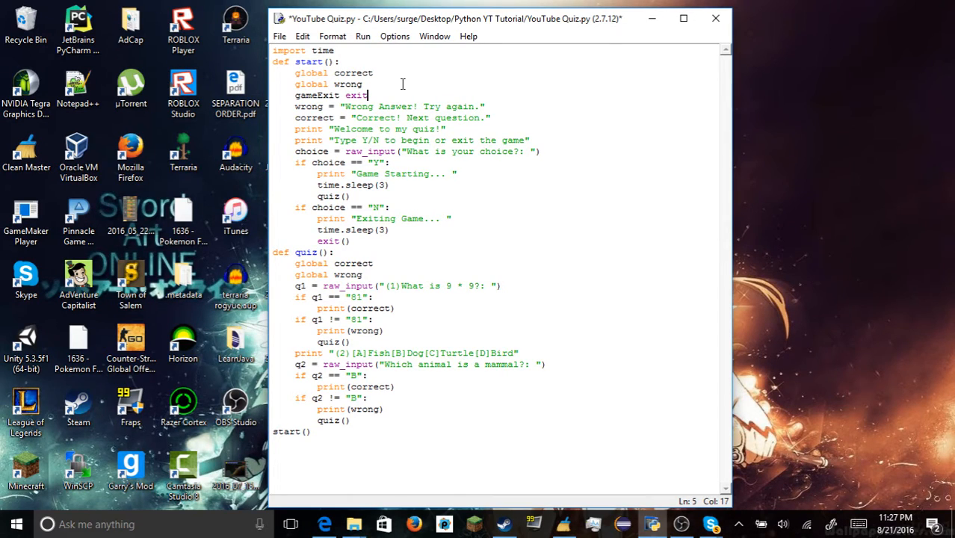
key("BackSpace")
type("=")
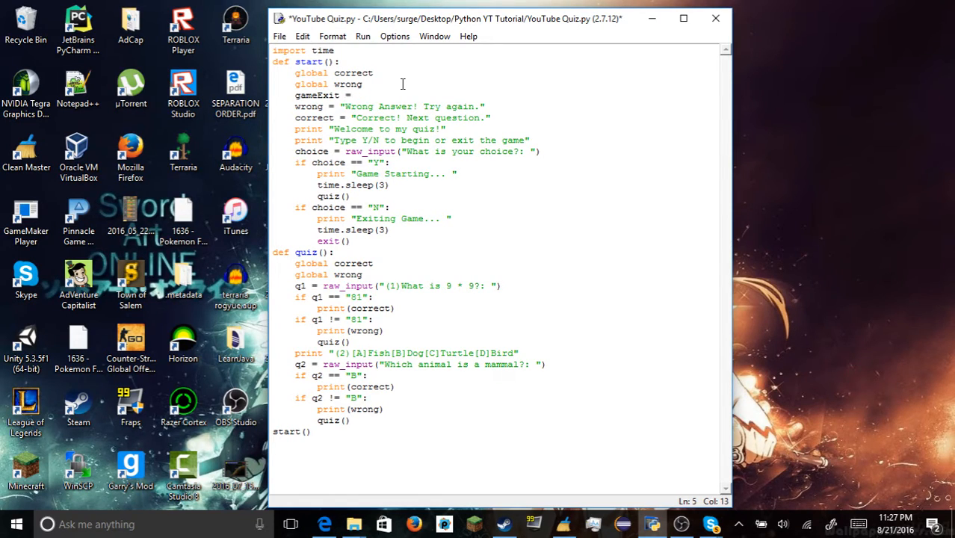
type("exi")
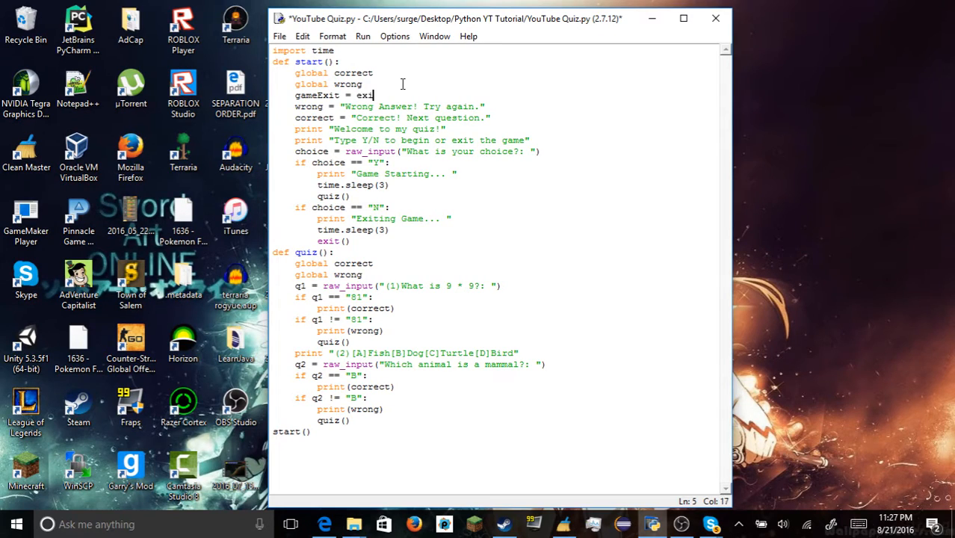
type("()")
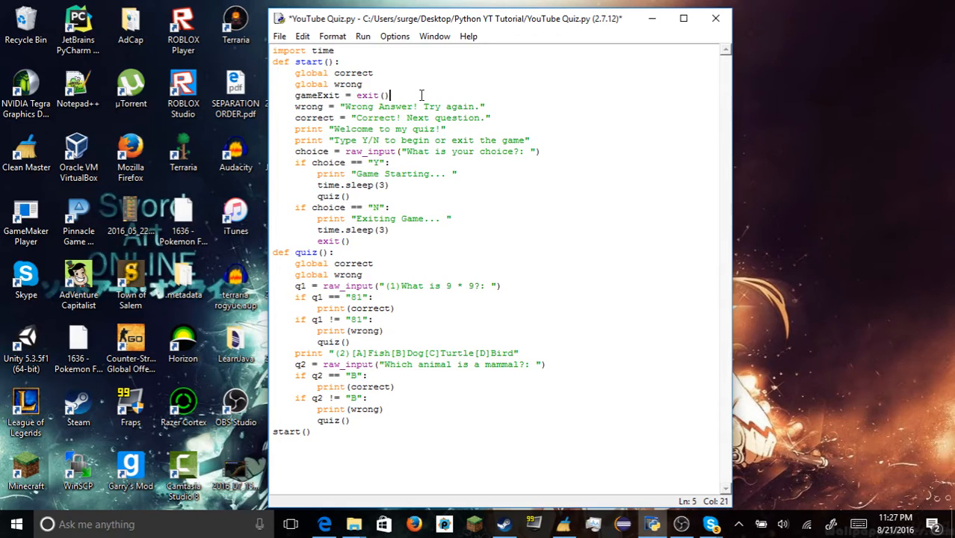
Rename it to leave and begin appending "Type 'exit' wh..." to the welcome print
double_click(367, 96)
type("exit")
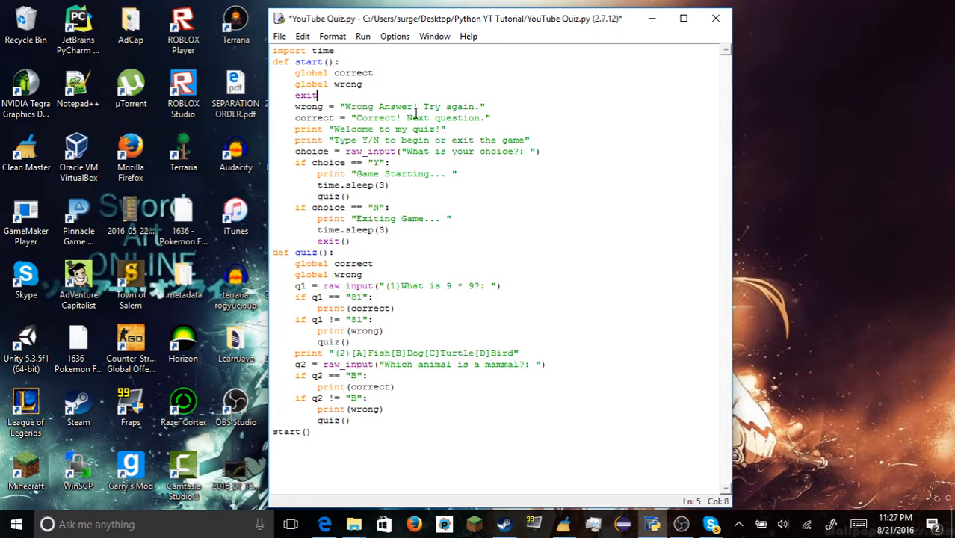
type("leave")
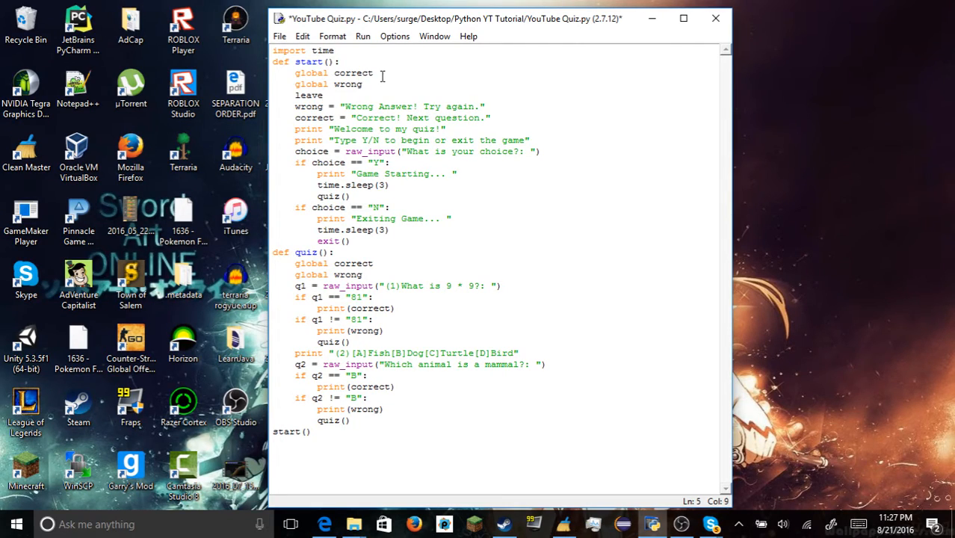
mouse_move(383, 129)
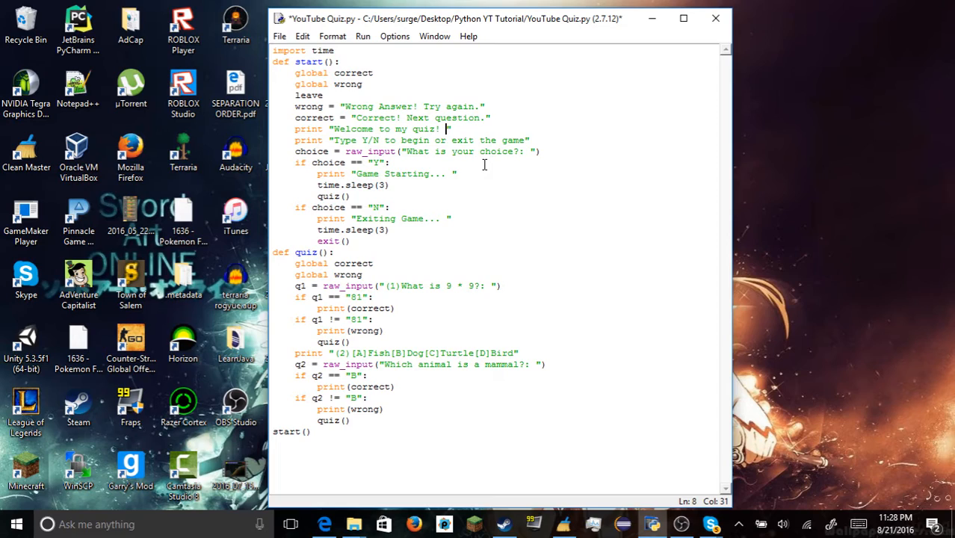
type("Type")
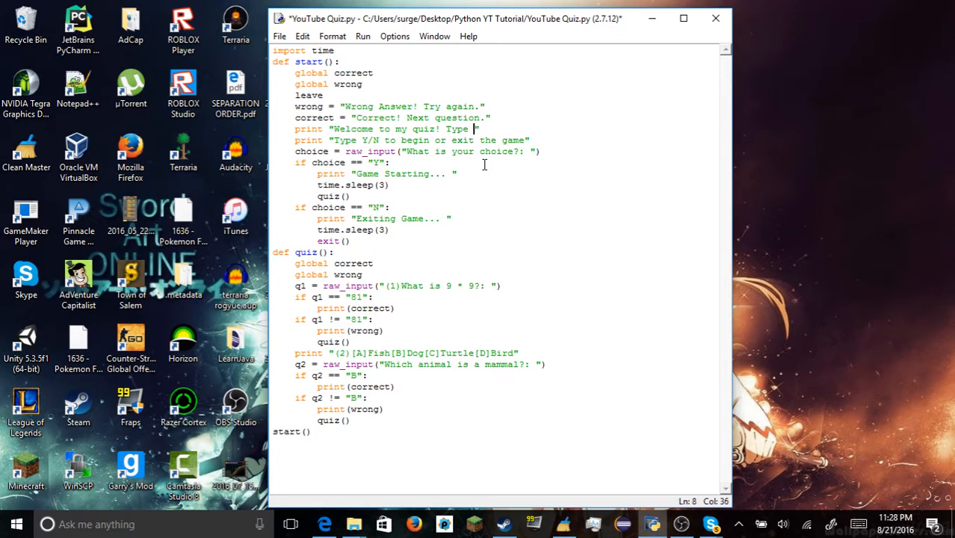
type("'exit' whenever you want to leave the game.")
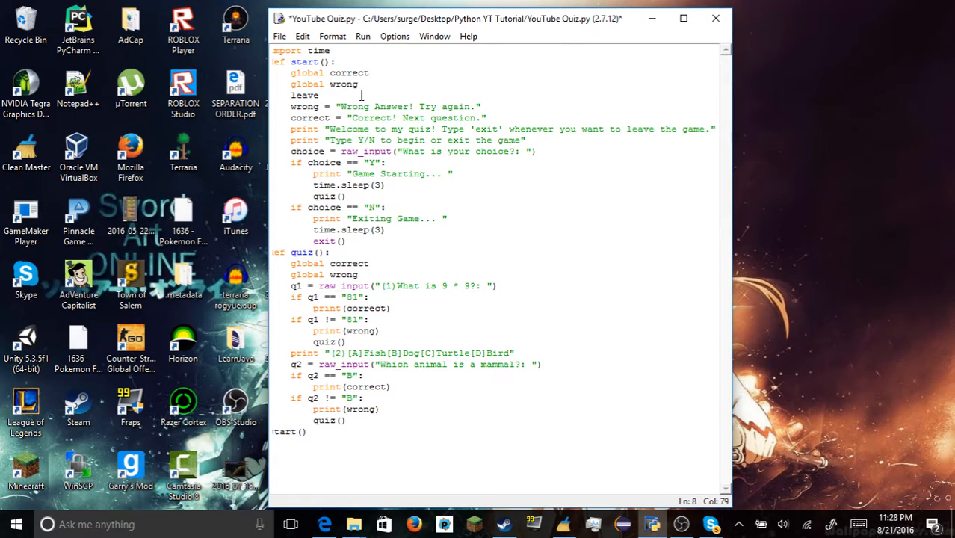
Complete the line as leave = exit() in start()
left_click(454, 106)
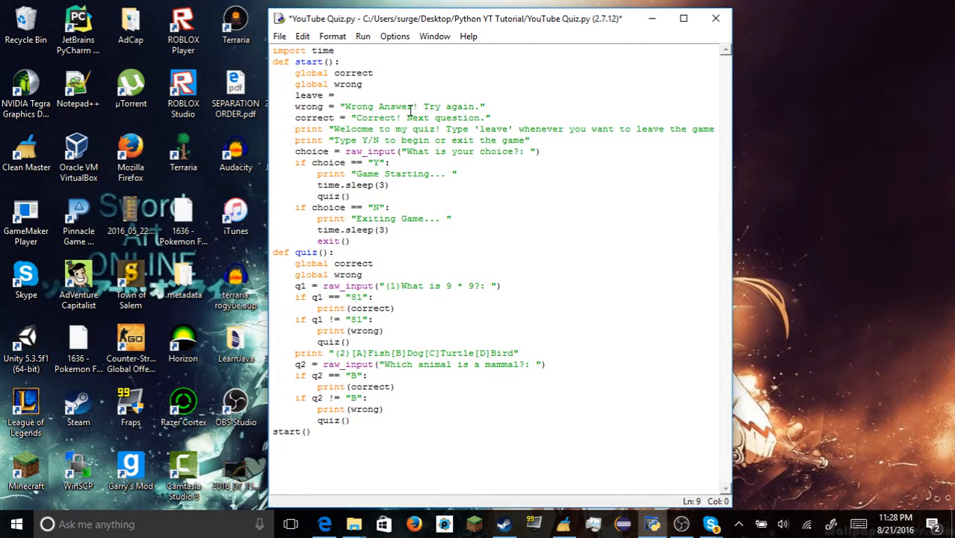
type("e")
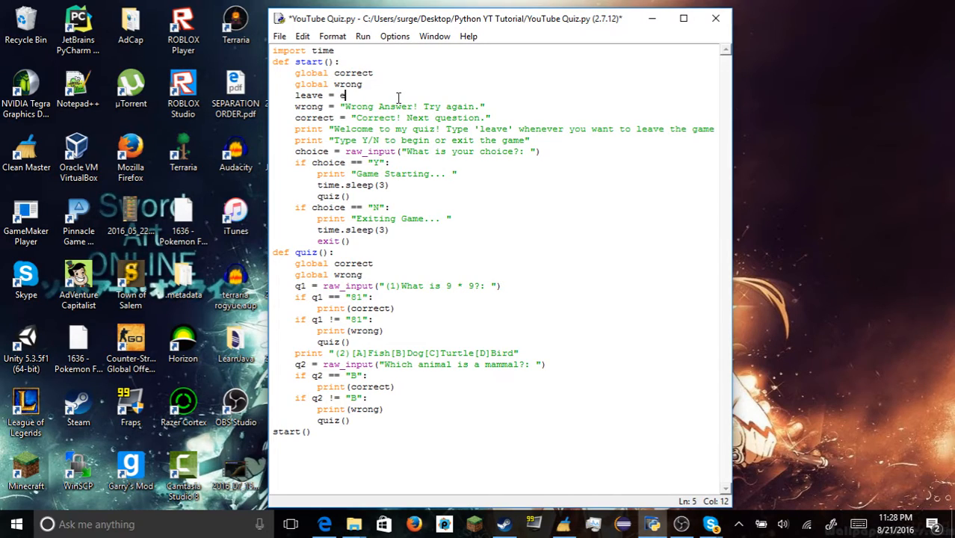
type("xit")
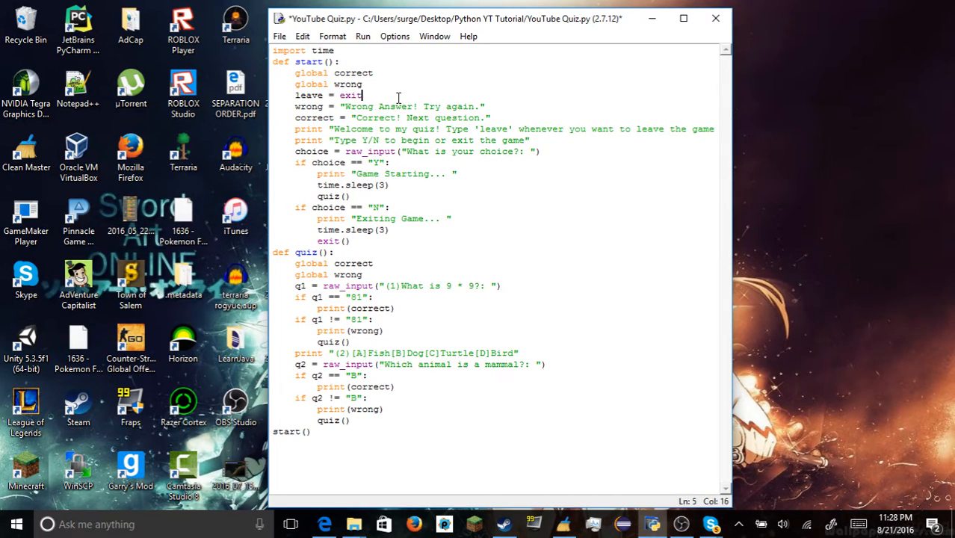
type("()")
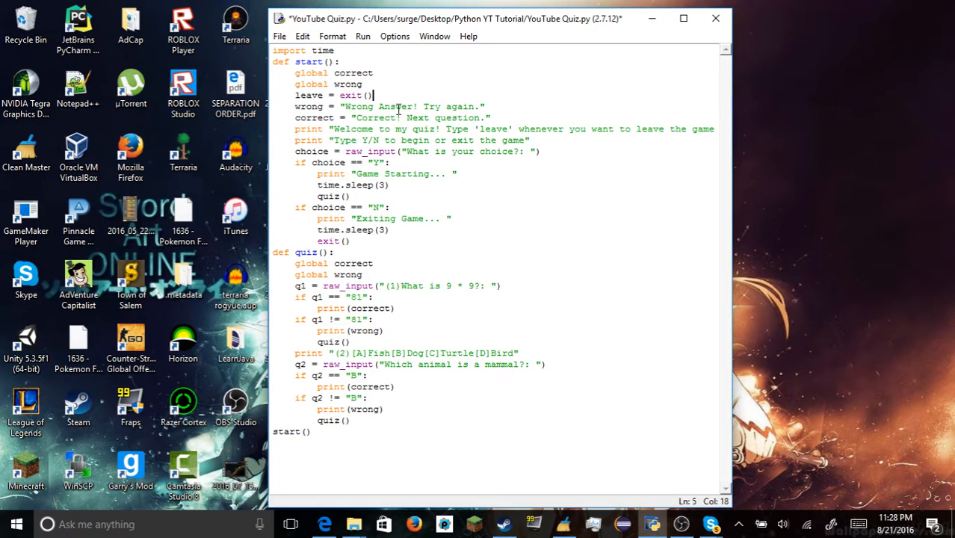
Declare global leave alongside global correct and global wrong
left_click(363, 84)
type("global leave")
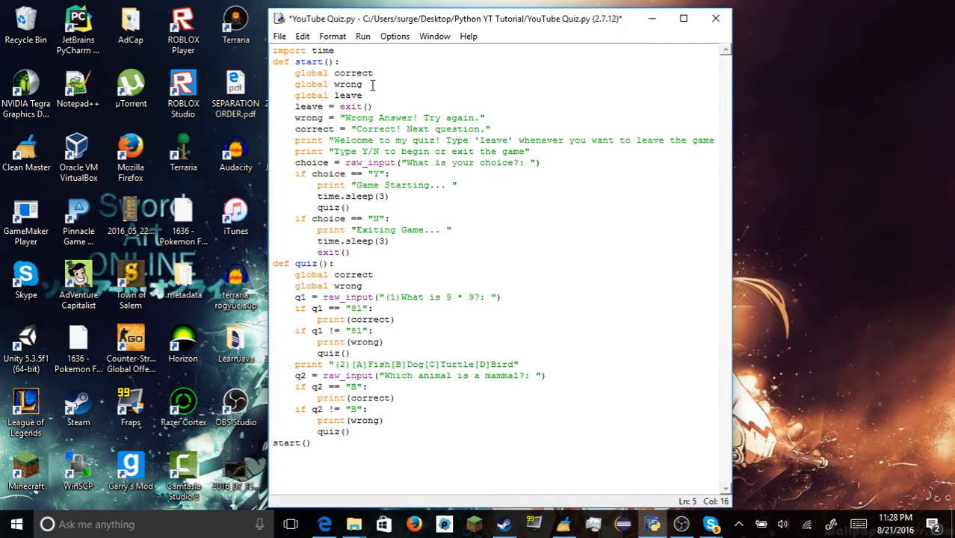
mouse_move(433, 275)
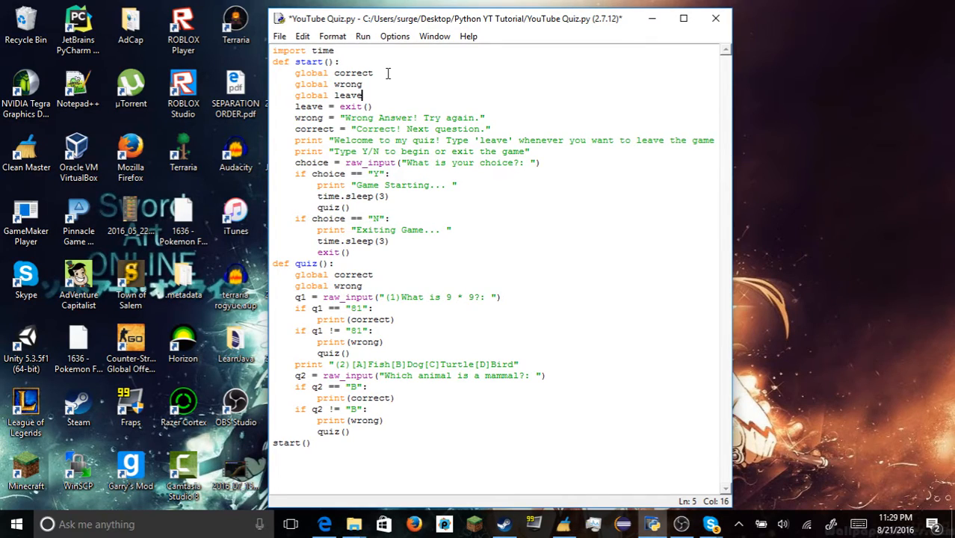
mouse_move(394, 105)
type("global")
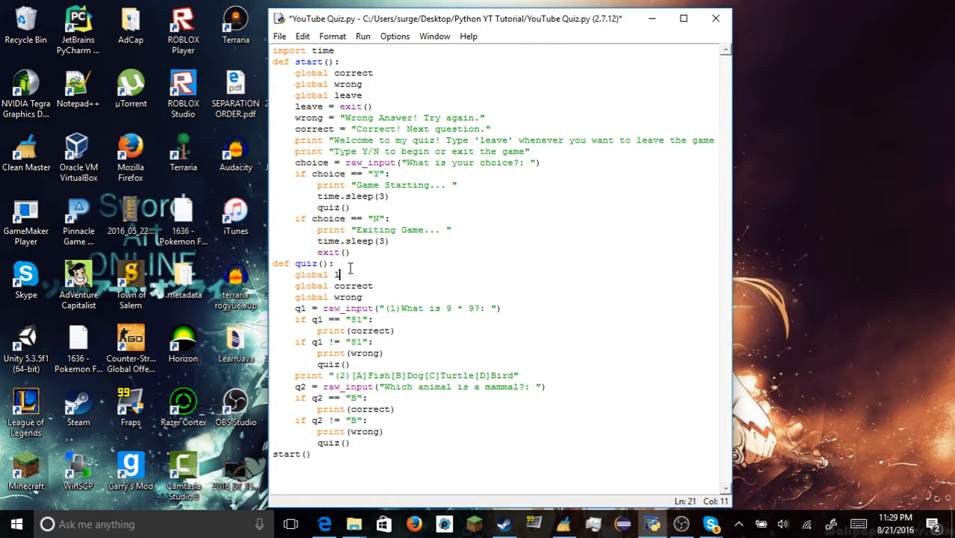
type("eave")
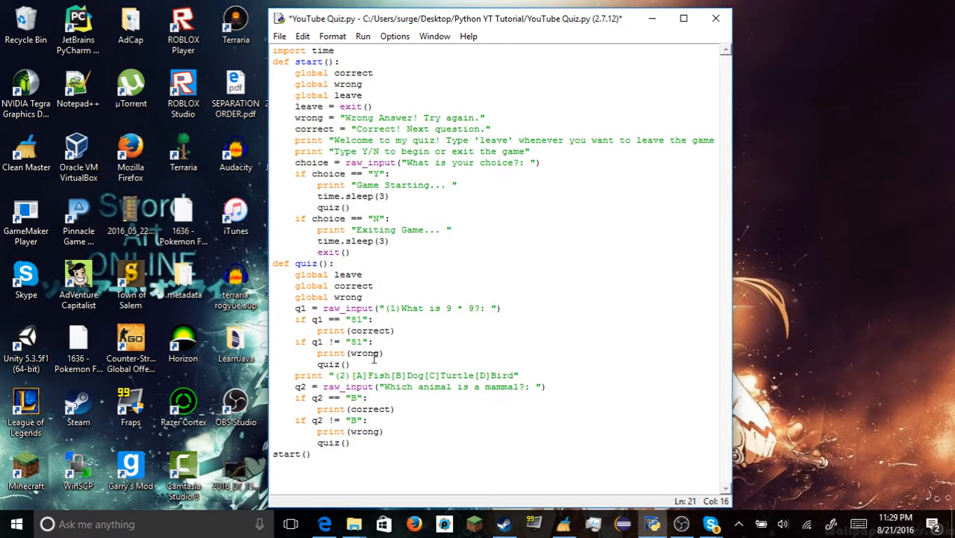
Run the quiz script with F5, confirming the save prompt first
left_click(361, 36)
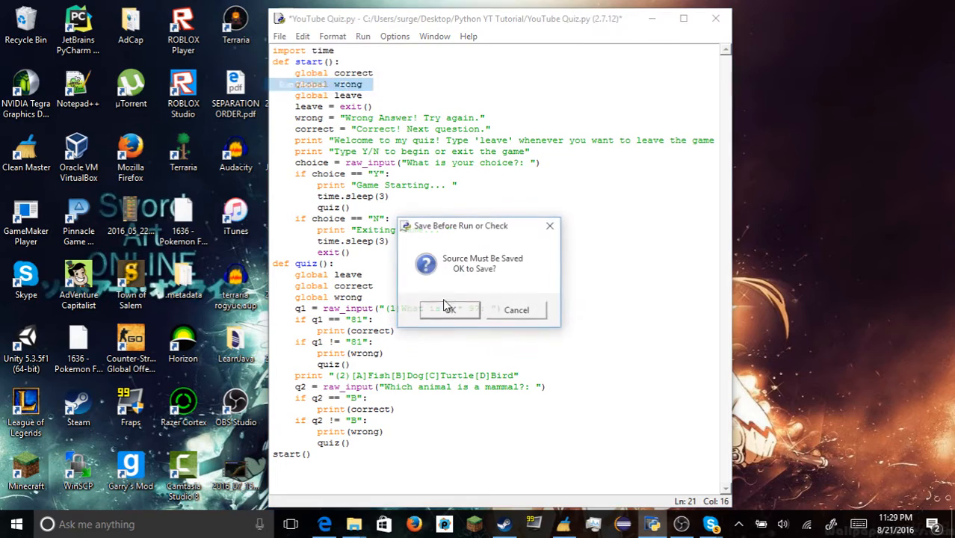
left_click(448, 309)
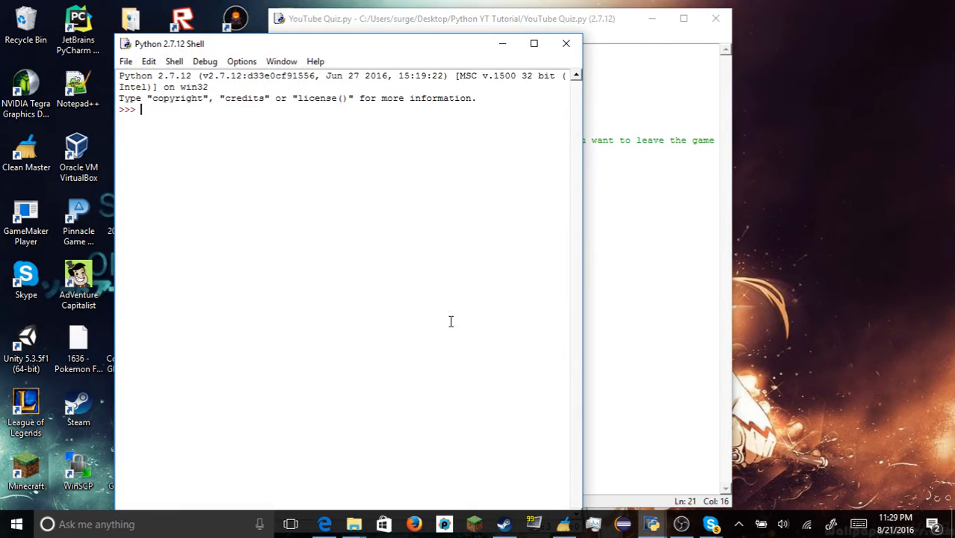
key("f5")
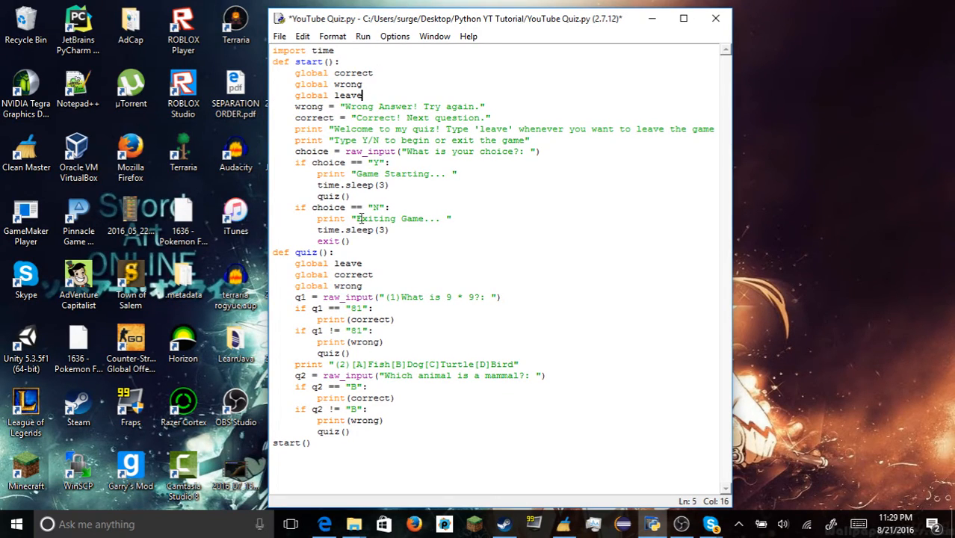
Add leave = exit() at the top of quiz(), rerun, close the shell and select that line
type("leave")
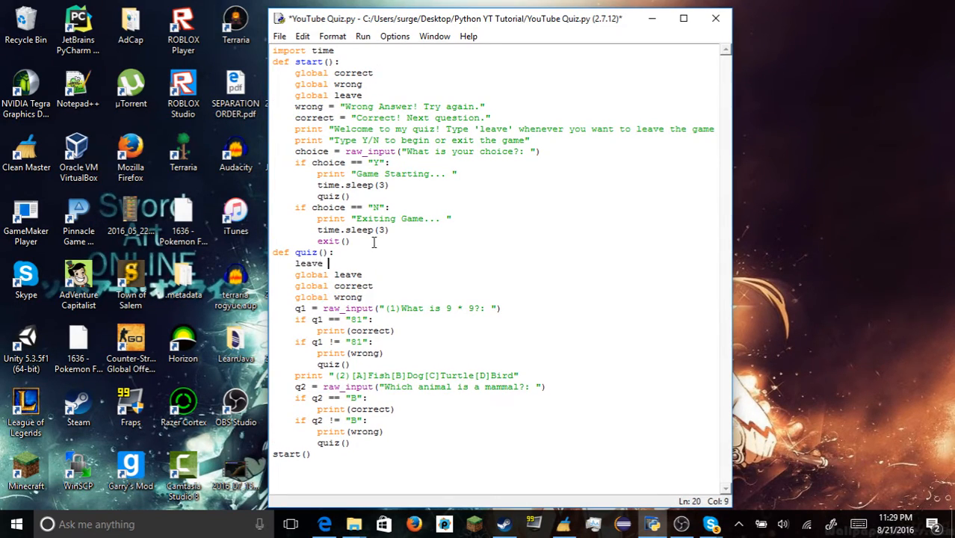
type("= exit()")
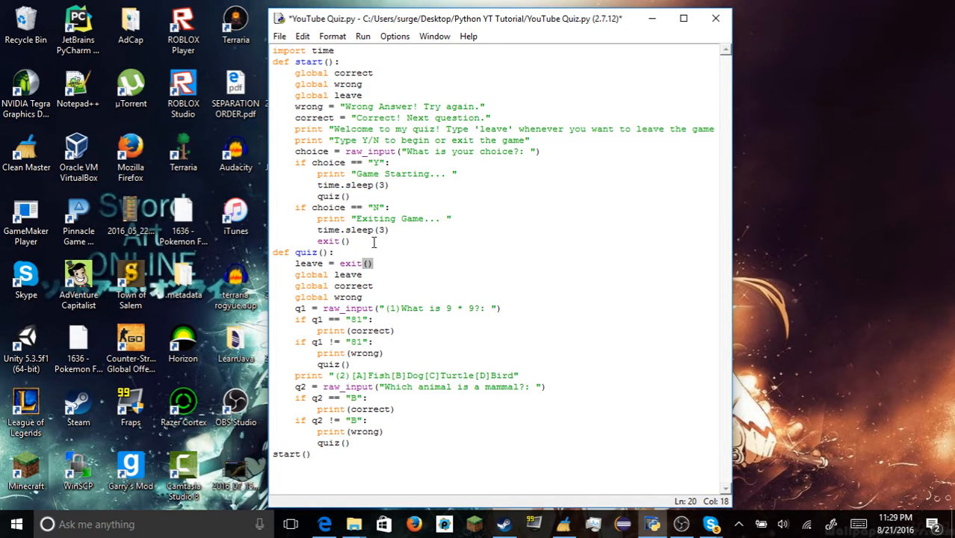
left_click(362, 35)
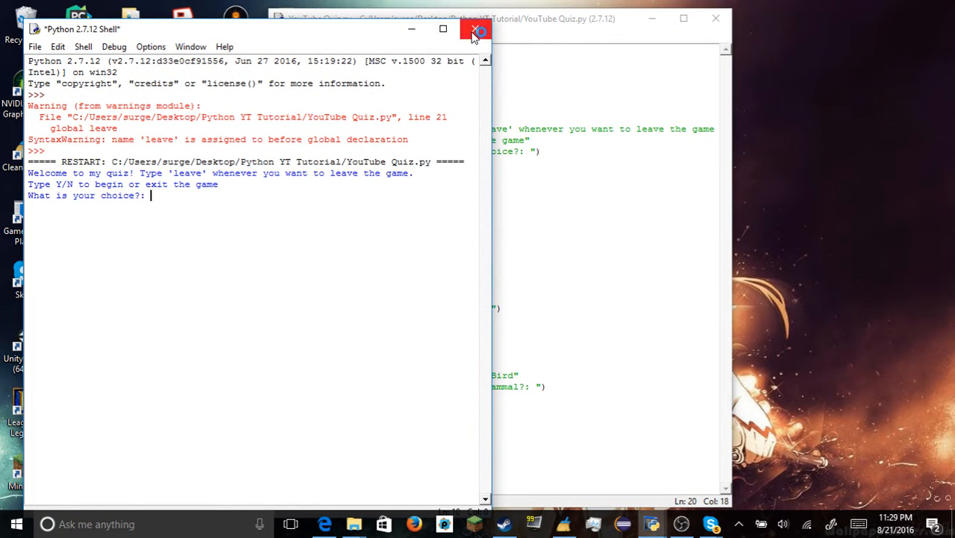
left_click(476, 30)
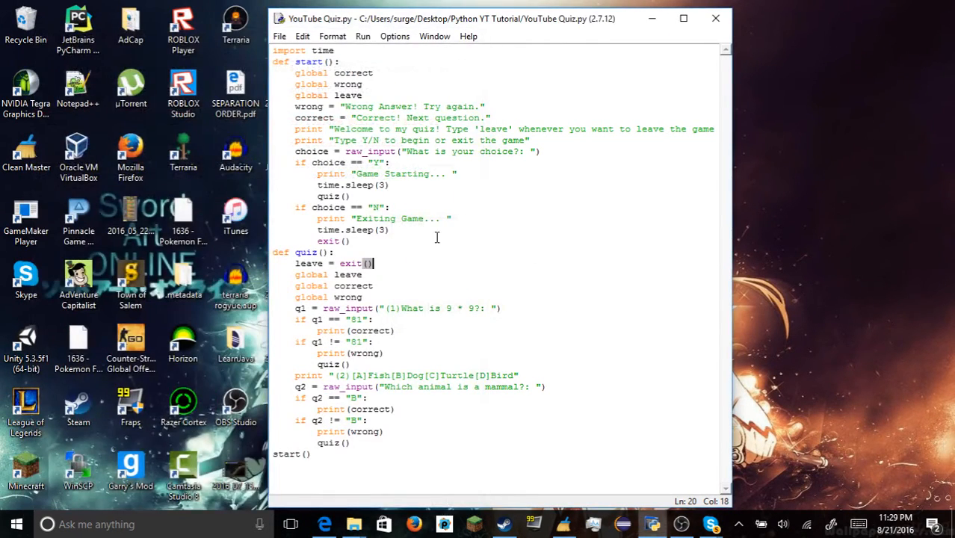
triple_click(333, 263)
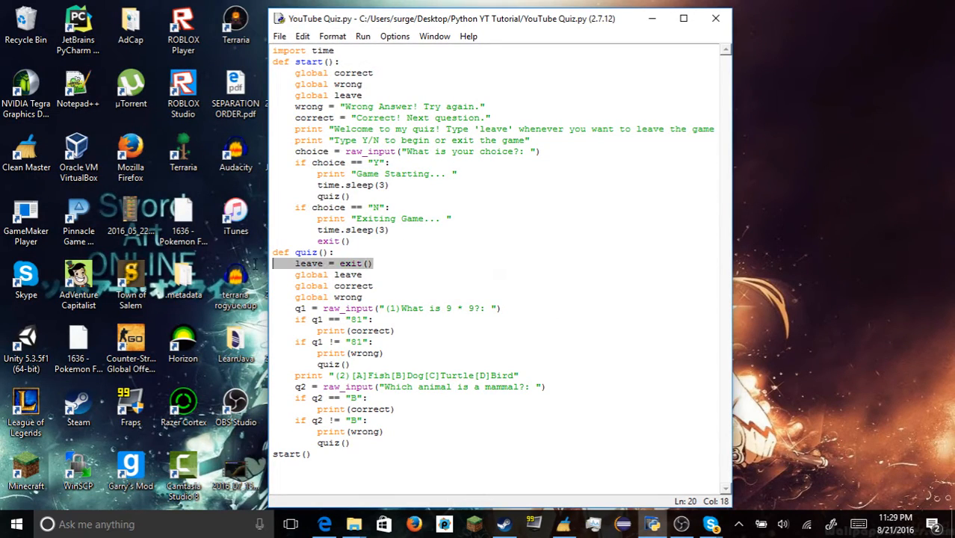
Move leave = exit() after global leave in quiz(), remove it from start(), and run the saved script
key("Delete")
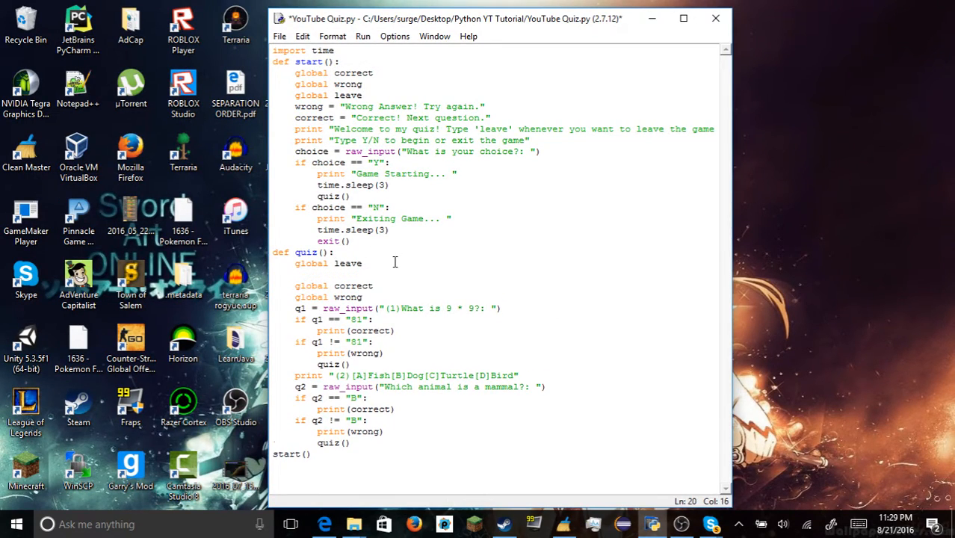
type("leave = exit(")
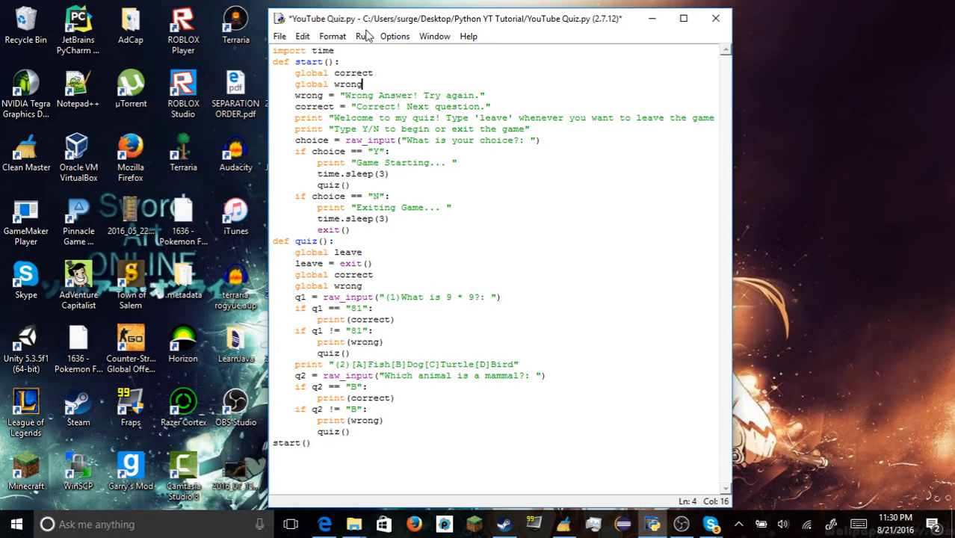
left_click(363, 36)
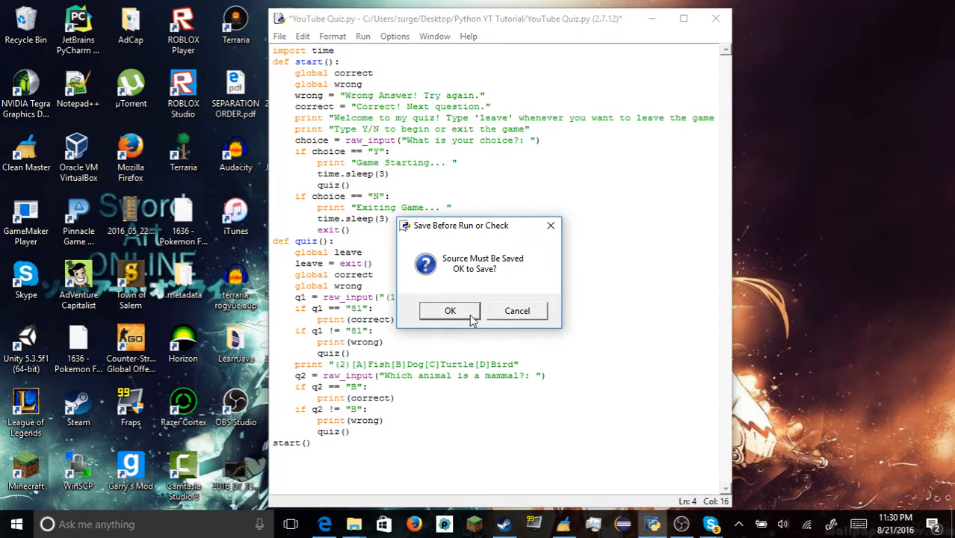
left_click(450, 310)
type("raw_inp")
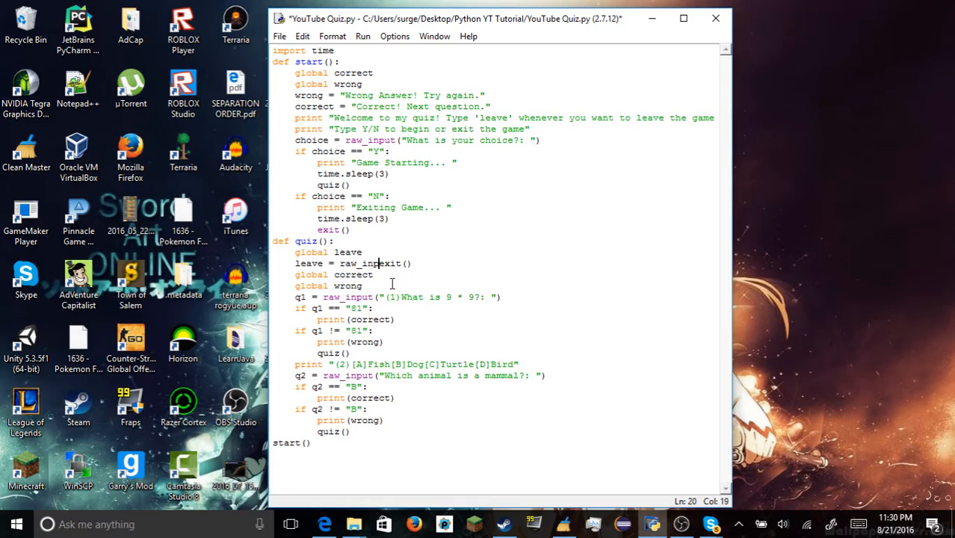
Try an 'Are you wan...' raw_input prompt, then drop the experimental leave line from quiz()
type("Are you sure")
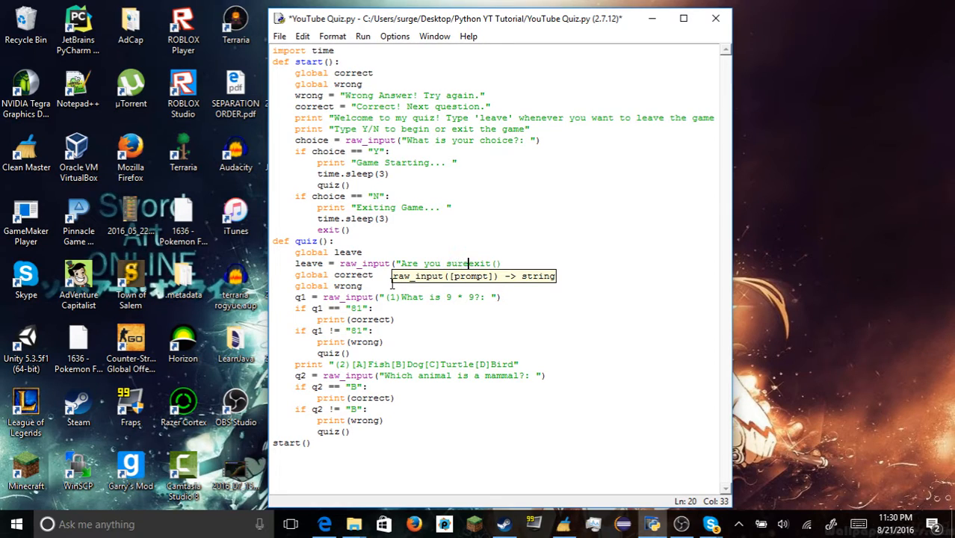
type("you want to leave?\")")
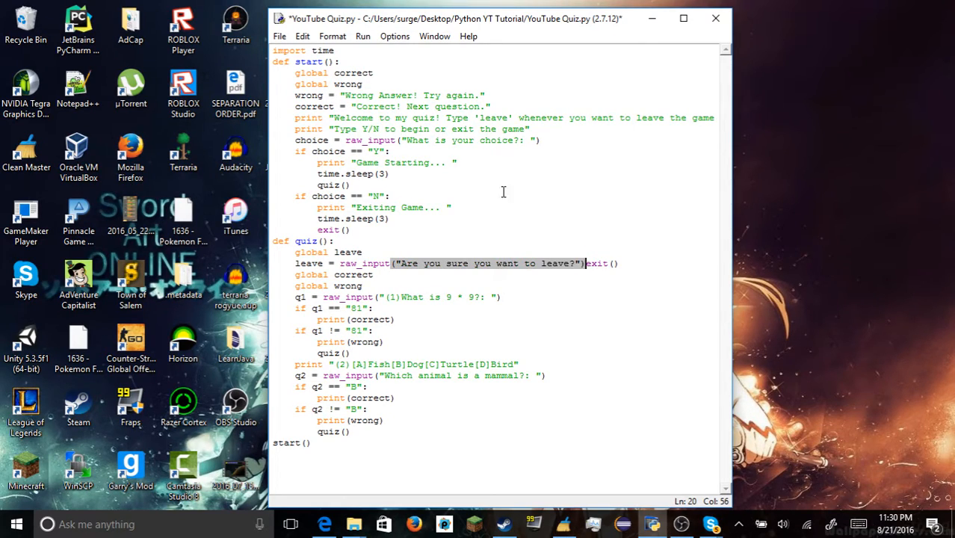
left_click(586, 263)
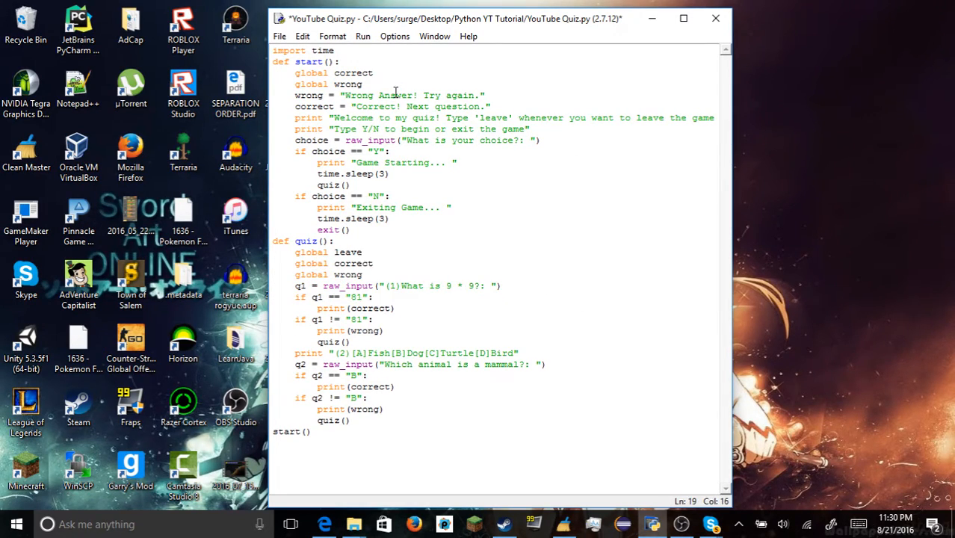
type("leave = raw_input(\"Are you sure you want to leave?: \")")
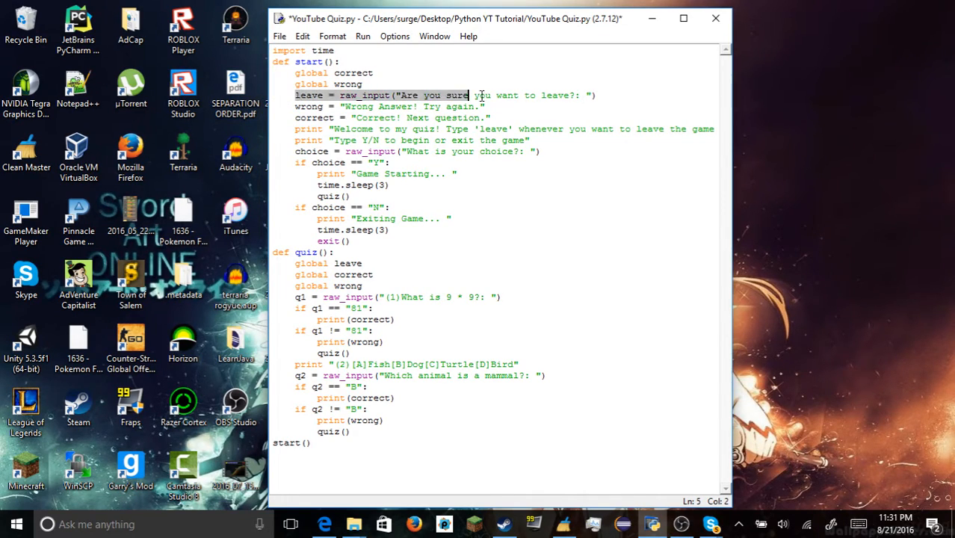
key("Delete")
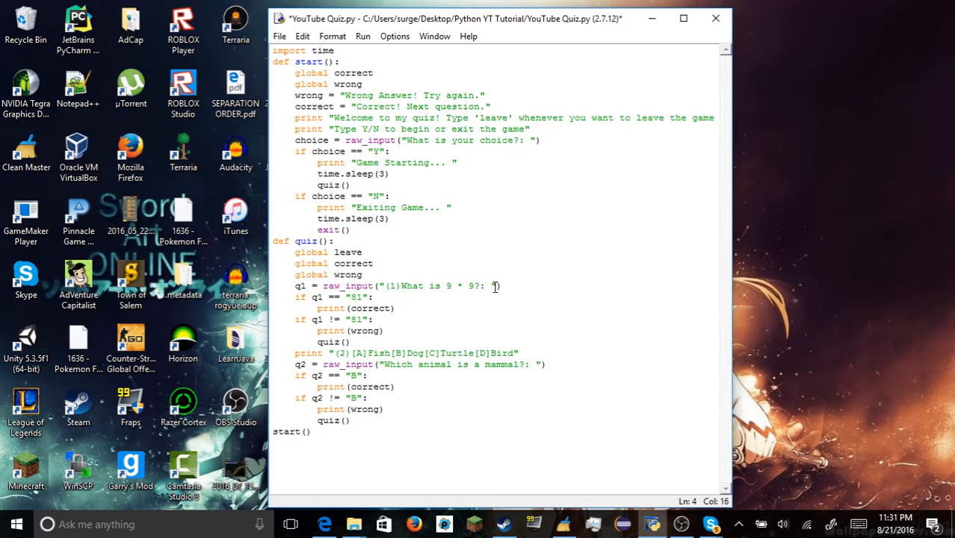
mouse_move(415, 328)
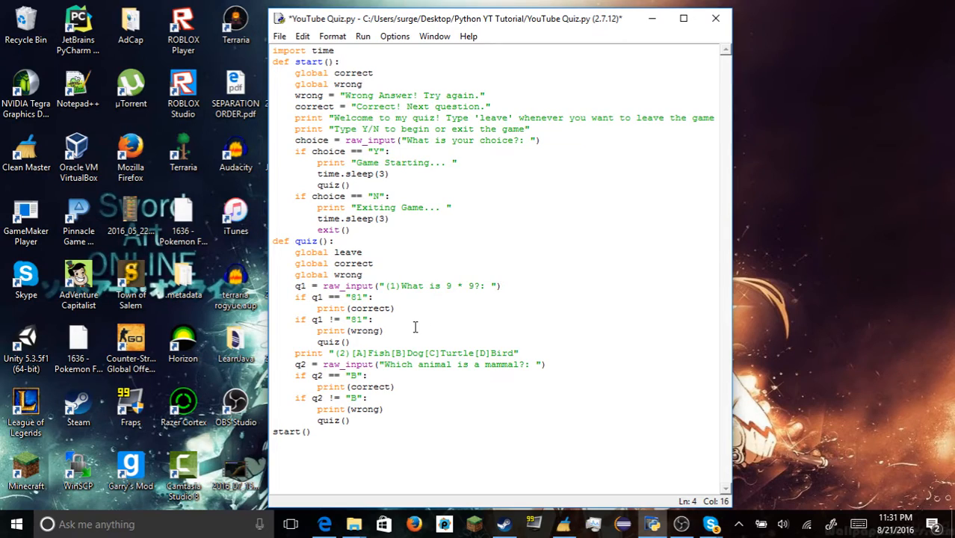
left_click(373, 296)
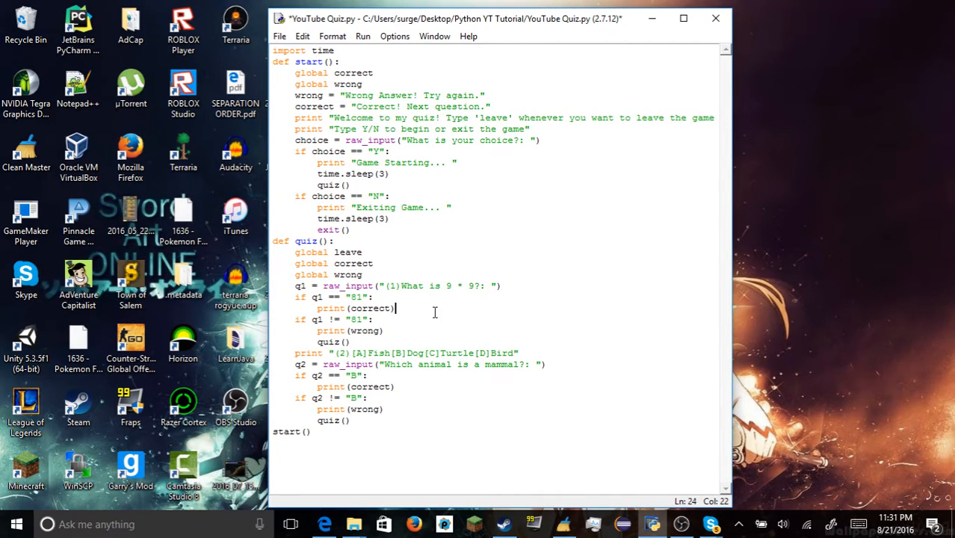
type("leave = raw_input(\"Are you sure you want to leave?: \")")
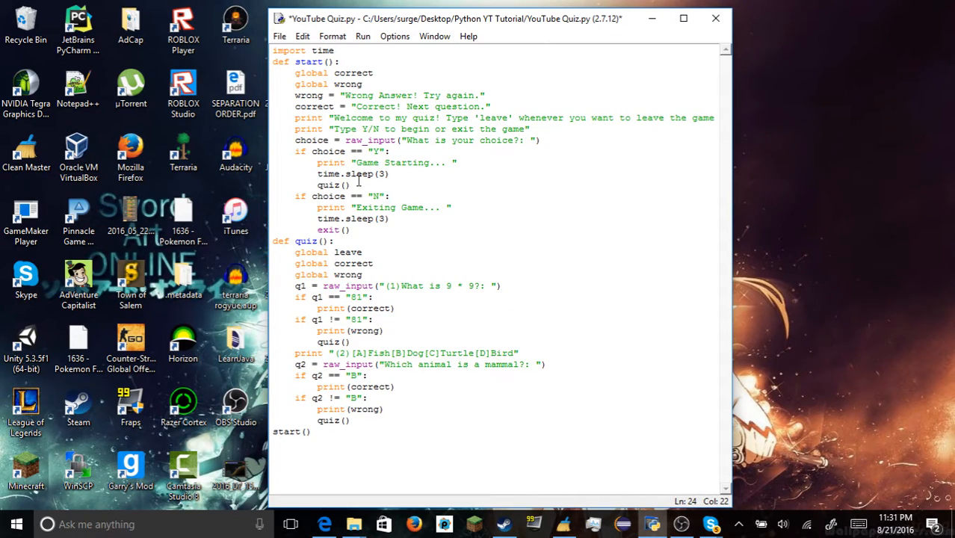
mouse_move(386, 65)
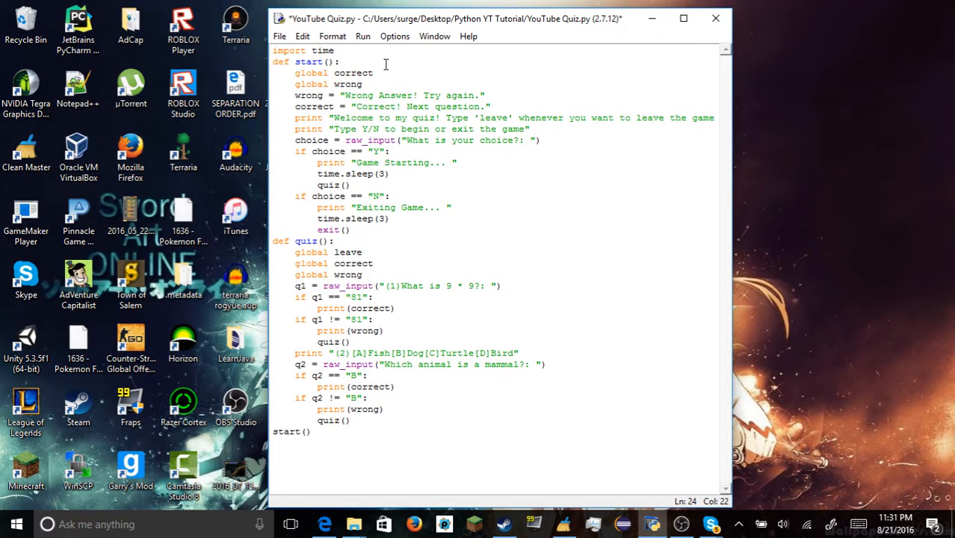
left_click(394, 308)
type("d")
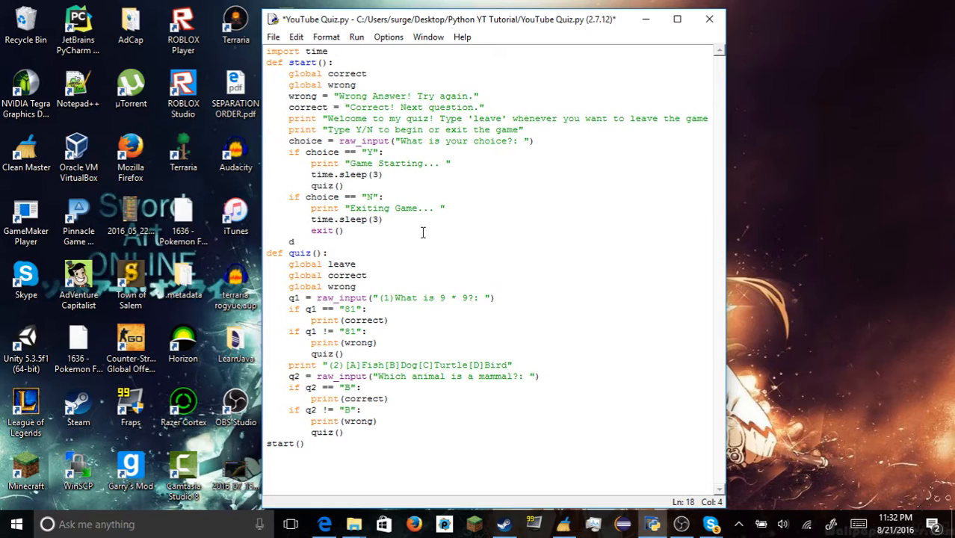
Define def score(): with an indented global score between start() and quiz()
type("ef s")
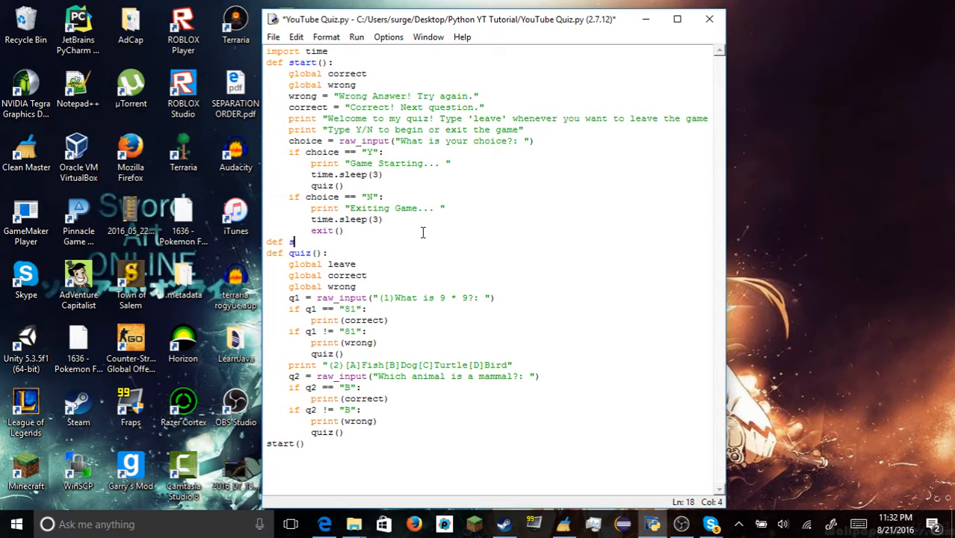
type("core():")
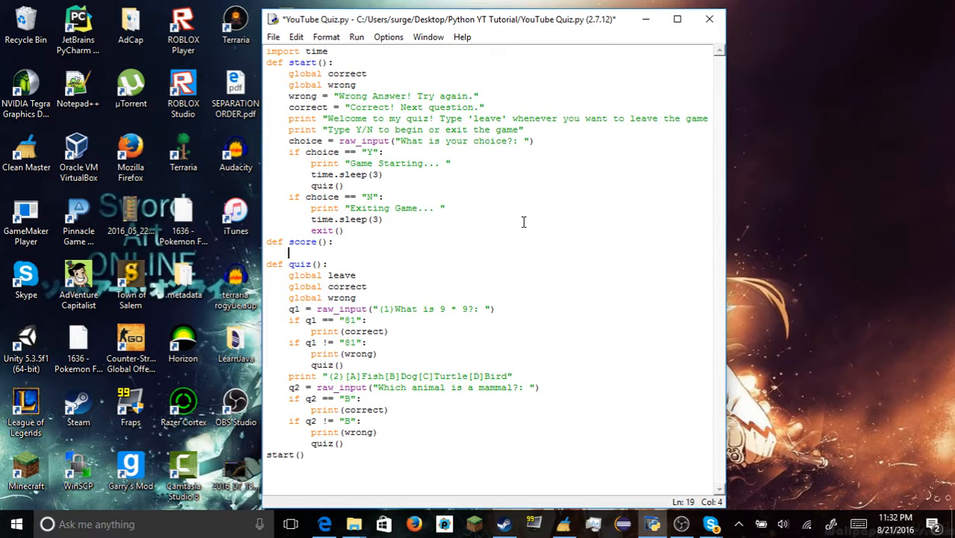
type("global")
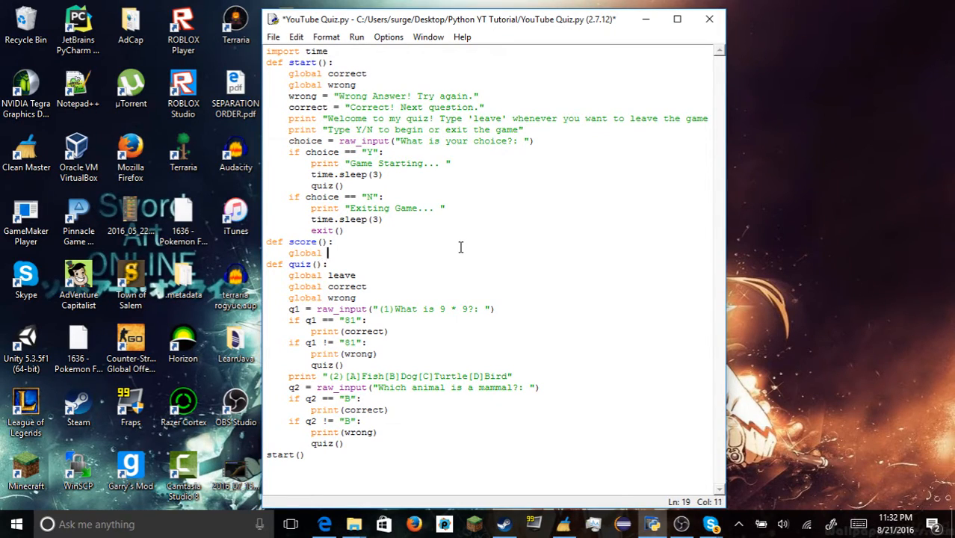
type("score")
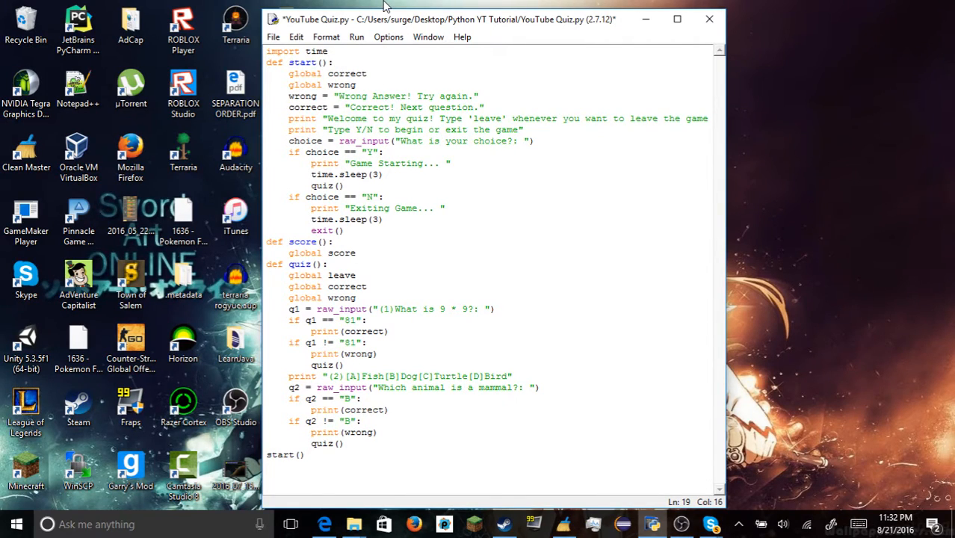
left_click(355, 252)
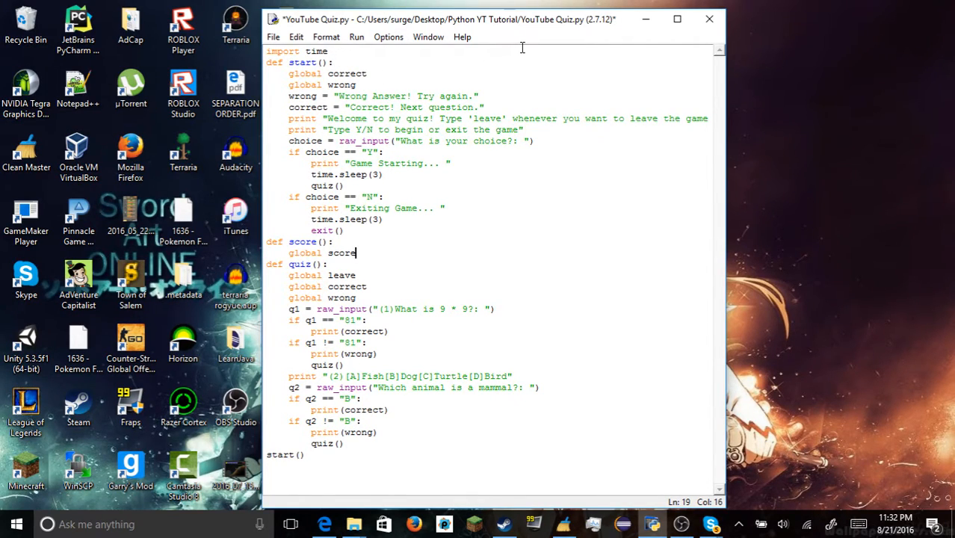